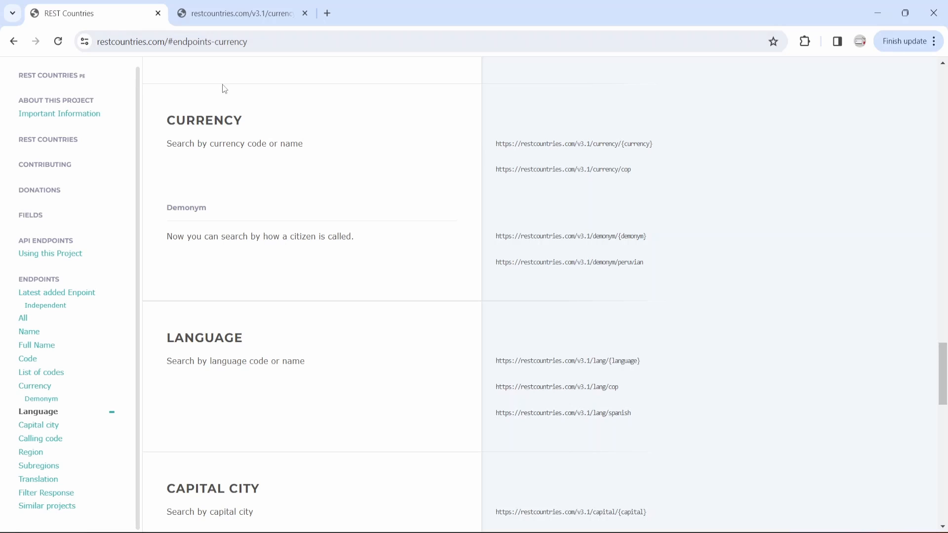
pyautogui.moveTo(365, 189)
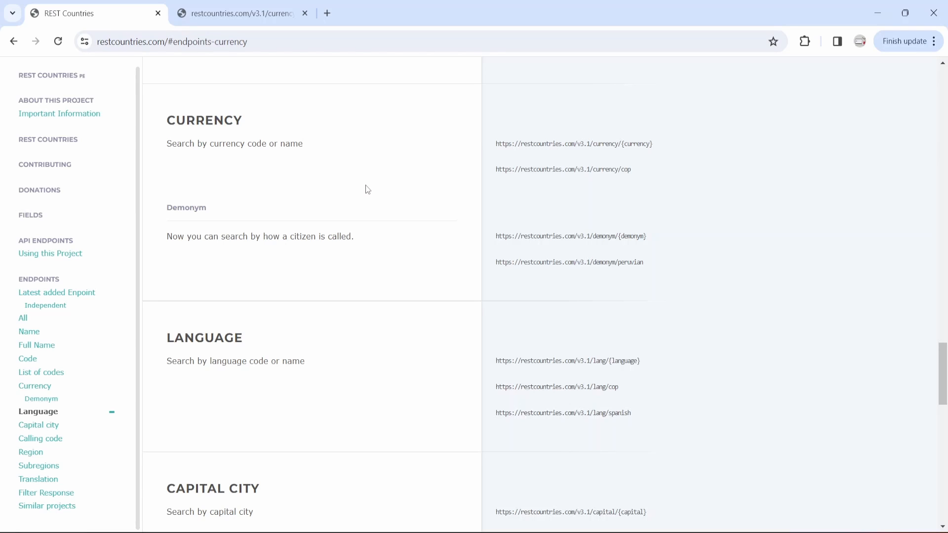
pyautogui.moveTo(35, 385)
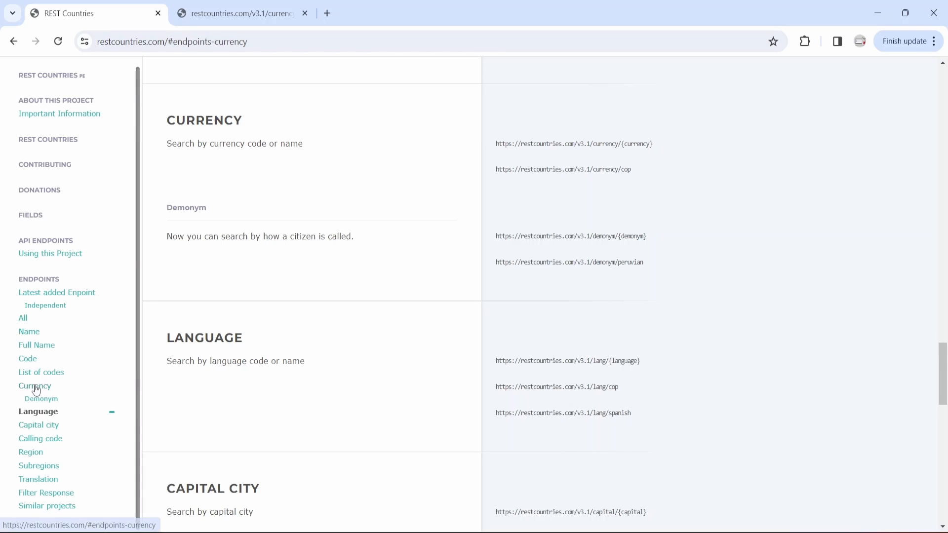
pyautogui.moveTo(58, 384)
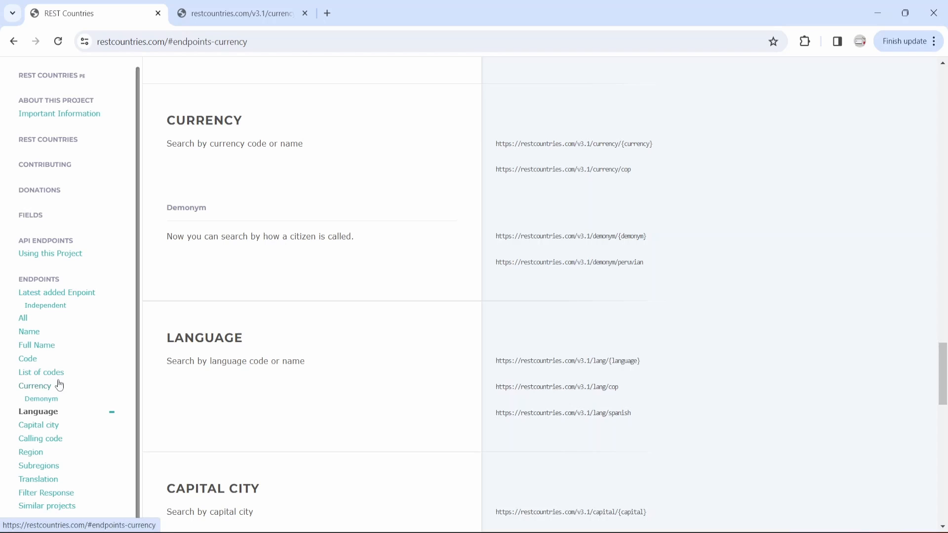
pyautogui.moveTo(659, 150)
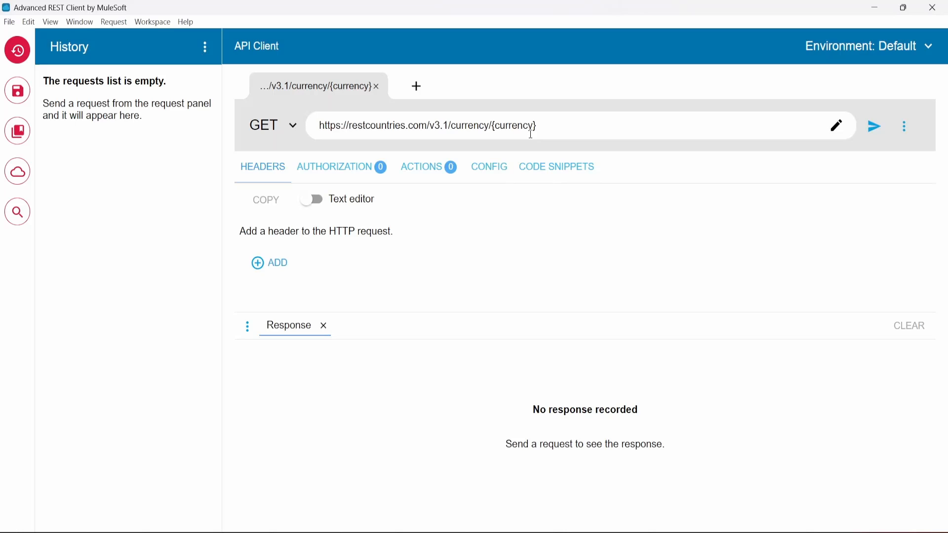
# - Query the restcountries currency endpoint for CAD and get a 200 OK result
pyautogui.doubleClick(513, 126)
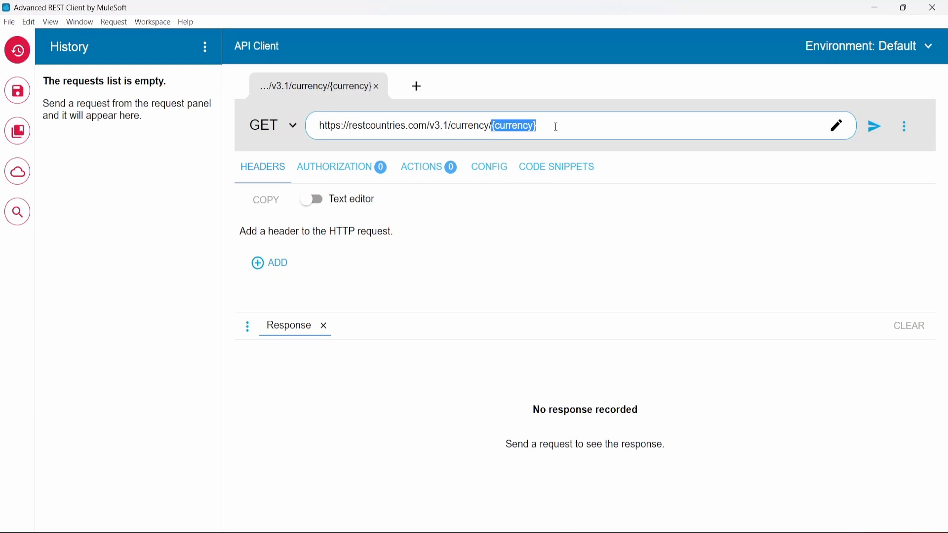
pyautogui.write('CA')
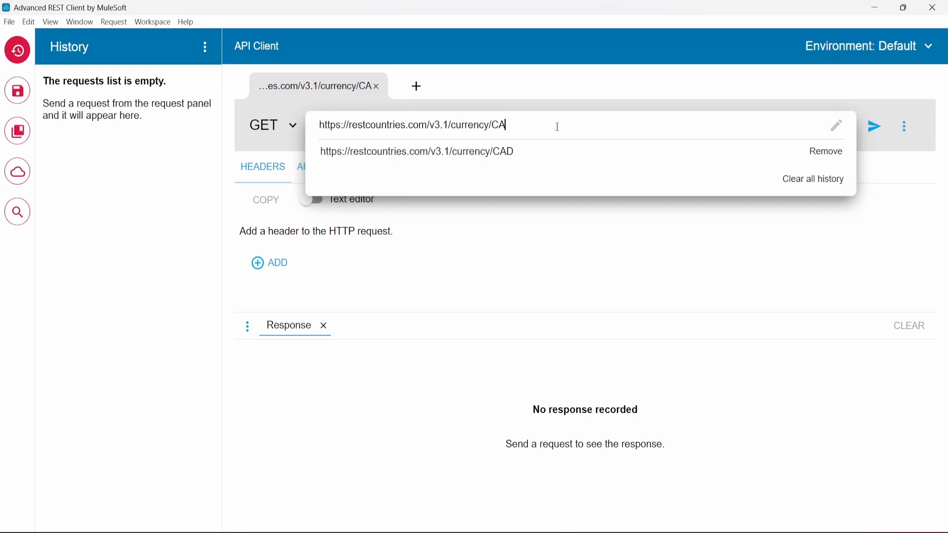
pyautogui.click(417, 151)
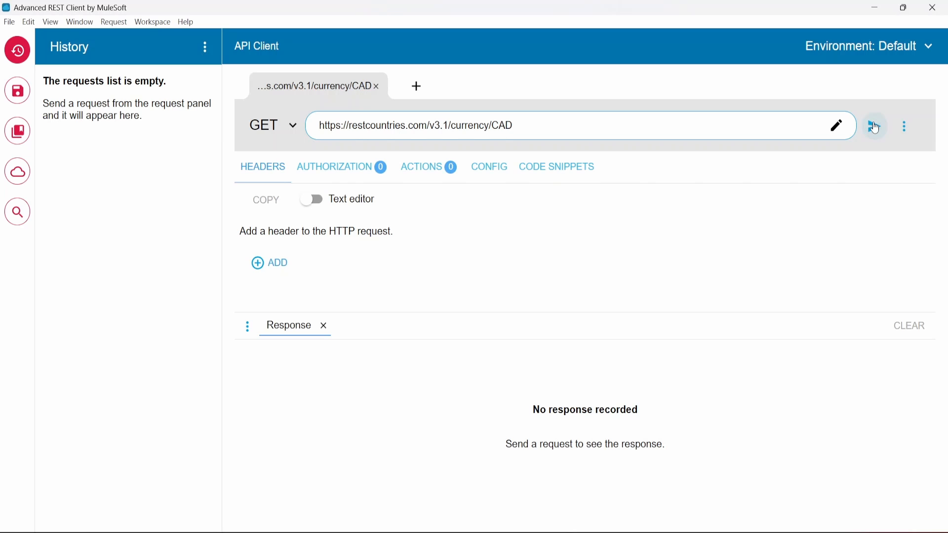
pyautogui.click(873, 127)
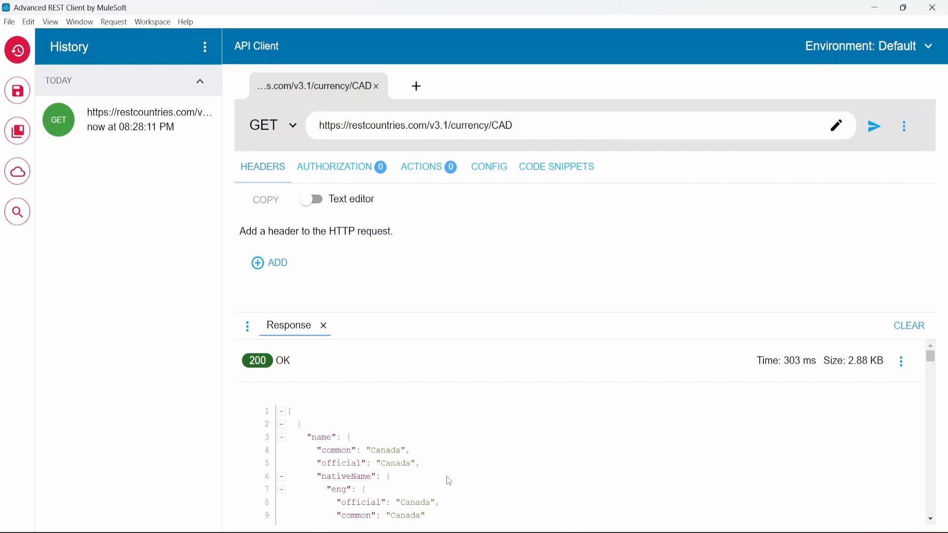
pyautogui.scroll(-3)
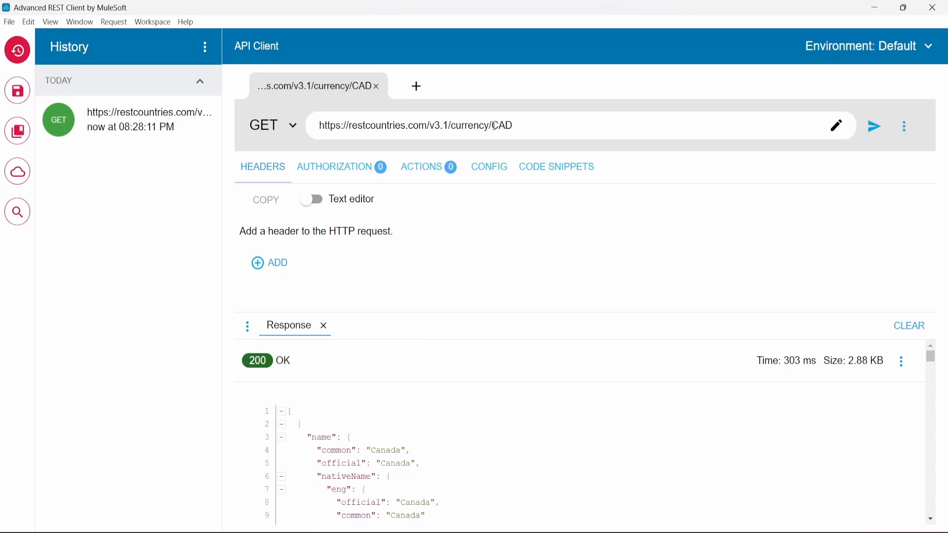
# - Repeat the request for USD and review the returned country results
pyautogui.write('US')
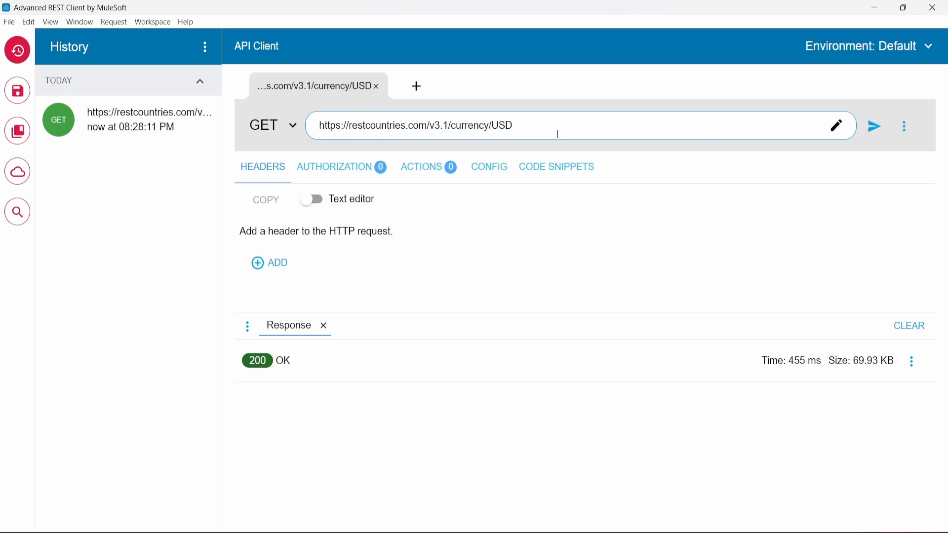
pyautogui.click(875, 127)
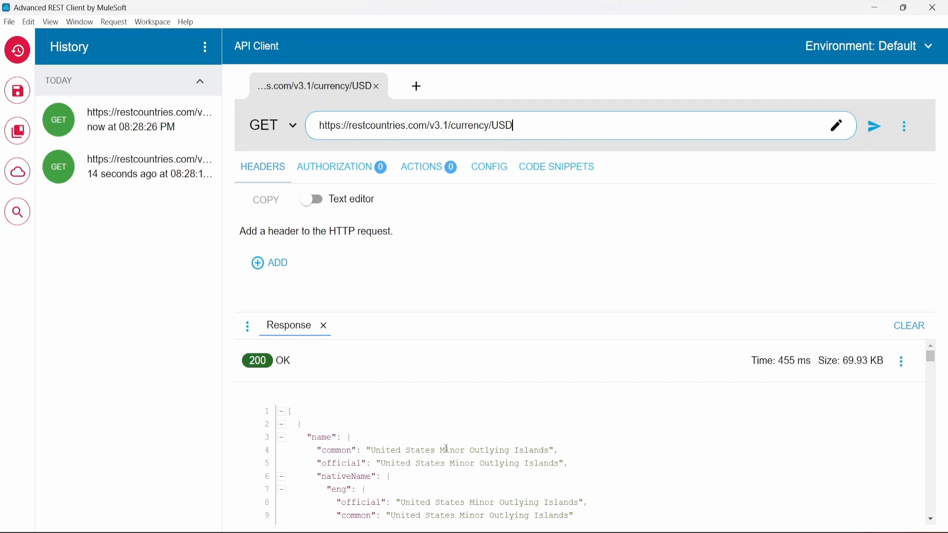
pyautogui.moveTo(422, 435)
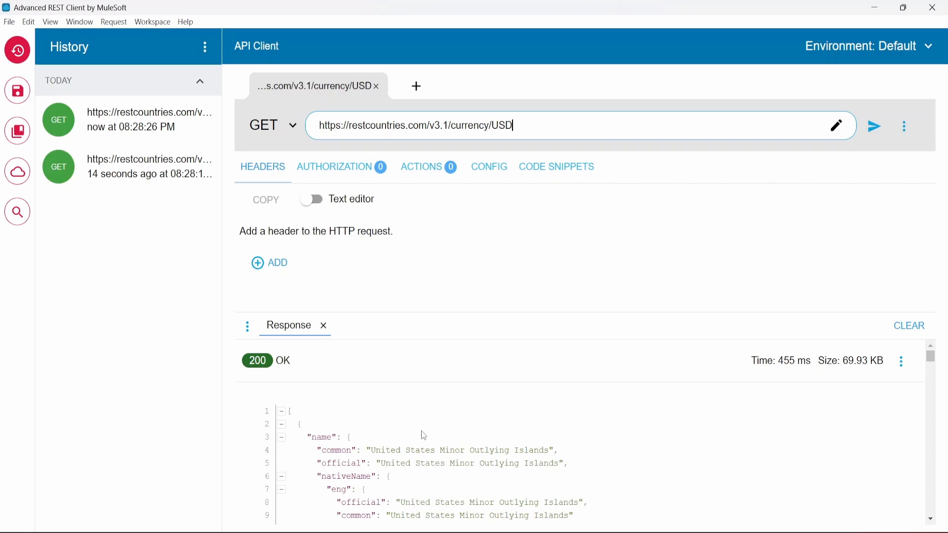
pyautogui.scroll(-3)
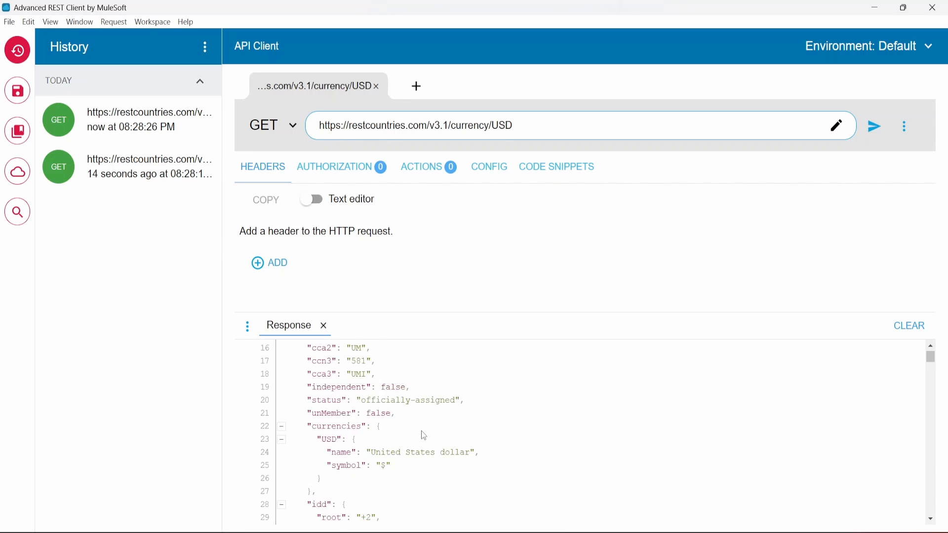
pyautogui.scroll(-3)
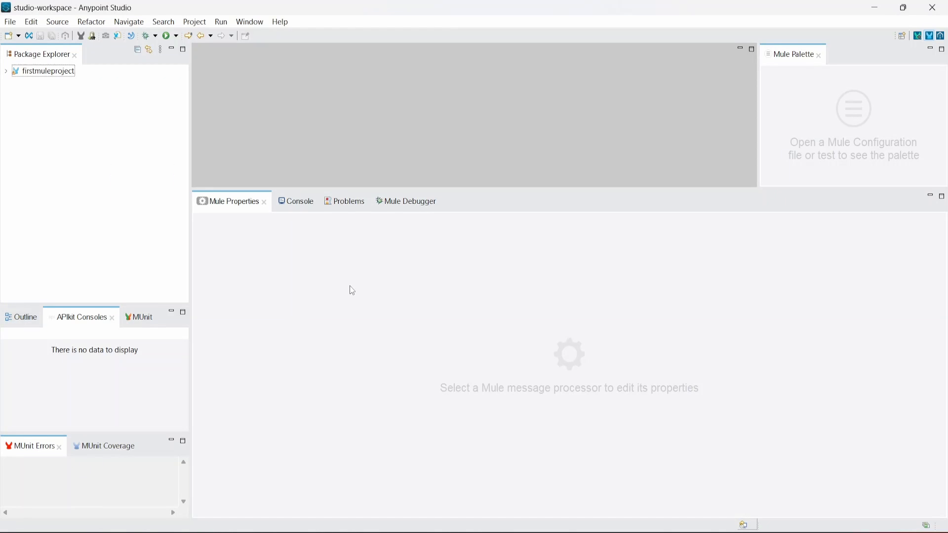
pyautogui.moveTo(432, 142)
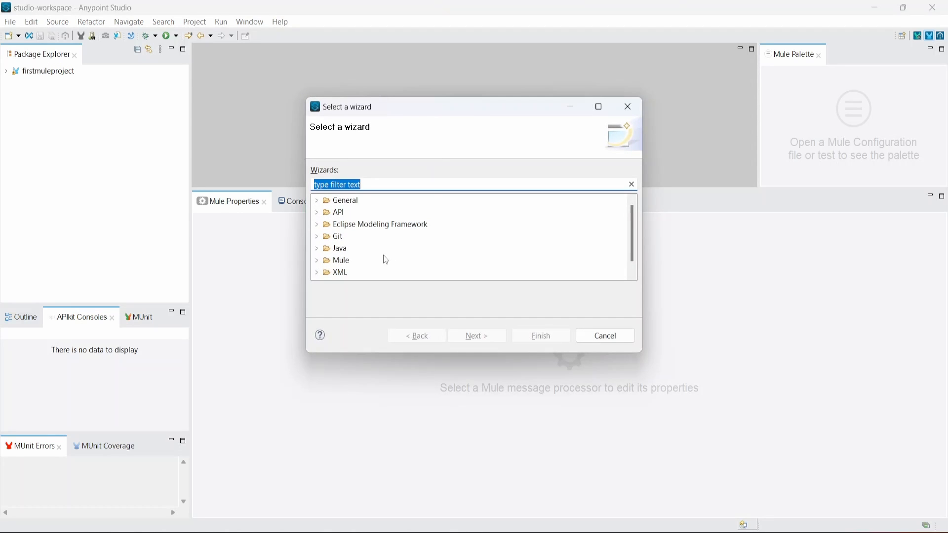
# - Start a new Mule Project from the Mule wizard category
pyautogui.click(339, 260)
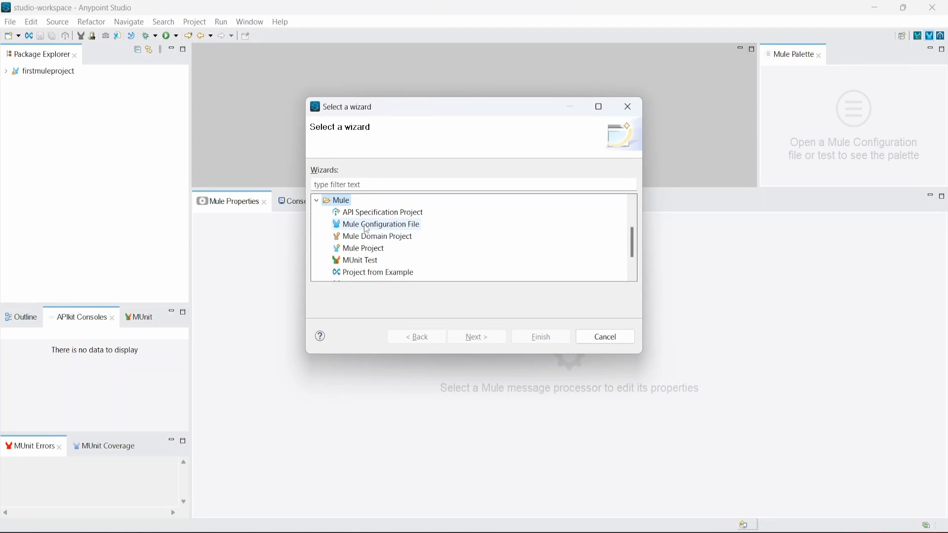
pyautogui.click(364, 249)
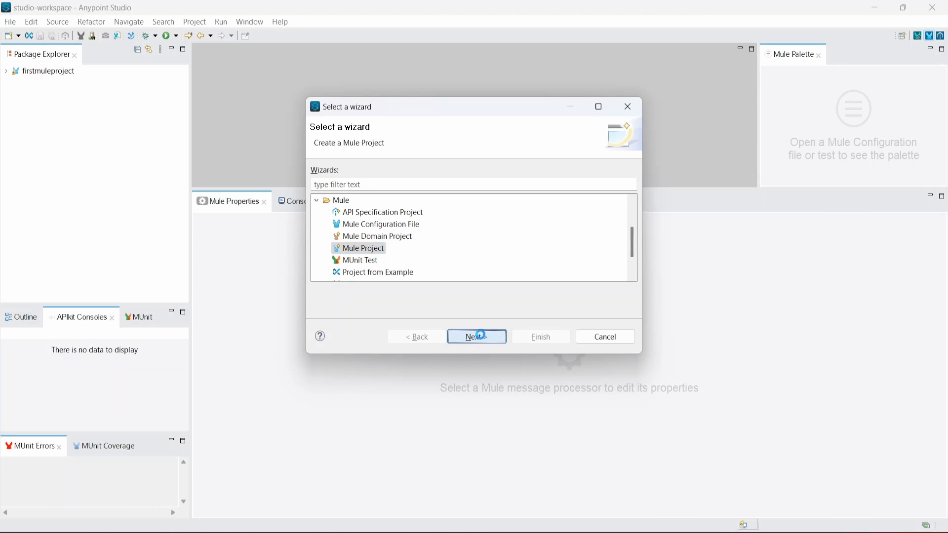
pyautogui.click(476, 337)
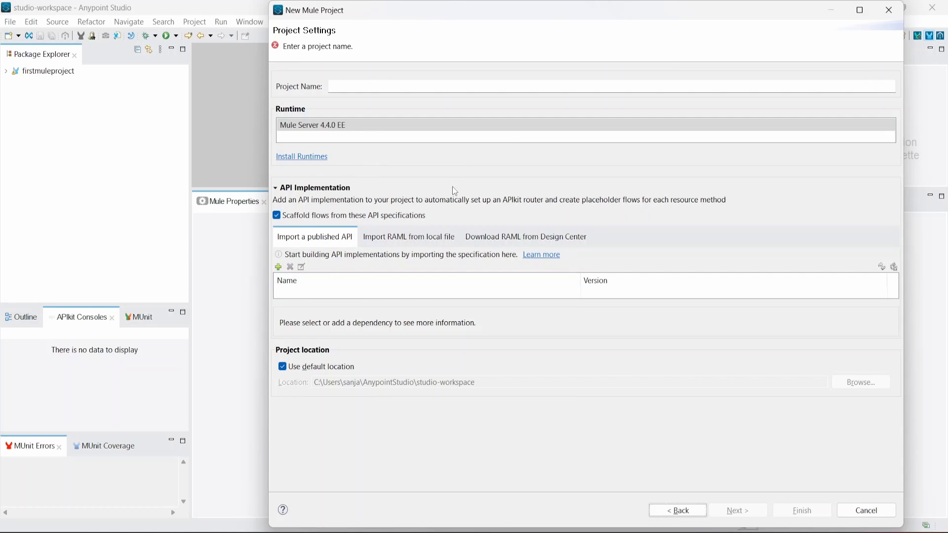
# - Name the project CallRestAPI and continue to the Java project settings
pyautogui.click(379, 85)
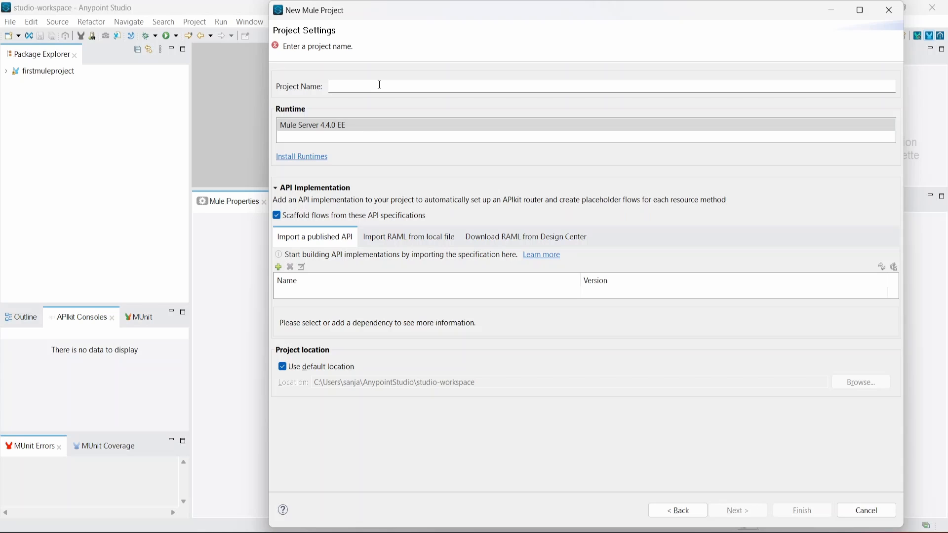
pyautogui.write('CallRestAPI')
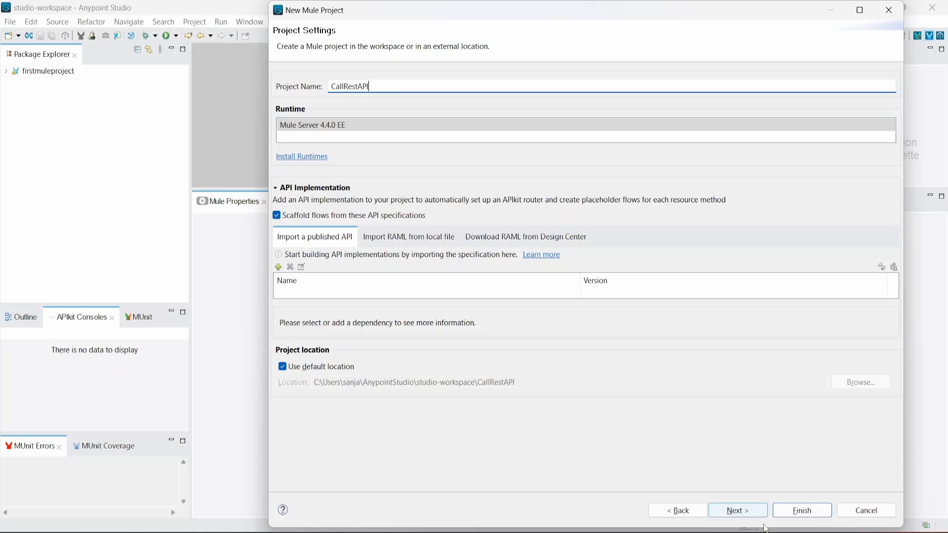
pyautogui.click(738, 510)
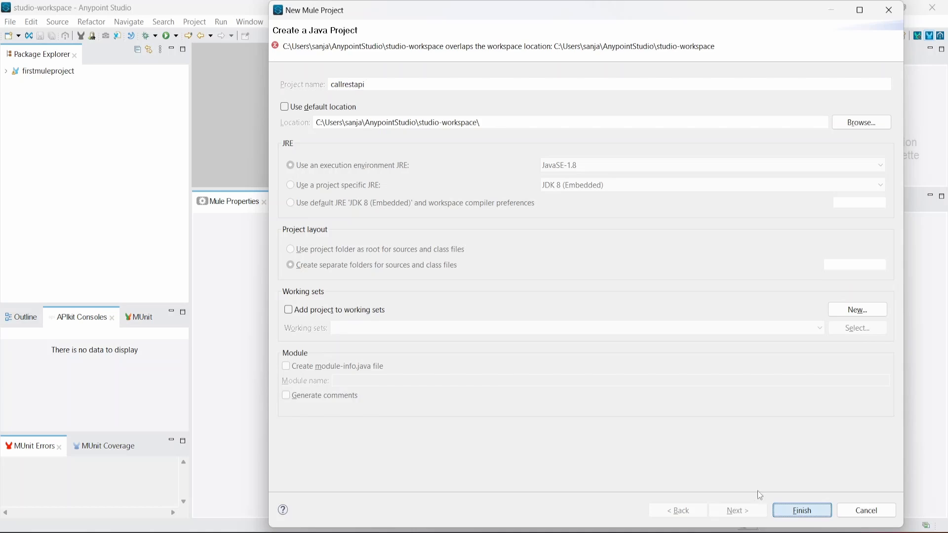
# - Finish creating callrestapi and add an HTTP Listener as the flow source
pyautogui.click(801, 510)
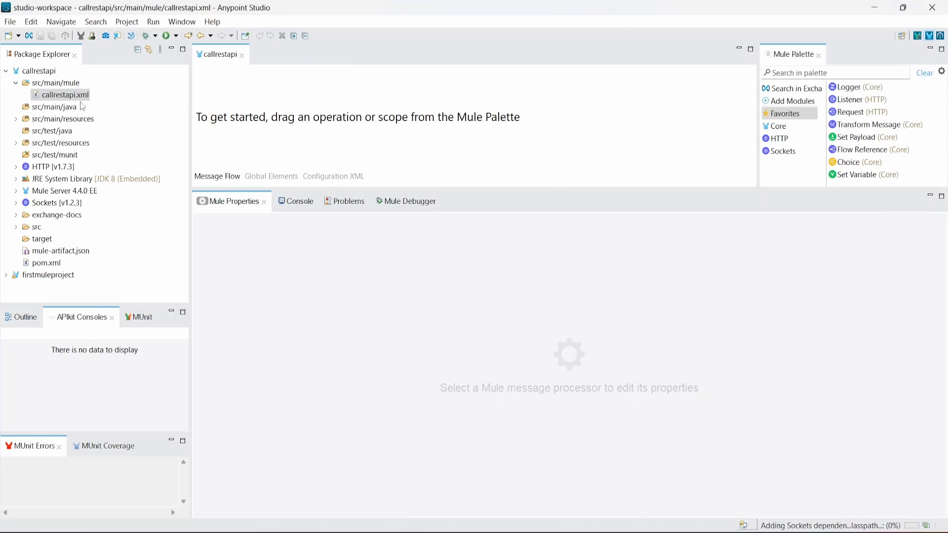
pyautogui.click(64, 95)
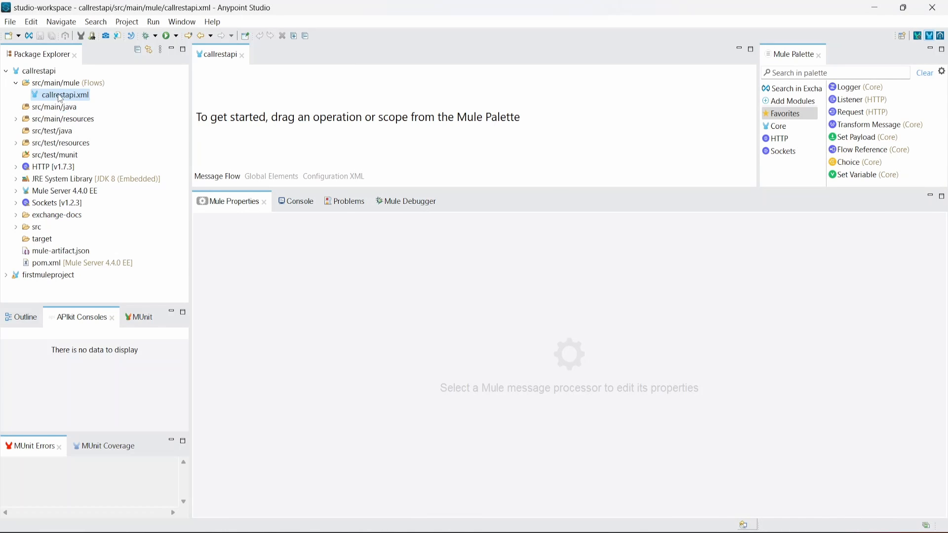
pyautogui.moveTo(59, 100)
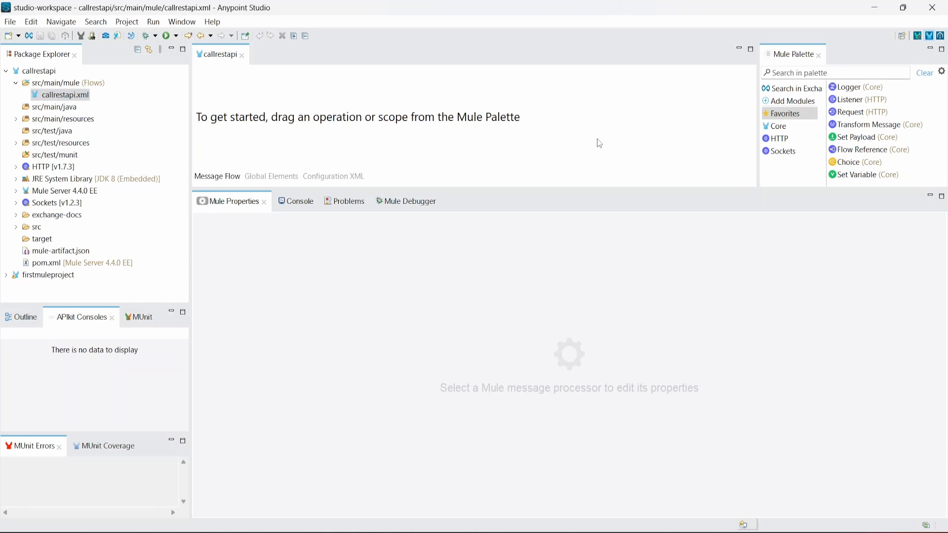
pyautogui.moveTo(861, 99); pyautogui.dragTo(673, 106)
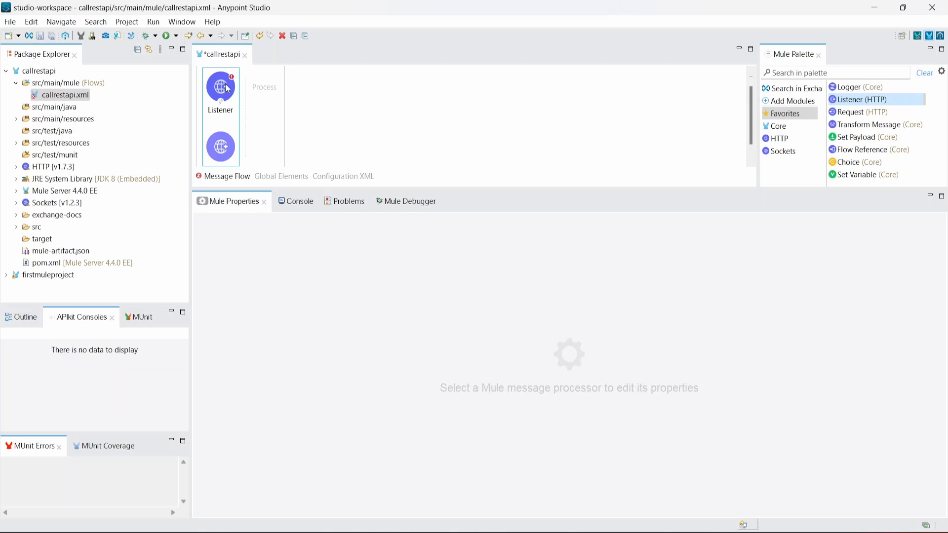
pyautogui.click(221, 88)
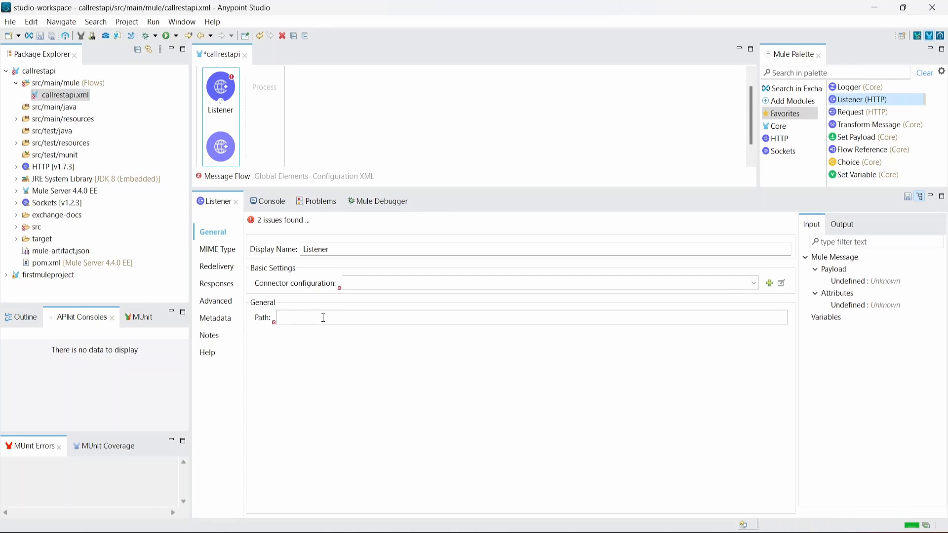
# - Set the Listener path to /currency/v1 and start a new connector configuration
pyautogui.write('/')
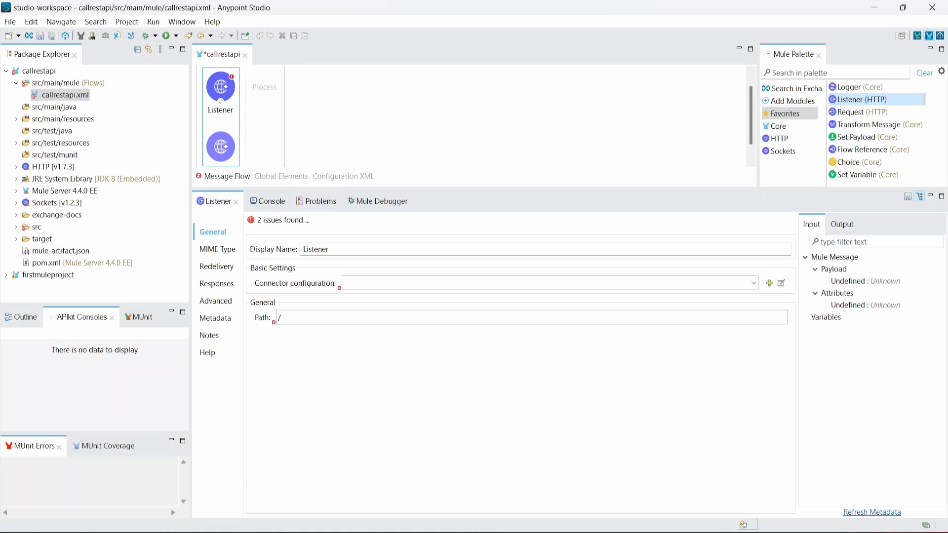
pyautogui.write('currency')
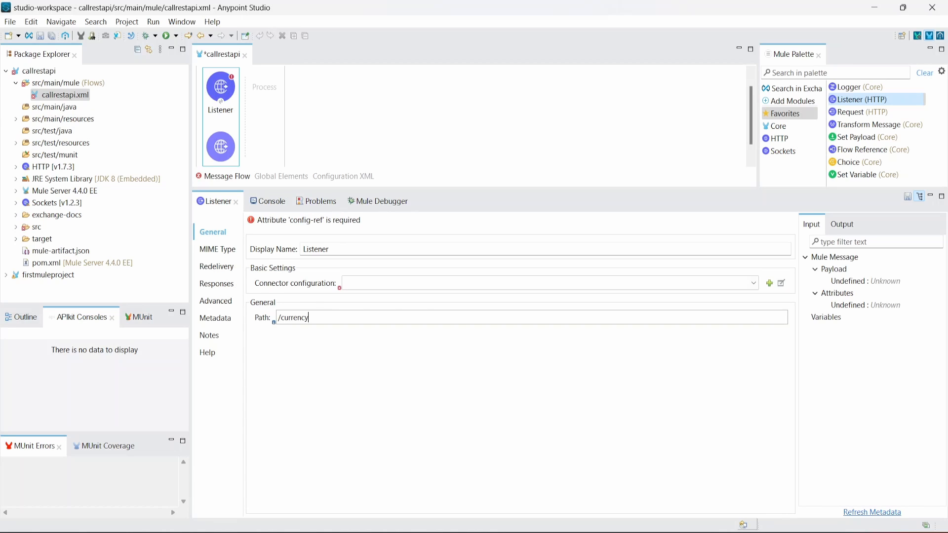
pyautogui.write('/')
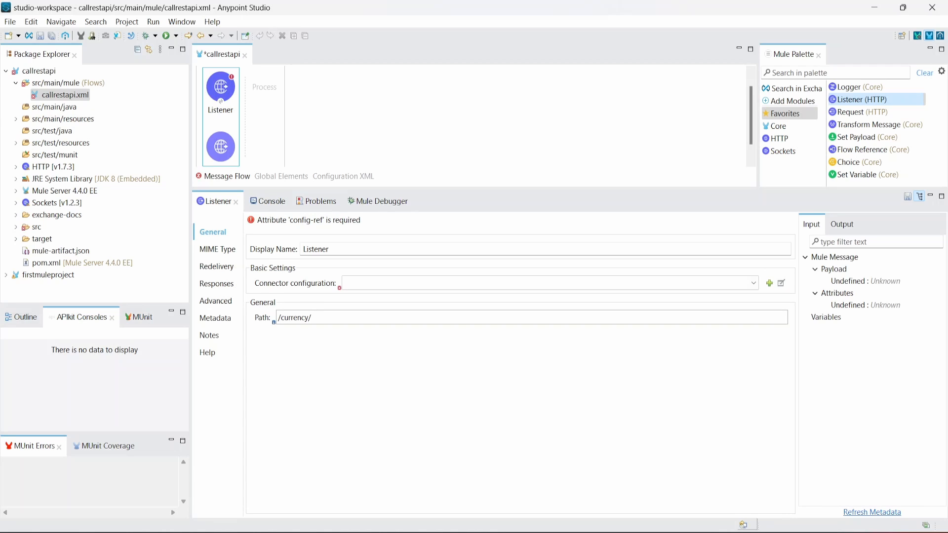
pyautogui.write('v1')
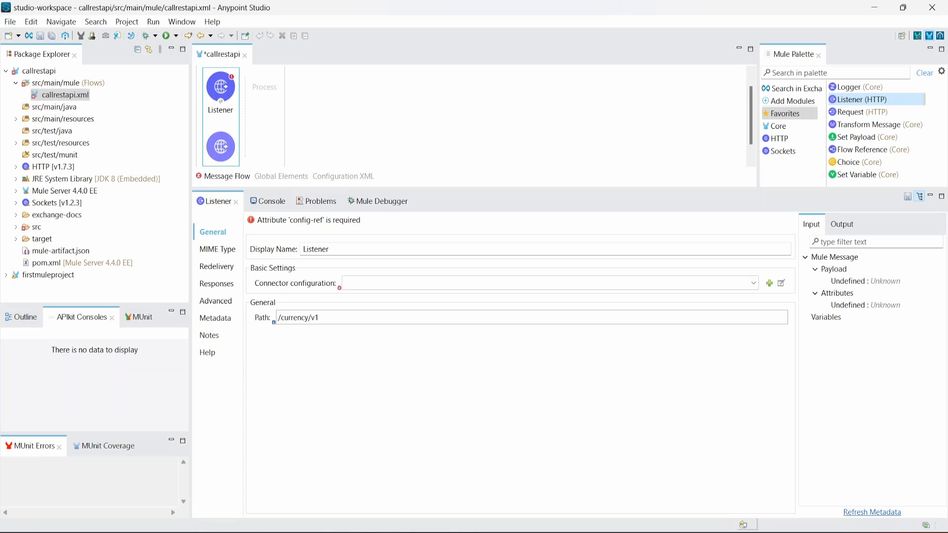
pyautogui.click(318, 318)
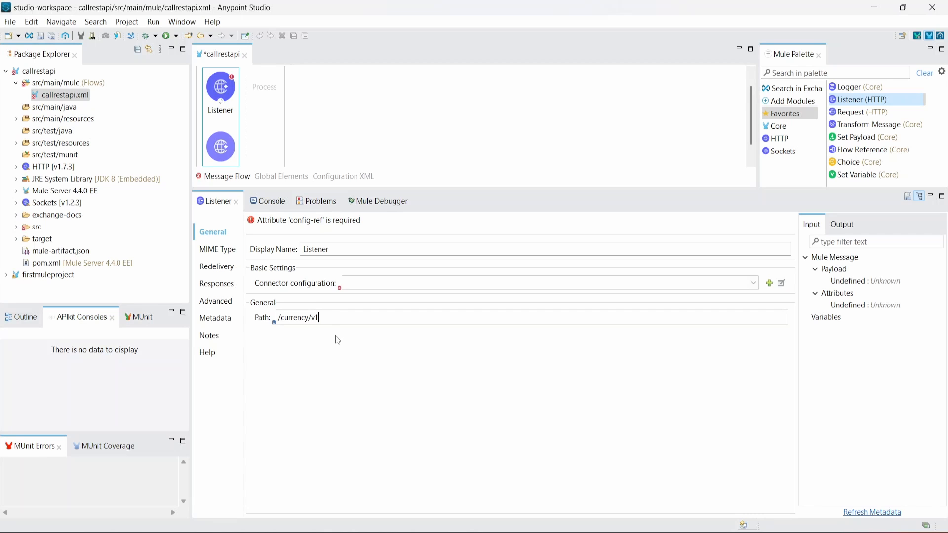
pyautogui.click(752, 282)
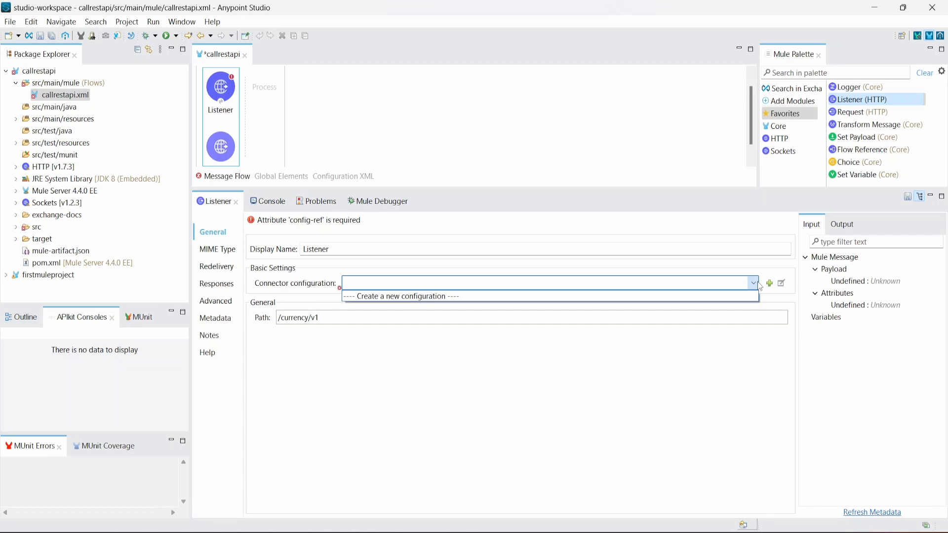
pyautogui.click(401, 296)
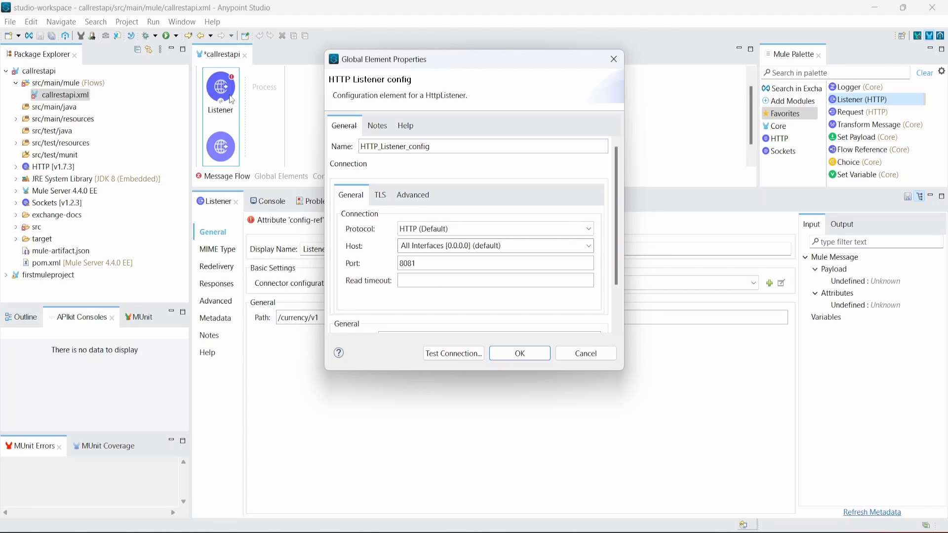
pyautogui.moveTo(319, 65)
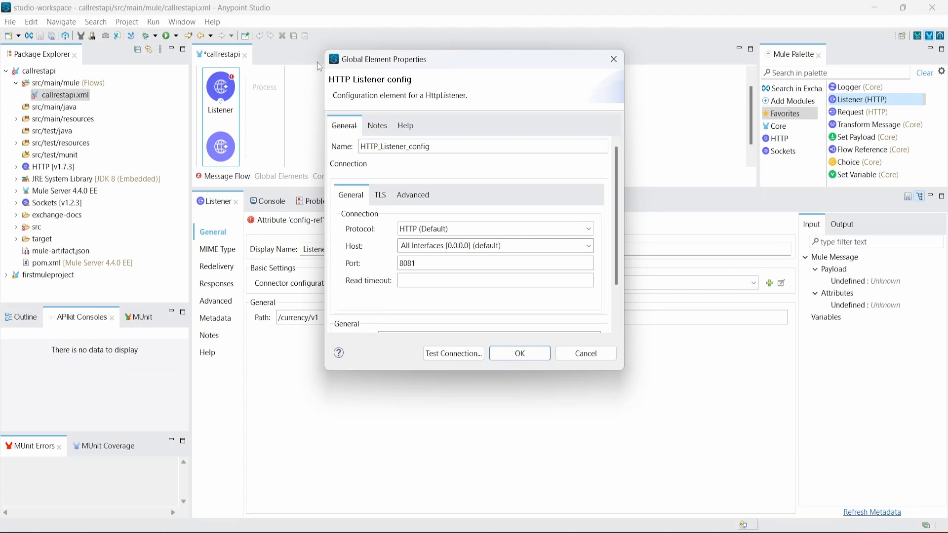
pyautogui.moveTo(375, 306)
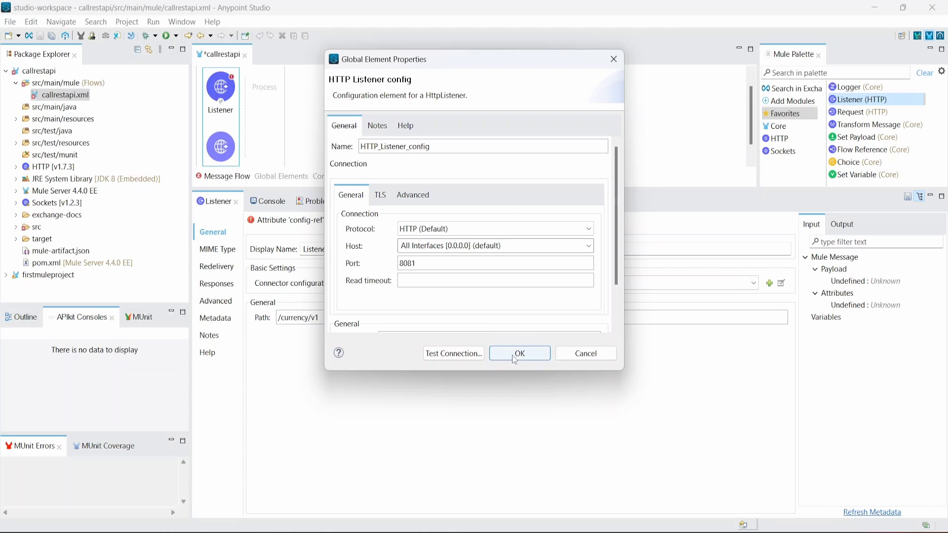
# - Accept HTTP_Listener_config with default HTTP, All Interfaces and port 8081
pyautogui.click(519, 353)
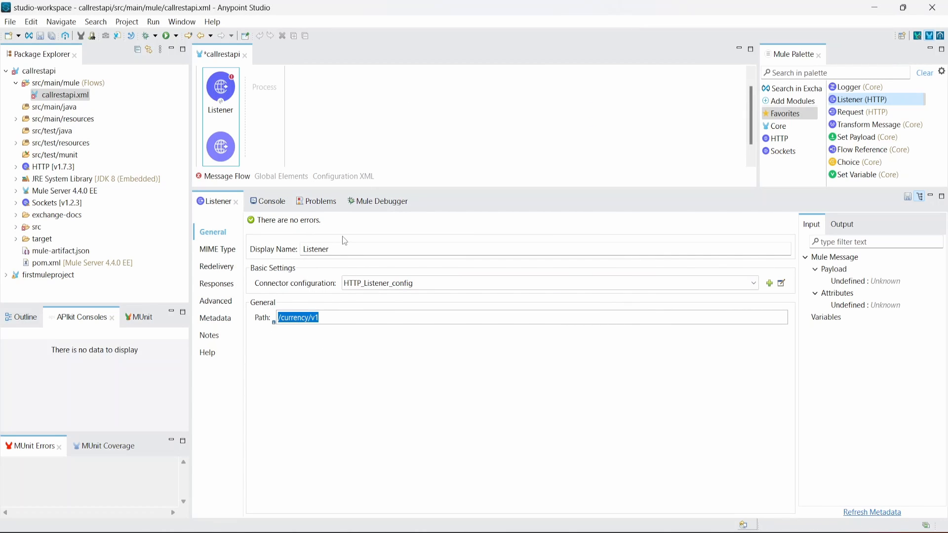
# - Rename the Listener to GET /currency/v1 and allow only the GET method
pyautogui.write('GF')
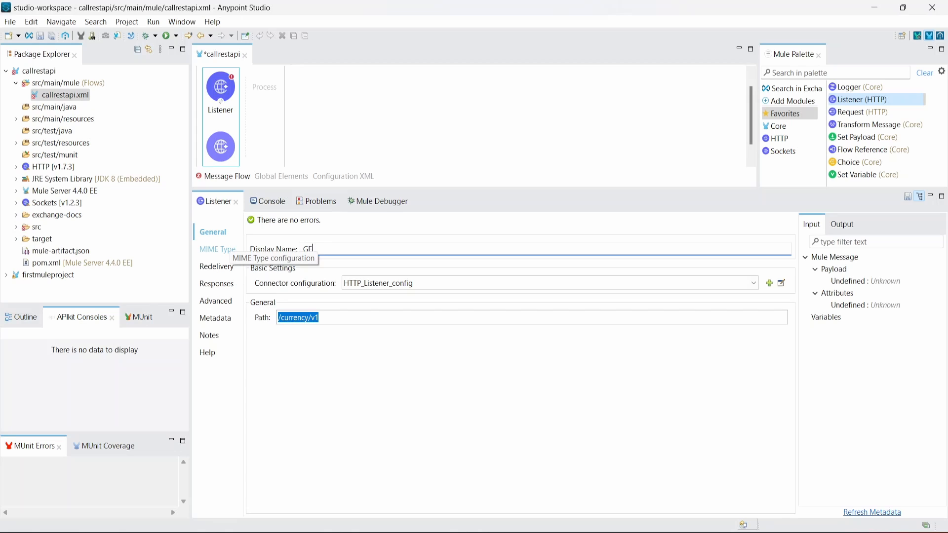
pyautogui.write('ET /currency/v1')
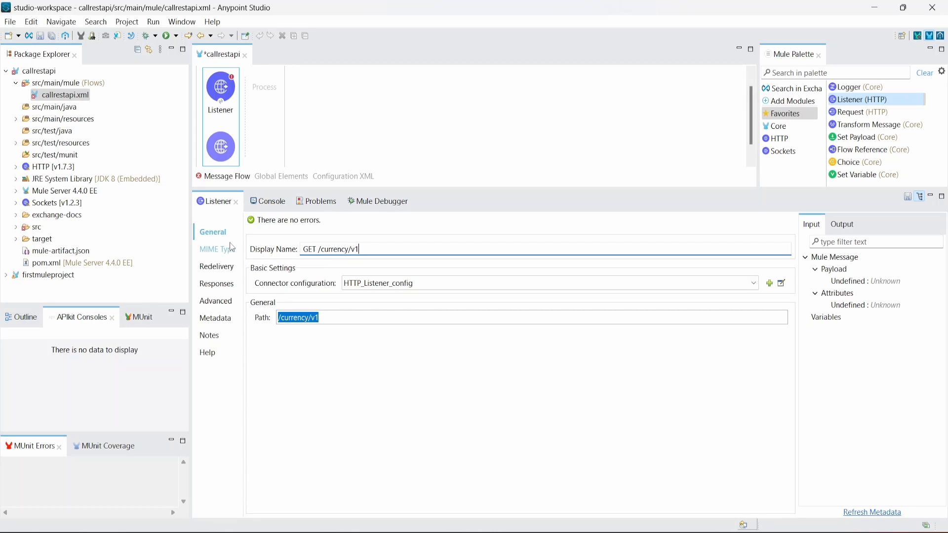
pyautogui.click(215, 300)
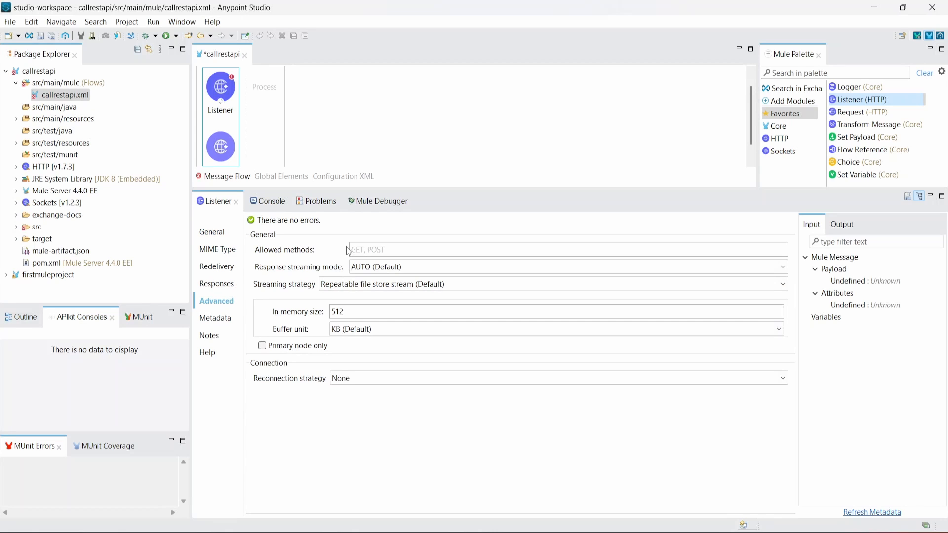
pyautogui.write('GET')
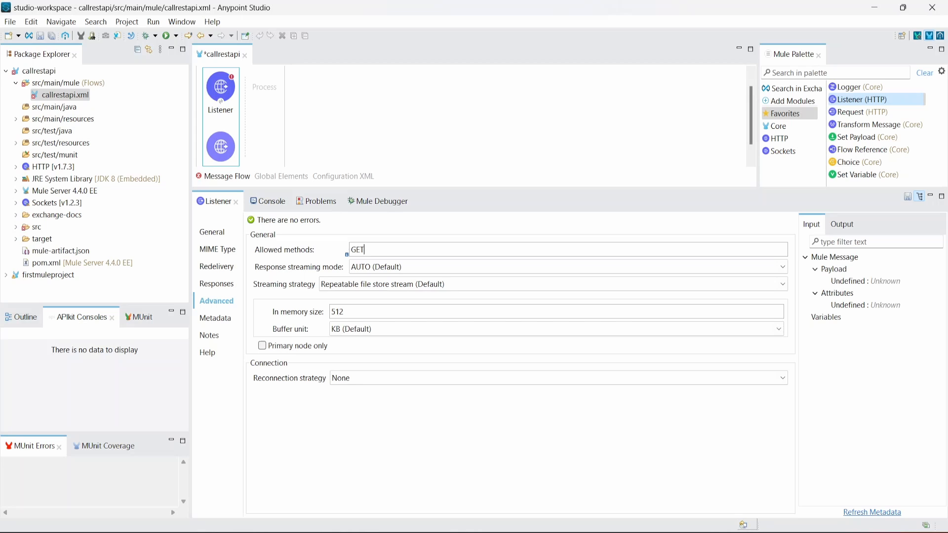
pyautogui.moveTo(472, 130)
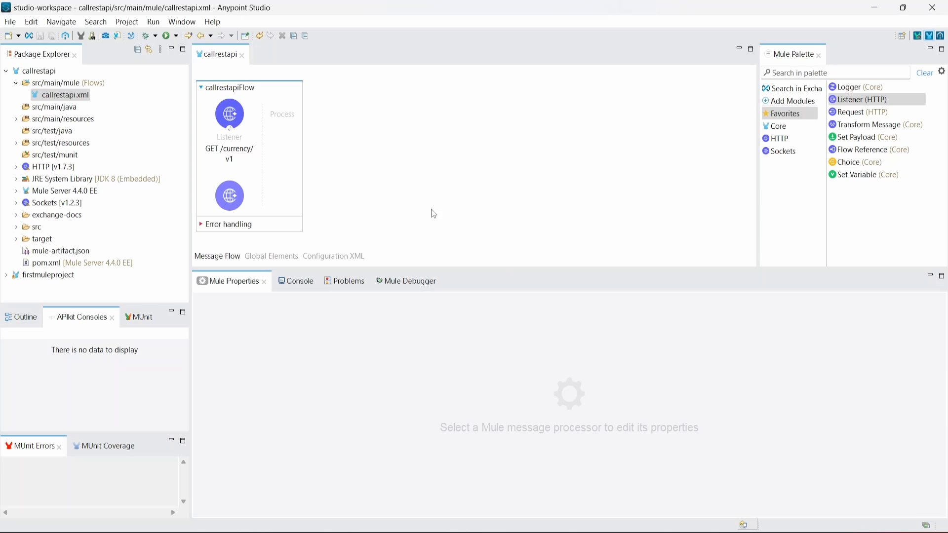
pyautogui.moveTo(443, 199)
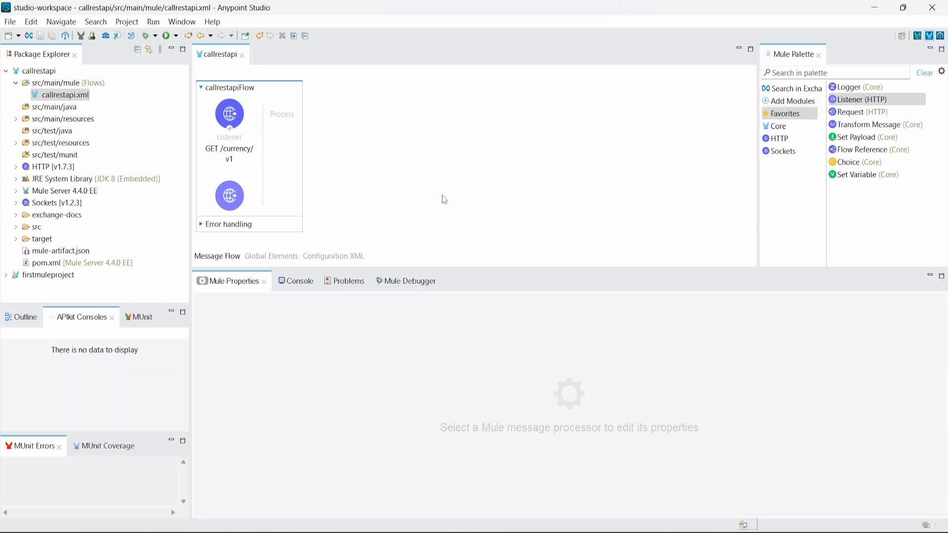
pyautogui.moveTo(853, 118)
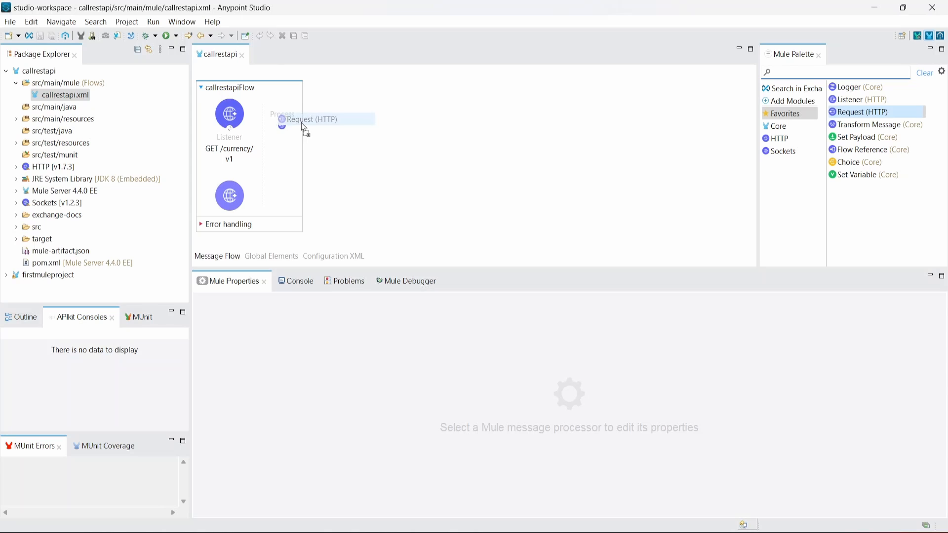
# - Place an HTTP Request step after the Listener and start a new request configuration
pyautogui.click(305, 119)
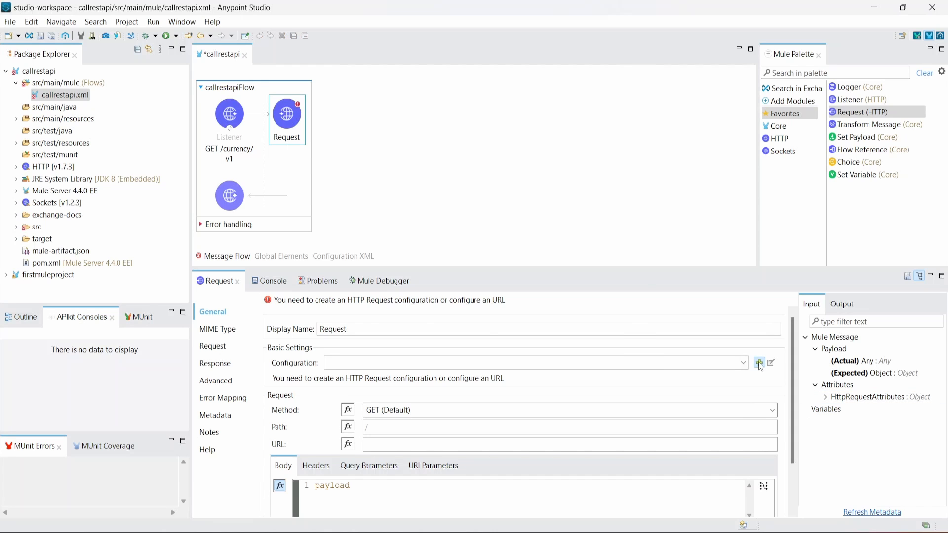
pyautogui.click(759, 363)
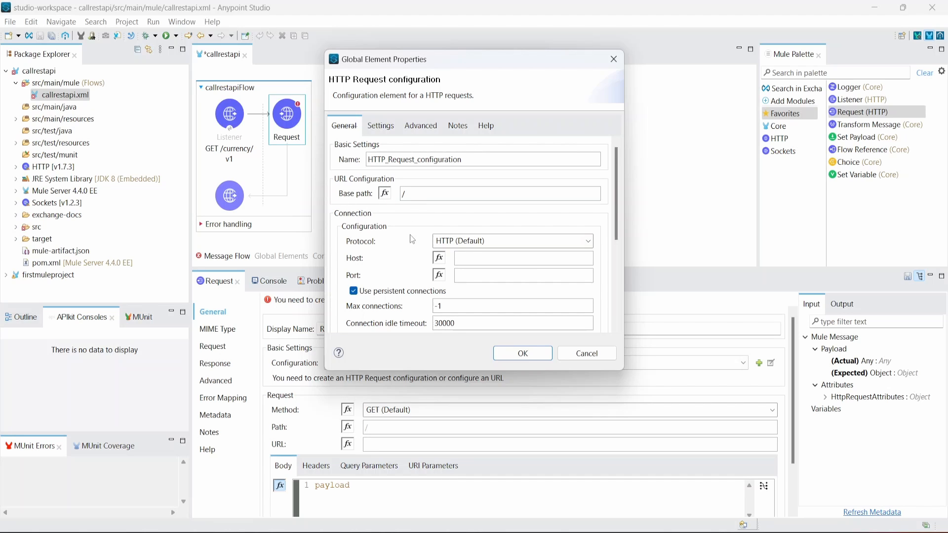
# - Configure the Request for HTTPS to host restcountries.com on port 443
pyautogui.click(588, 241)
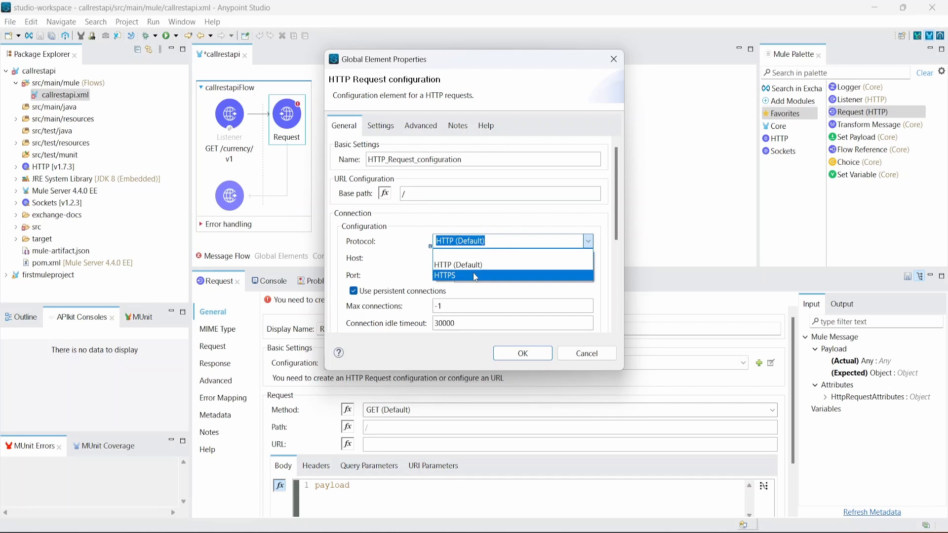
pyautogui.click(445, 276)
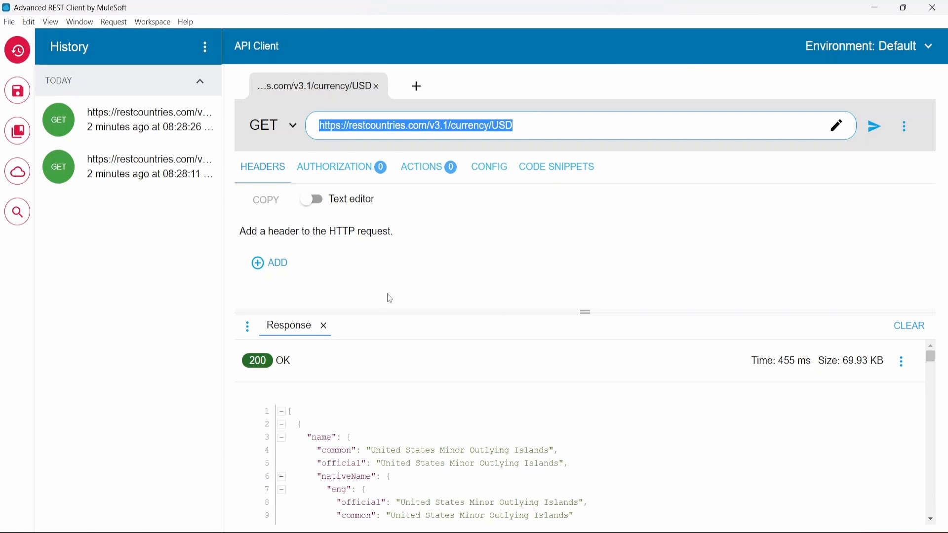
pyautogui.click(420, 126)
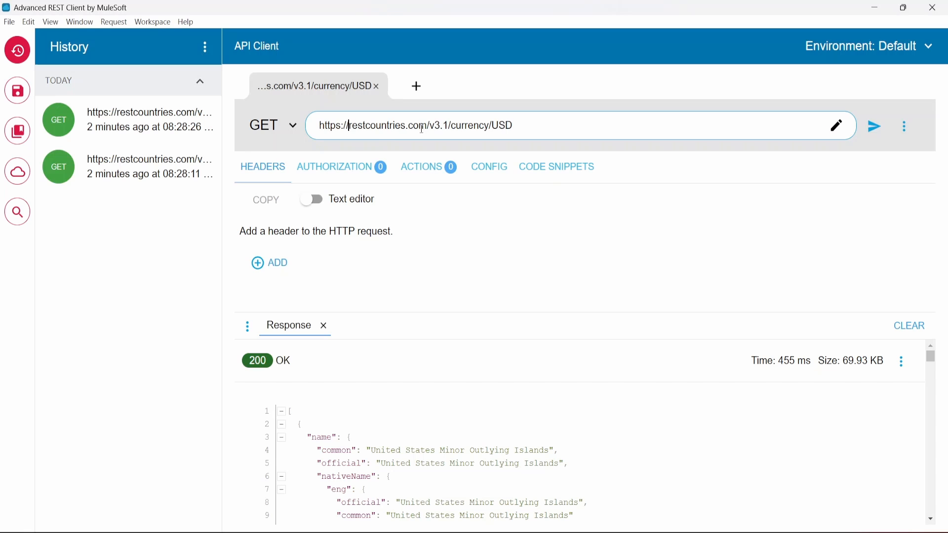
pyautogui.doubleClick(385, 125)
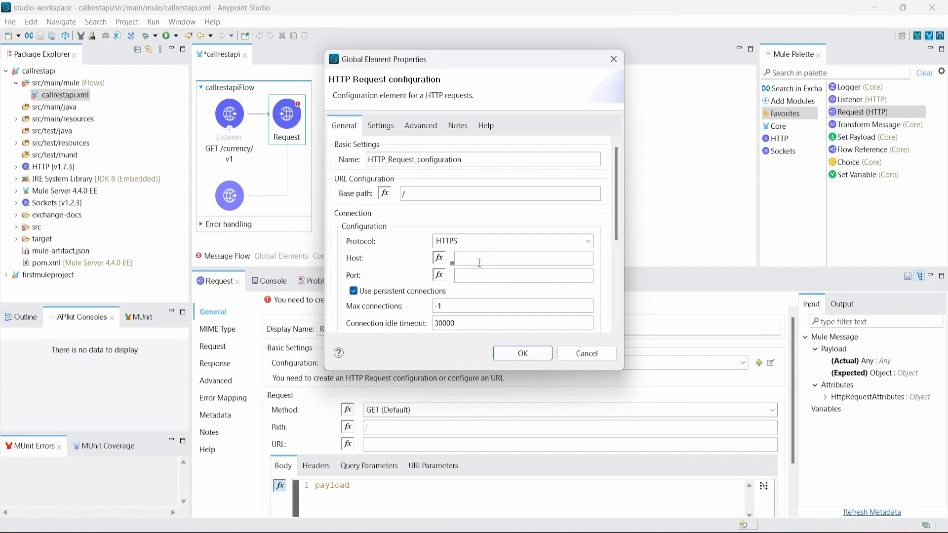
pyautogui.write('restcountries.com')
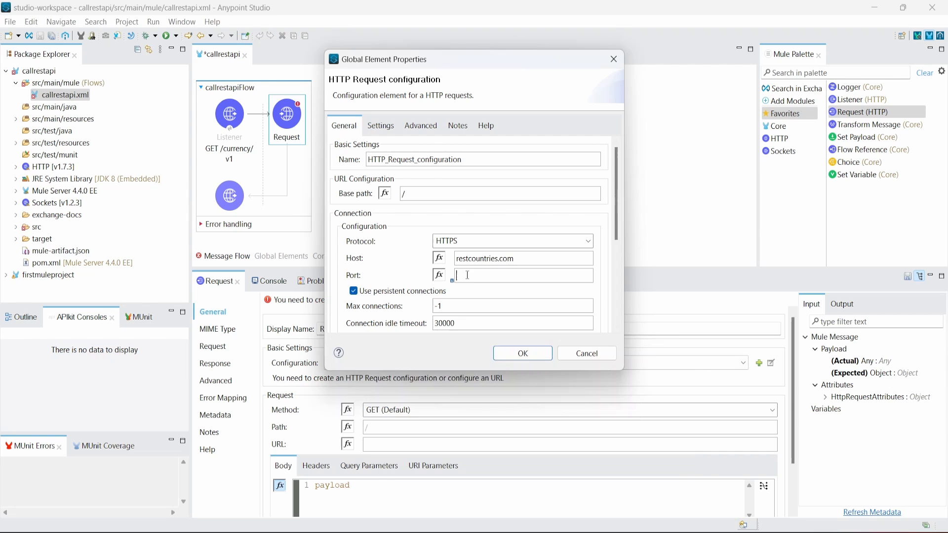
pyautogui.write('443')
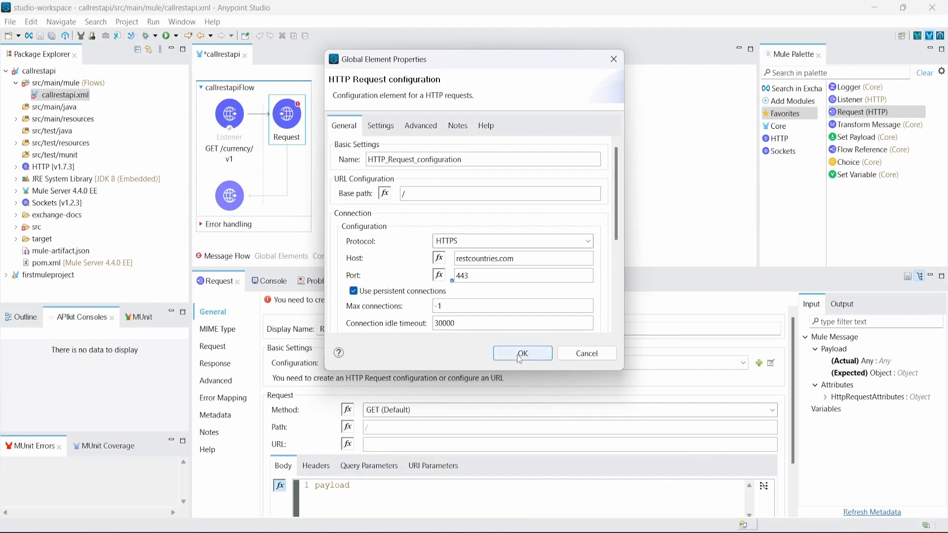
pyautogui.click(523, 353)
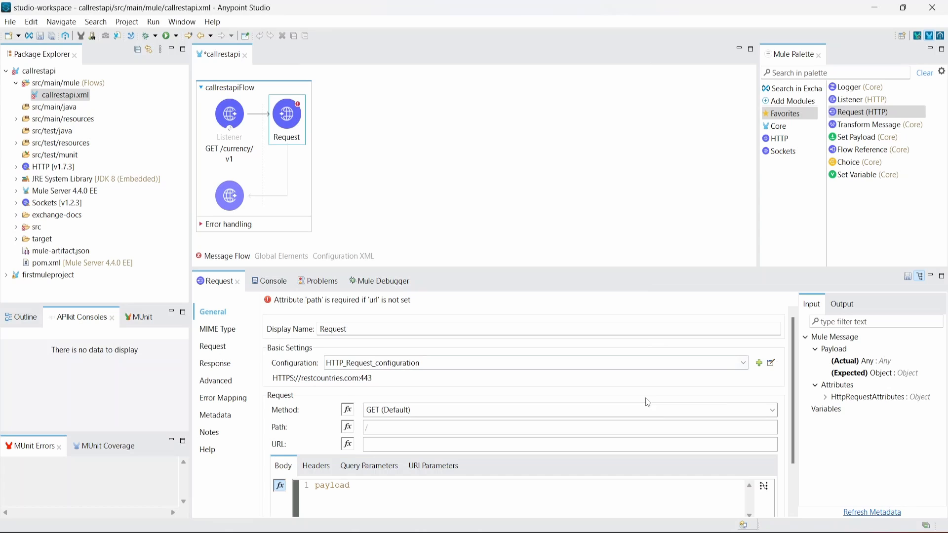
# - Set the Request path to /v3.1/currency/{currency} after checking the REST Countries docs
pyautogui.scroll(-3)
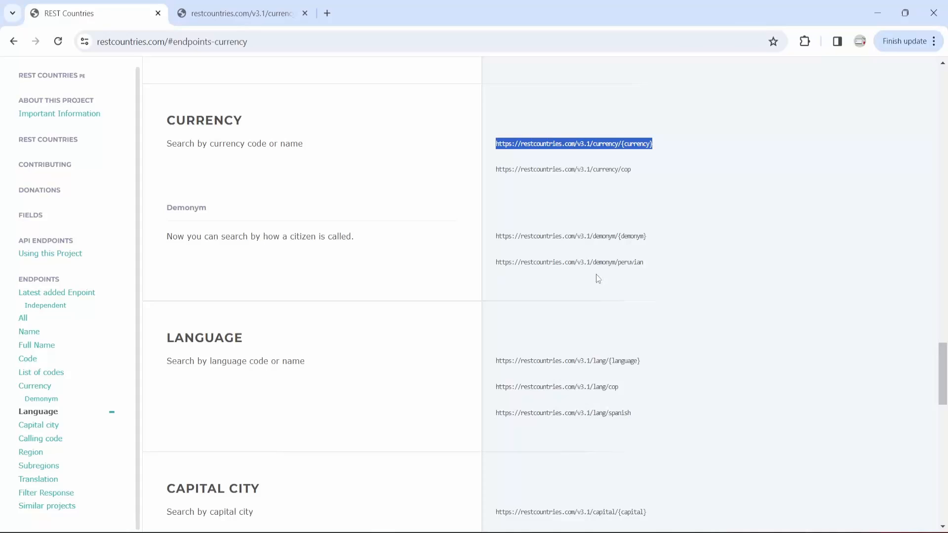
pyautogui.click(575, 144)
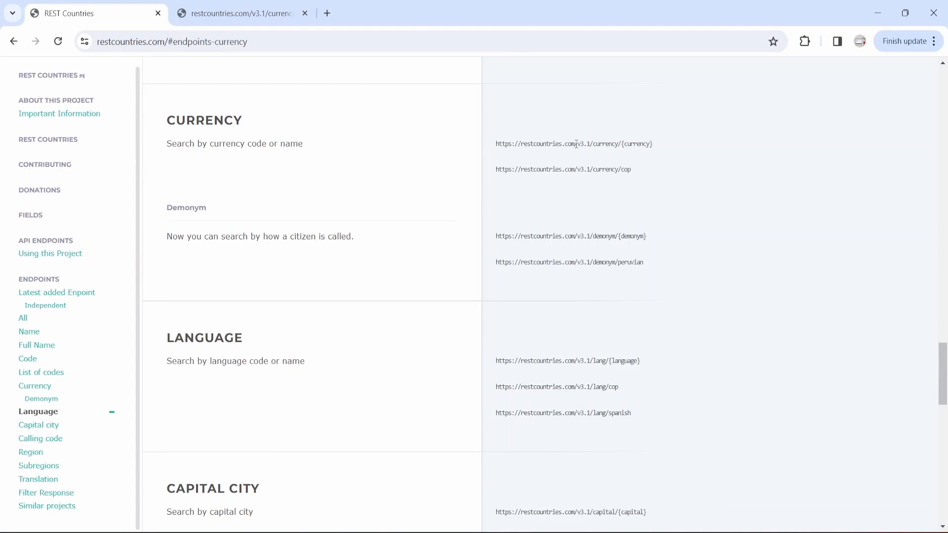
pyautogui.doubleClick(577, 145)
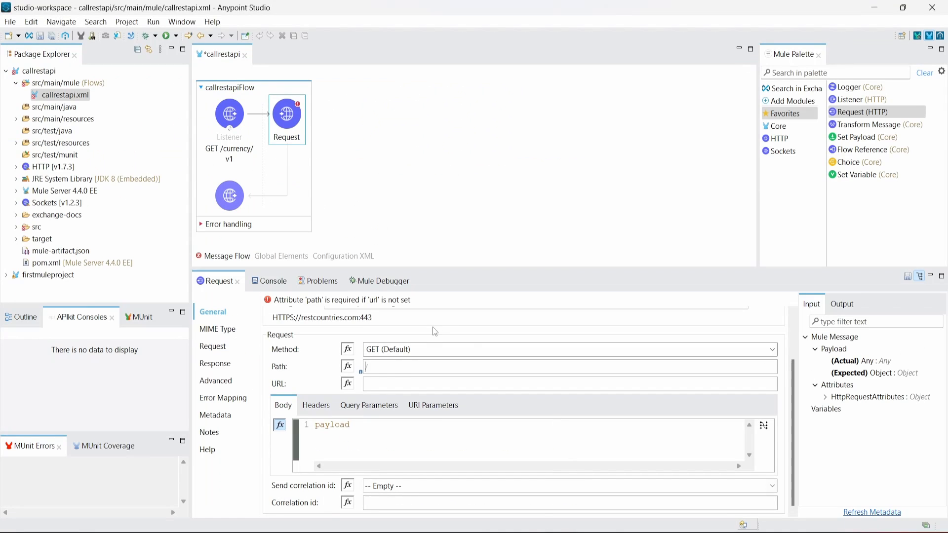
pyautogui.write('/v3.1/currency/{currency}')
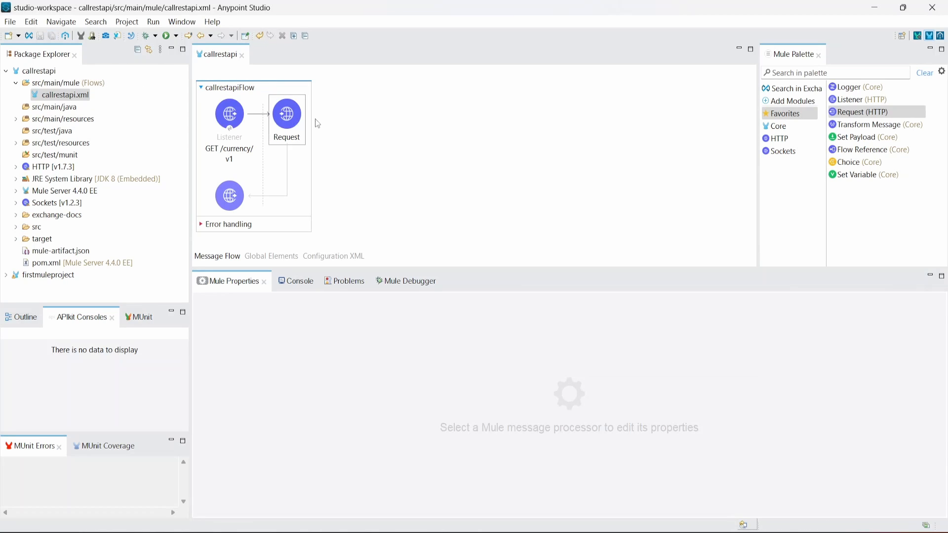
pyautogui.click(286, 115)
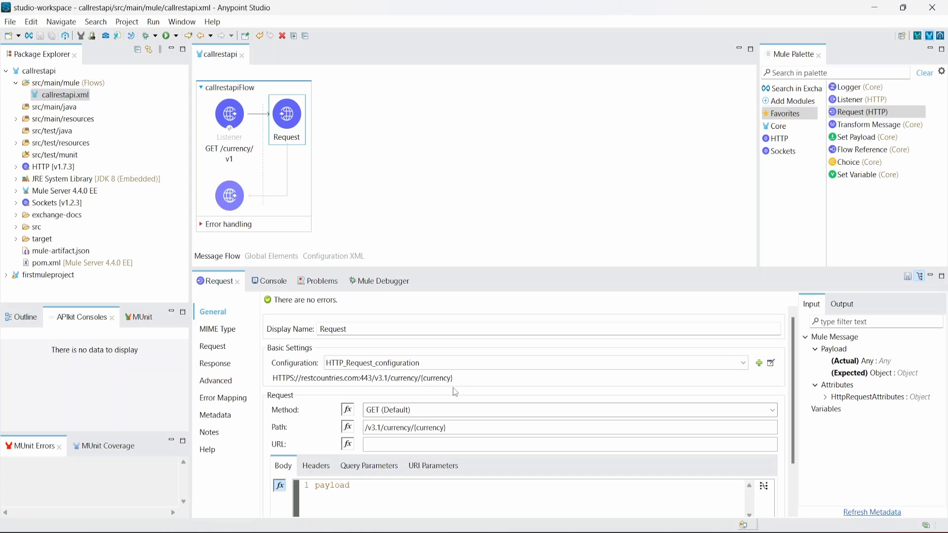
pyautogui.moveTo(461, 387)
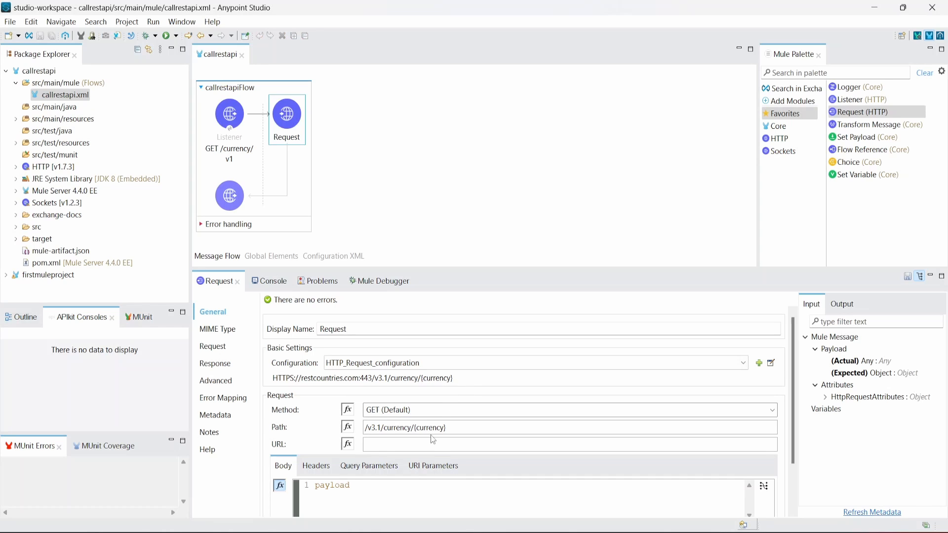
# - Add a URI parameter named currency with value CAD to the Request
pyautogui.click(433, 466)
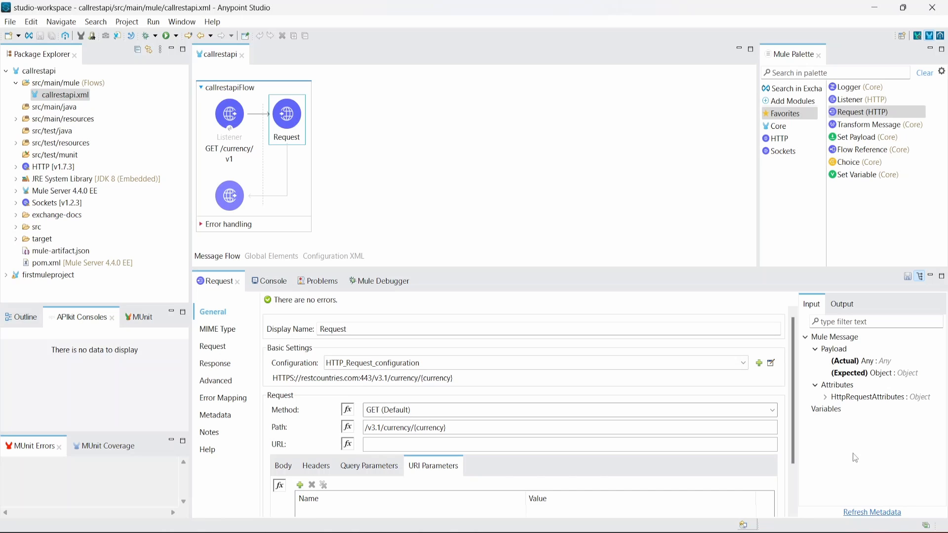
pyautogui.scroll(-3)
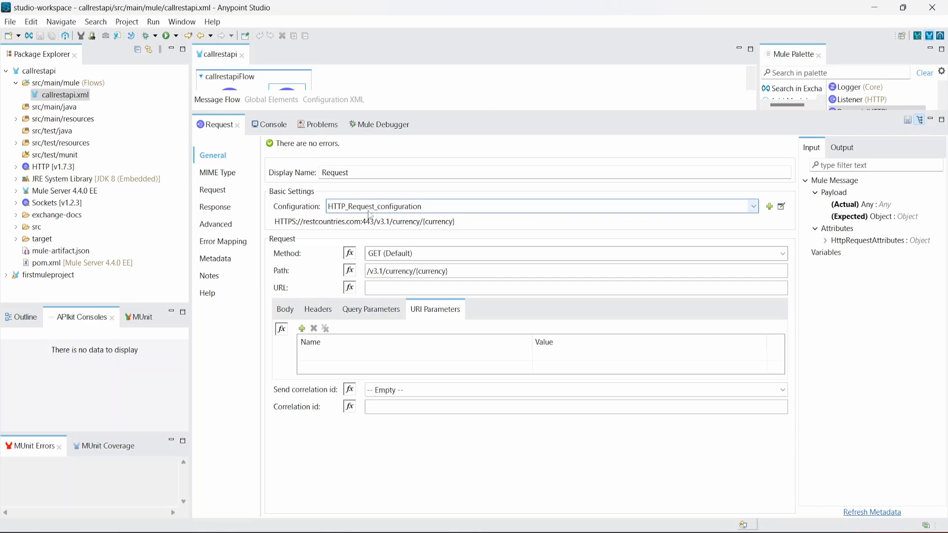
pyautogui.moveTo(275, 233)
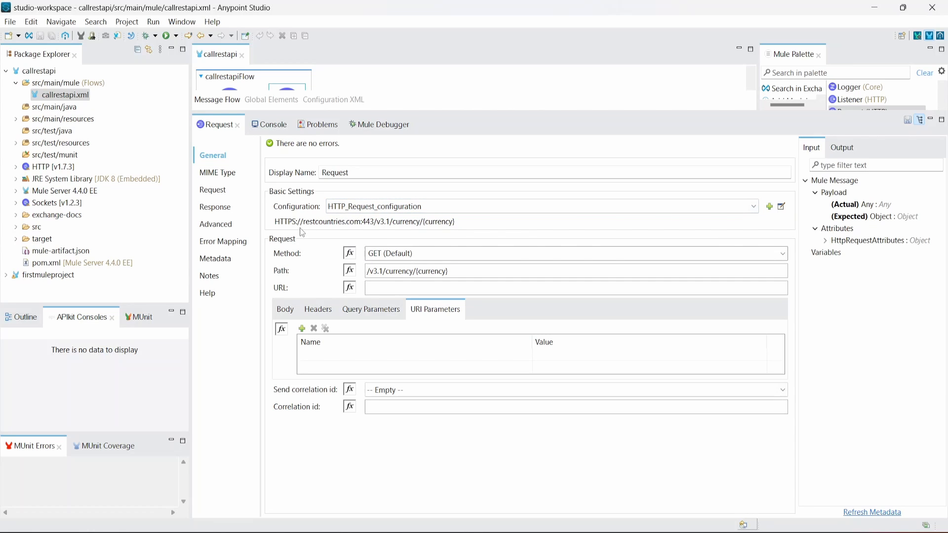
pyautogui.moveTo(338, 229)
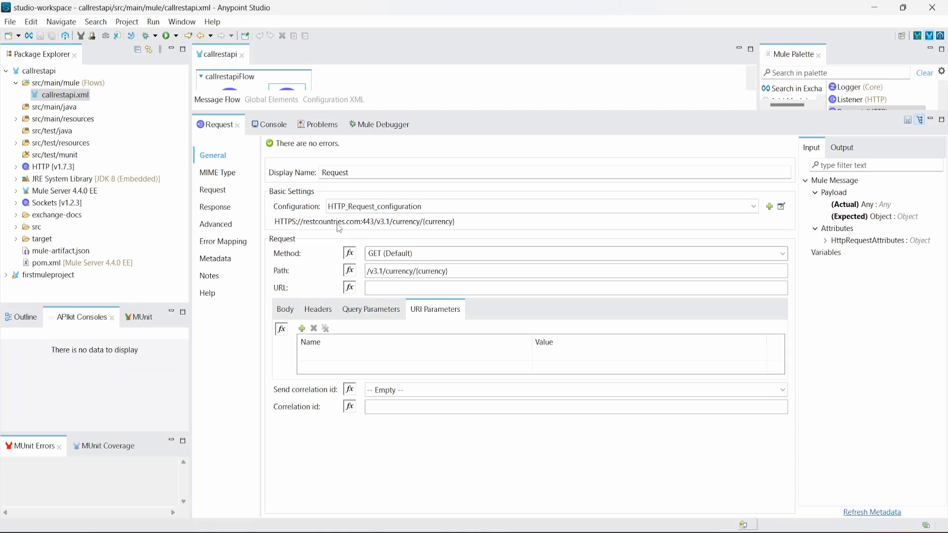
pyautogui.moveTo(382, 233)
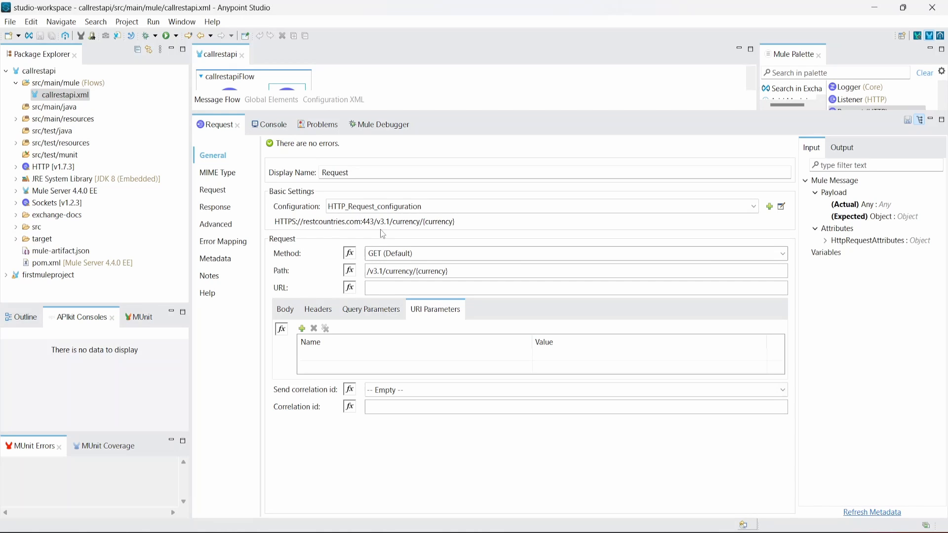
pyautogui.moveTo(465, 229)
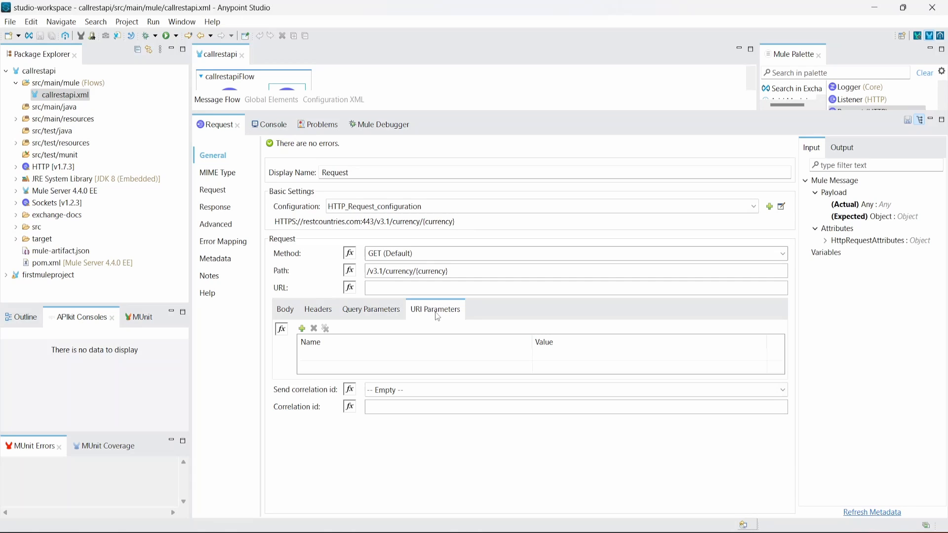
pyautogui.moveTo(303, 330)
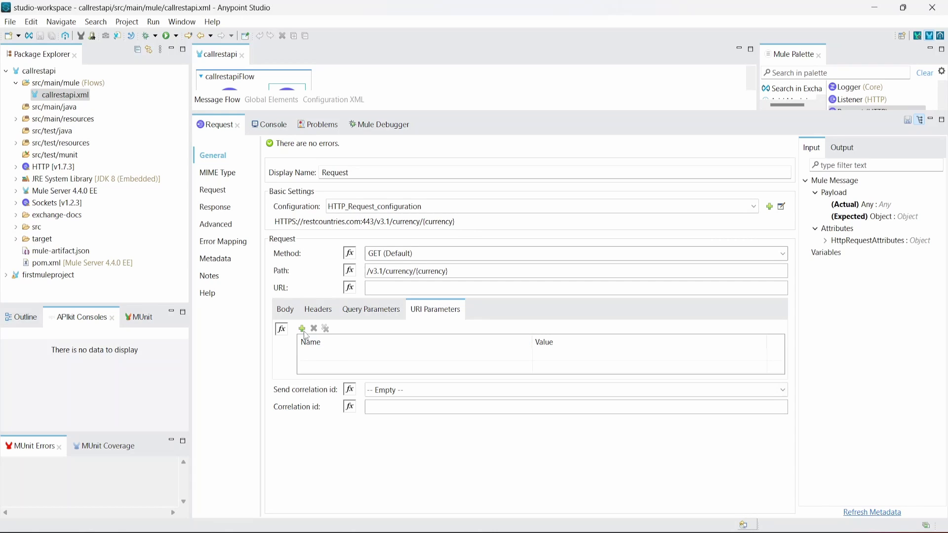
pyautogui.click(302, 329)
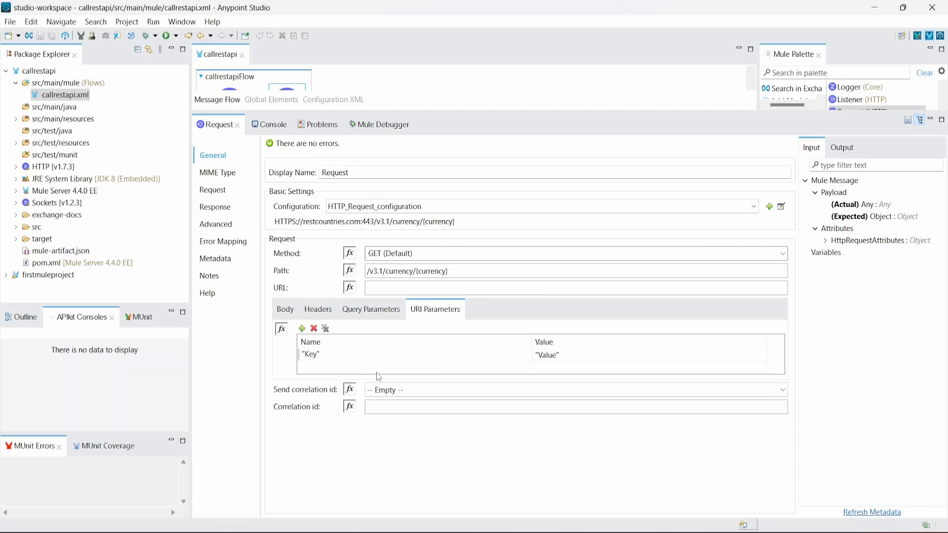
pyautogui.write('c')
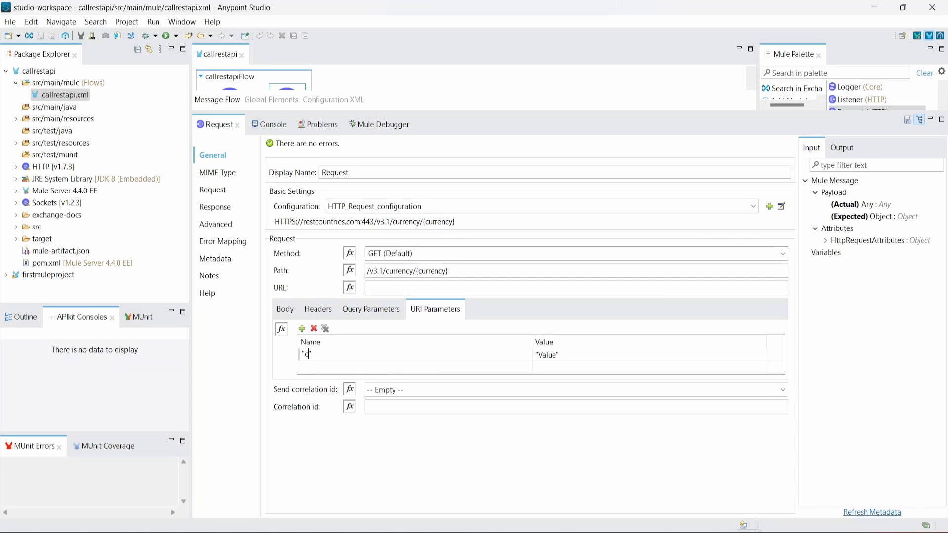
pyautogui.write('urrency"')
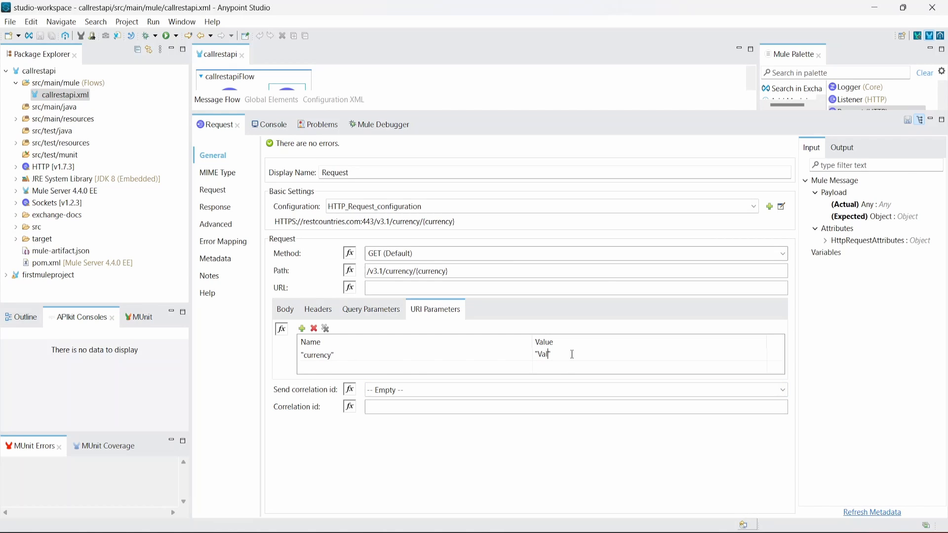
pyautogui.write('CAD')
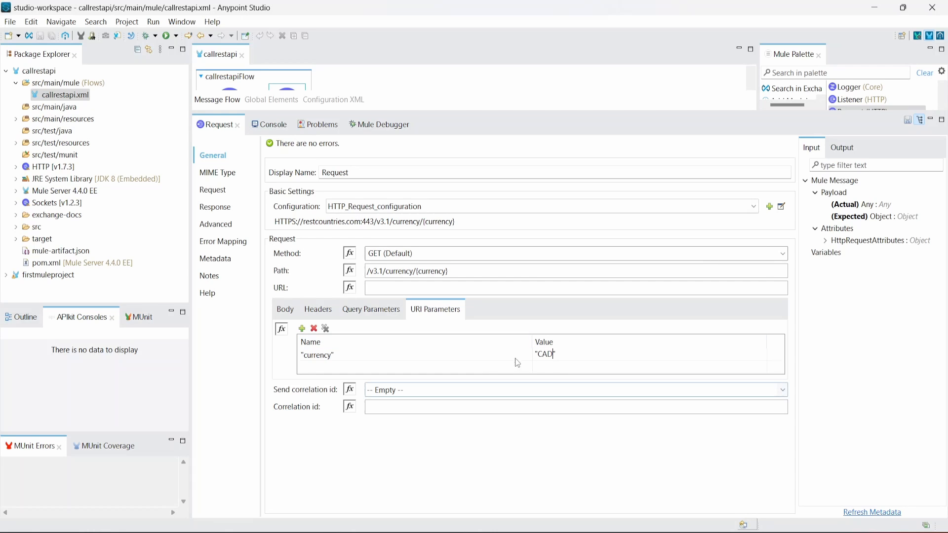
pyautogui.moveTo(501, 370)
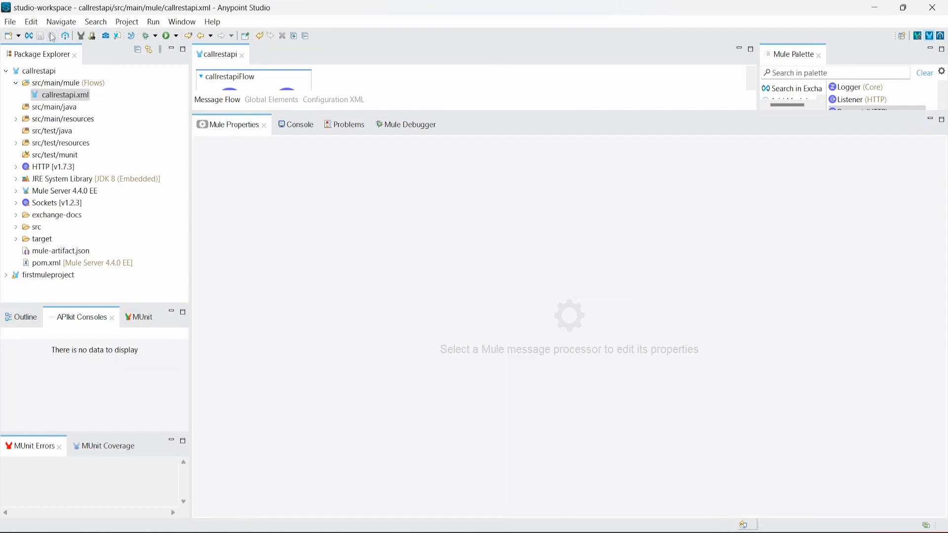
pyautogui.moveTo(526, 120)
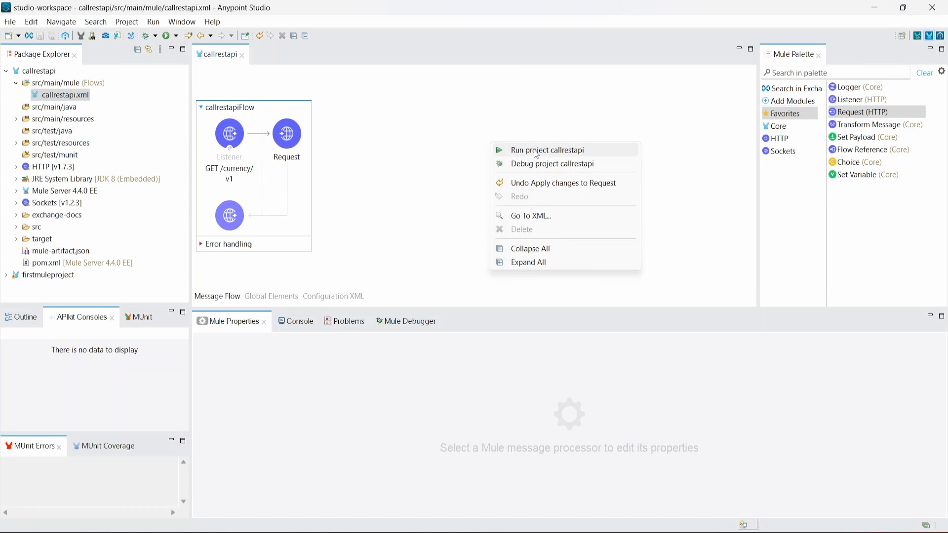
# - Run project callrestapi until deployed and check the GET /currency/v1 listener path
pyautogui.click(547, 150)
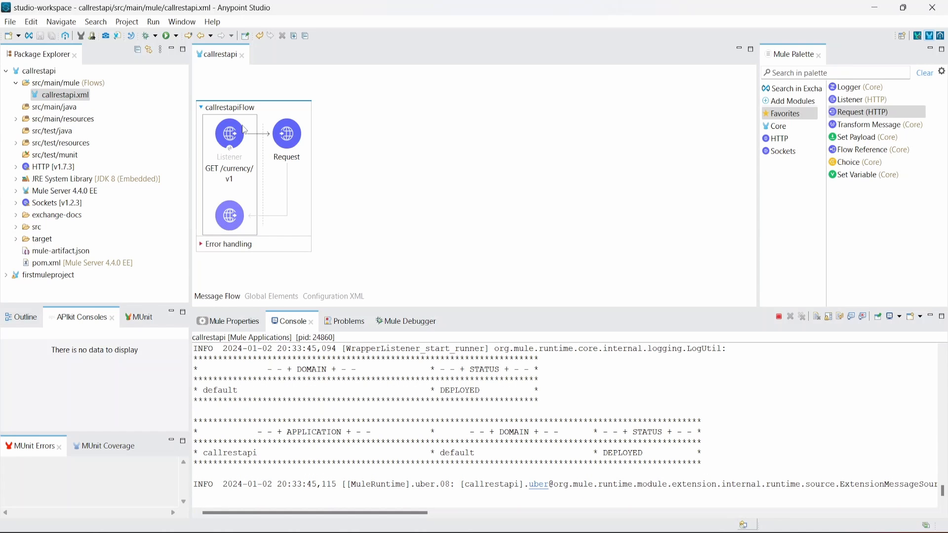
pyautogui.doubleClick(229, 133)
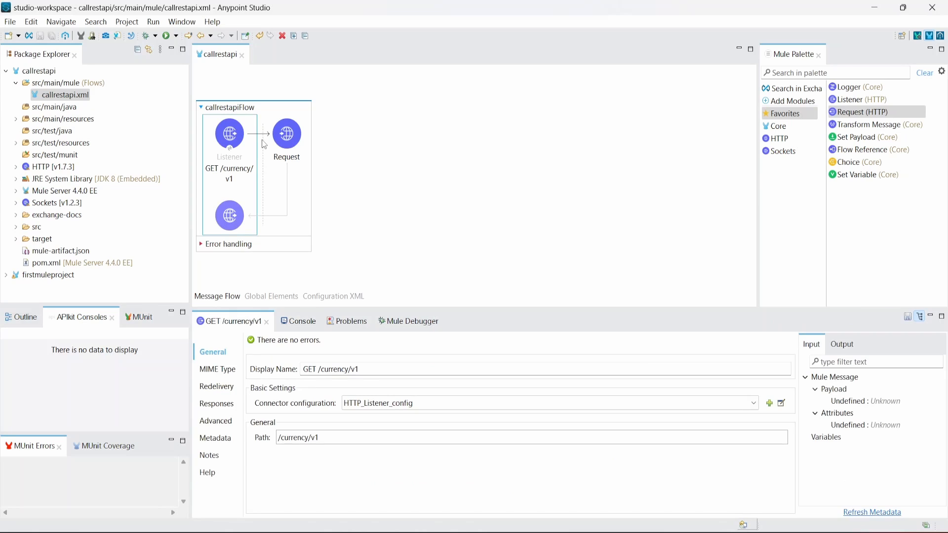
pyautogui.click(319, 437)
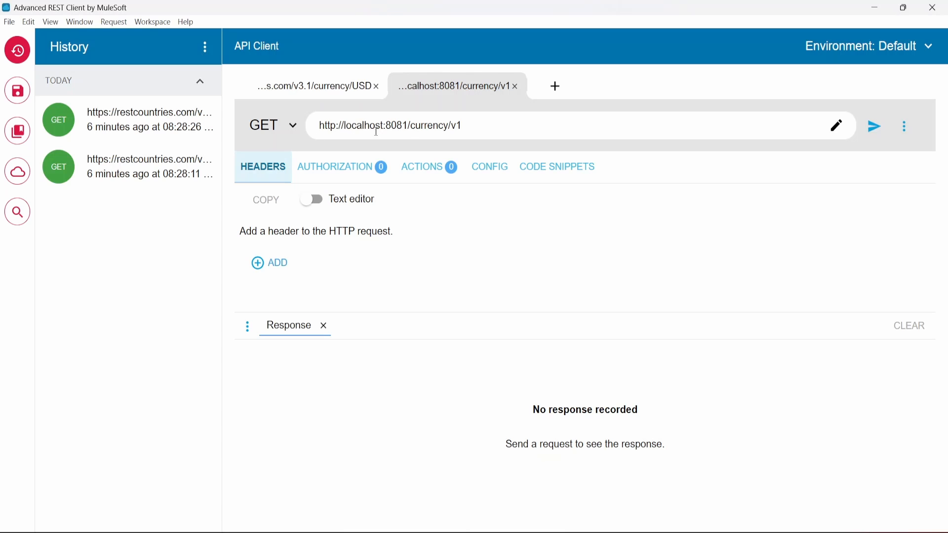
# - Send GET localhost:8081/currency/v1 and scroll the 200 response showing Canada and Canadian dollar
pyautogui.click(874, 126)
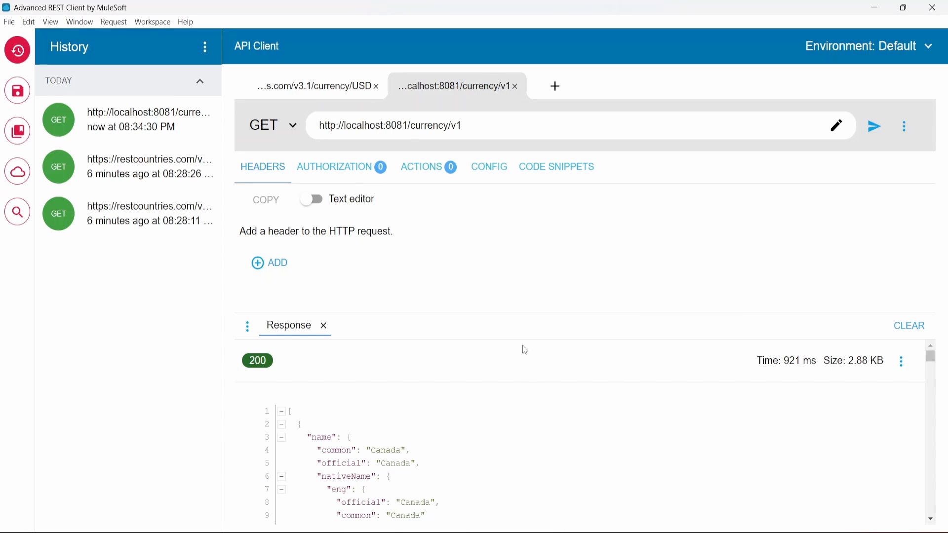
pyautogui.moveTo(799, 86)
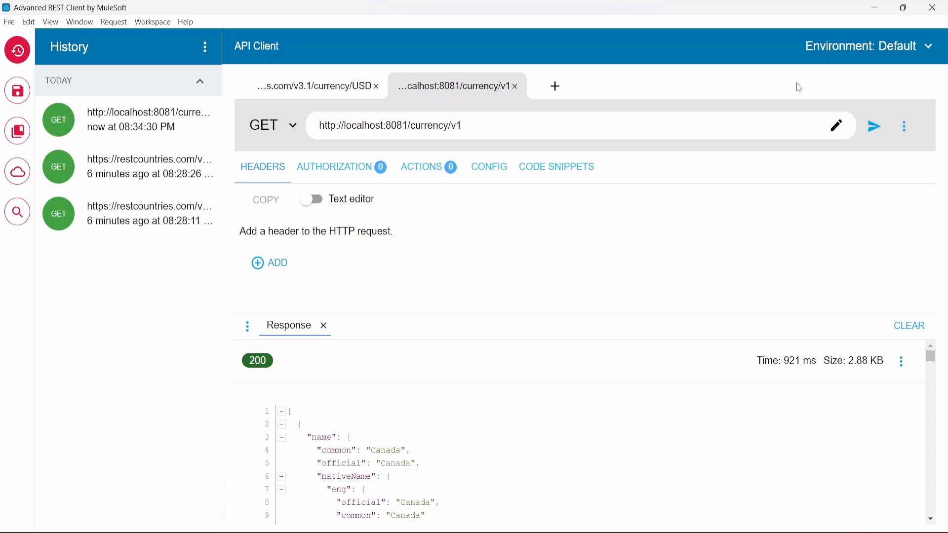
pyautogui.scroll(-3)
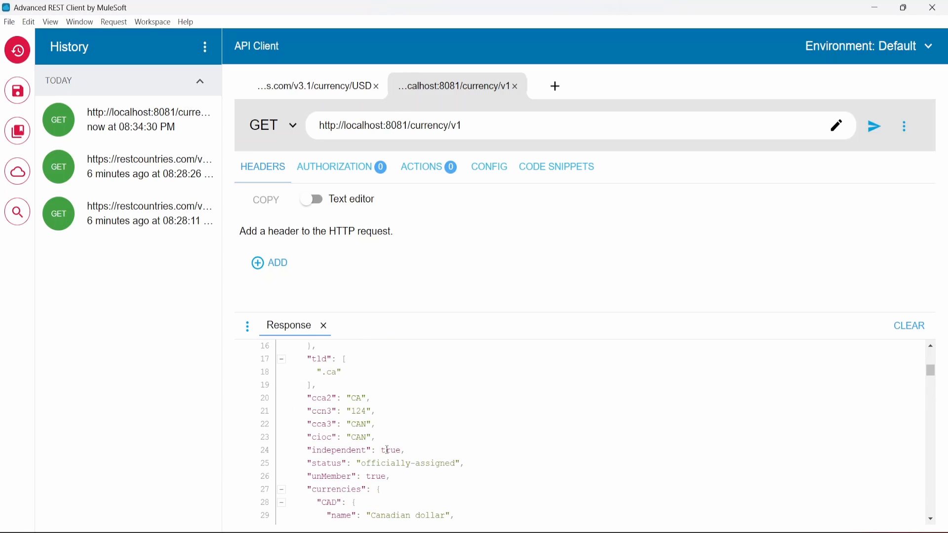
pyautogui.scroll(-3)
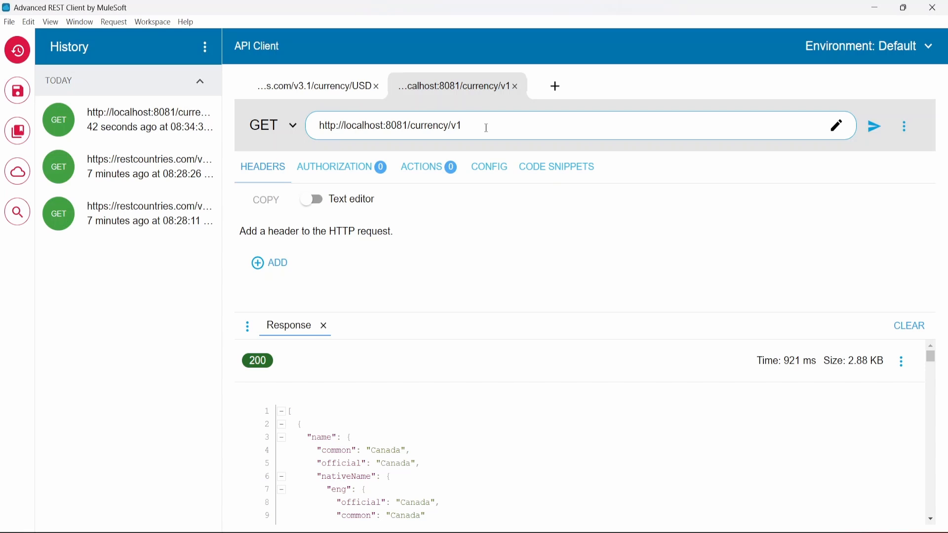
# - Append ?currency=CAD to the local URL and send it
pyautogui.write('?currency=CAD')
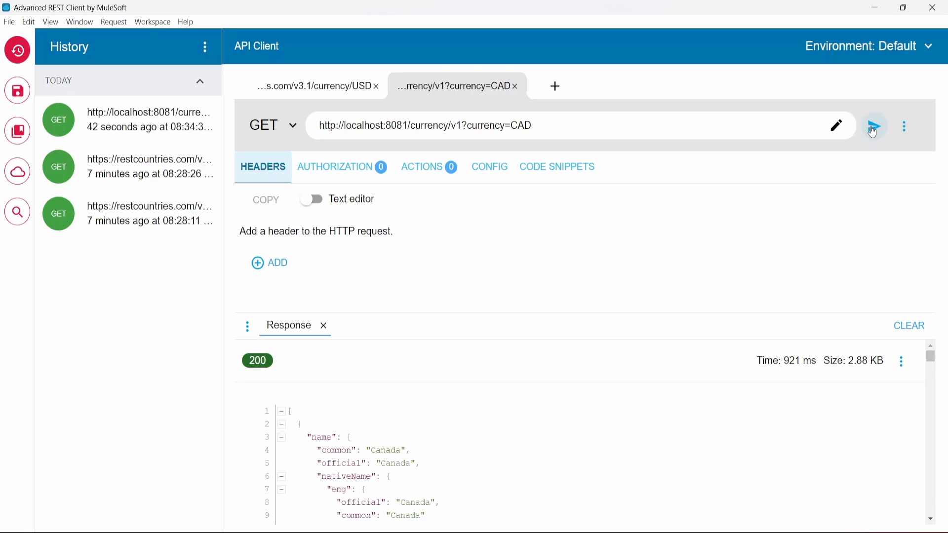
pyautogui.click(874, 127)
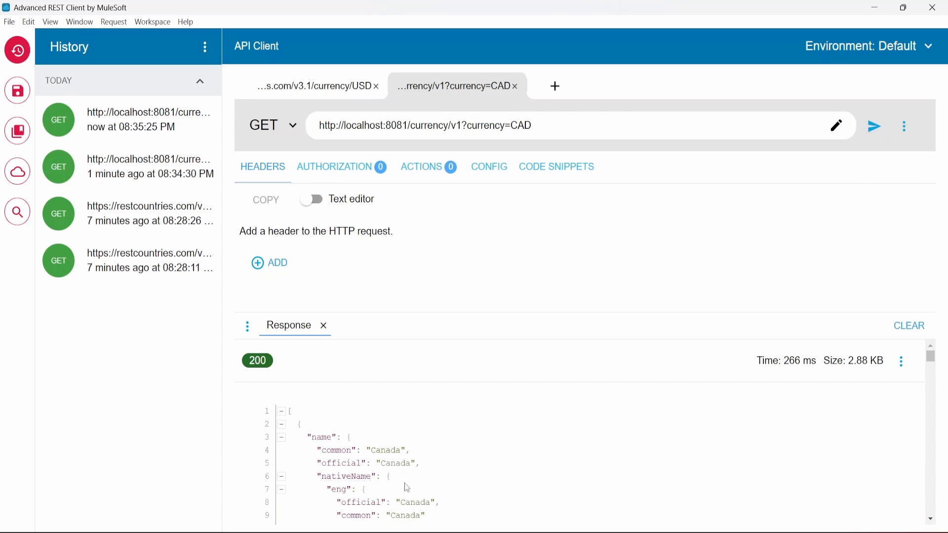
# - Change the query to currency=INR, send it, and note the response still names Canada
pyautogui.doubleClick(521, 126)
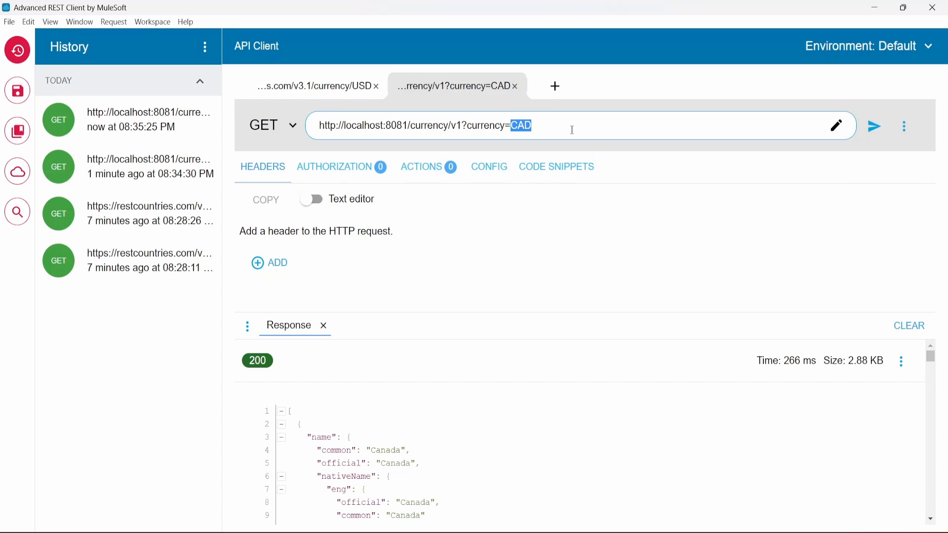
pyautogui.write('INR')
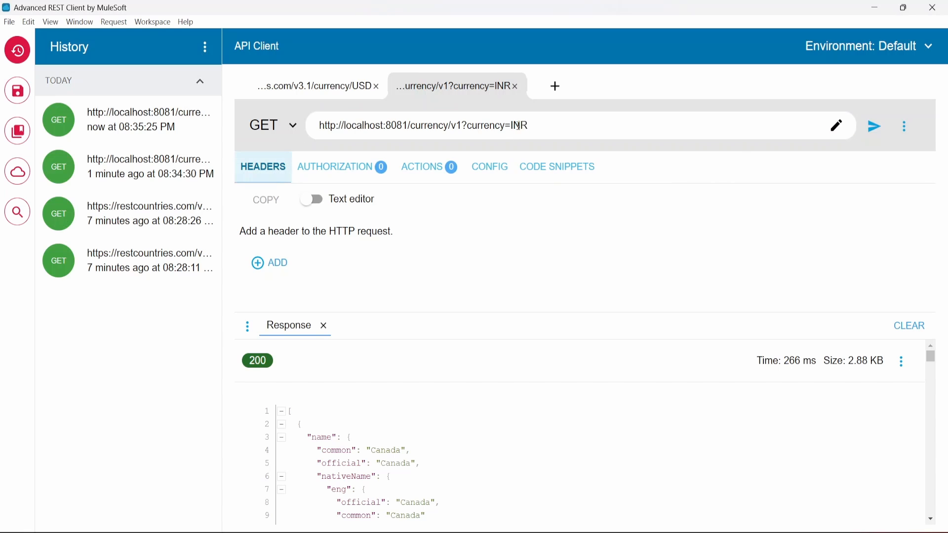
pyautogui.moveTo(875, 133)
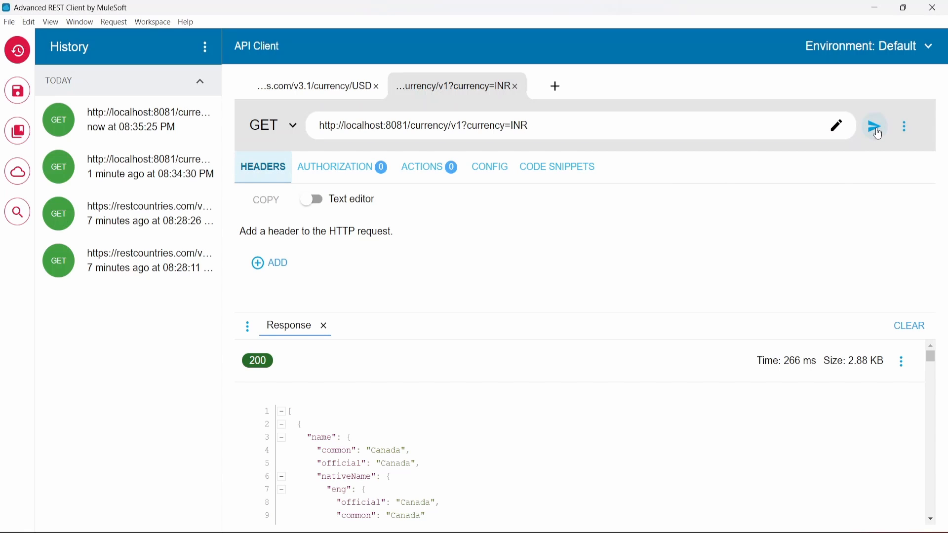
pyautogui.click(873, 126)
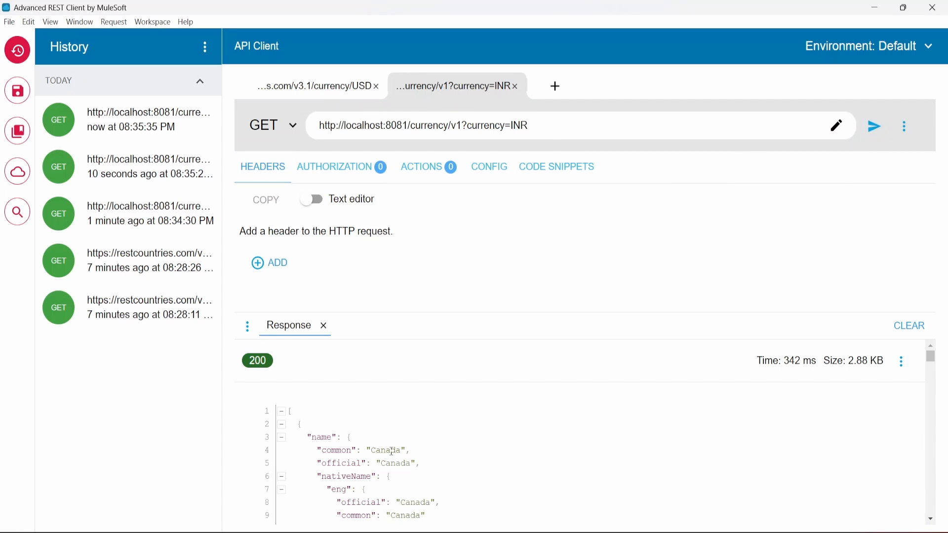
pyautogui.doubleClick(387, 450)
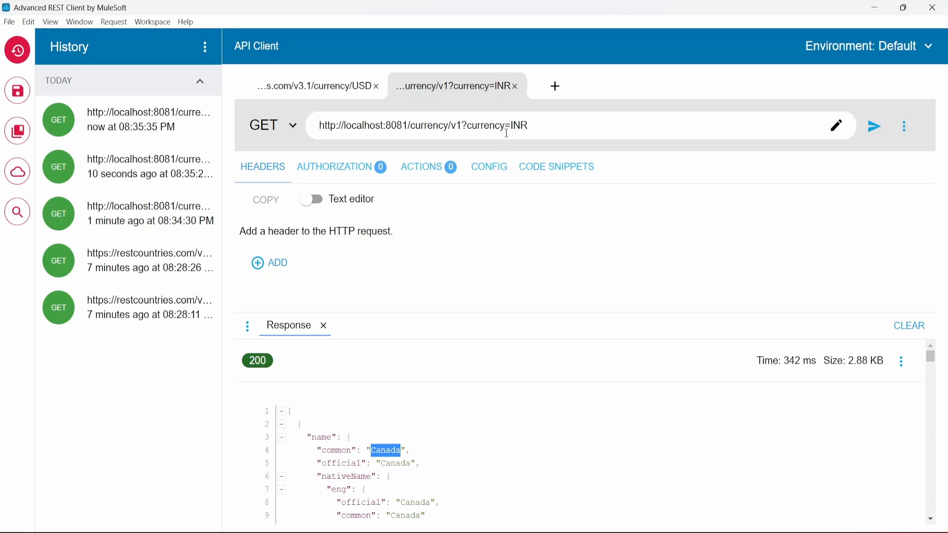
pyautogui.doubleClick(488, 125)
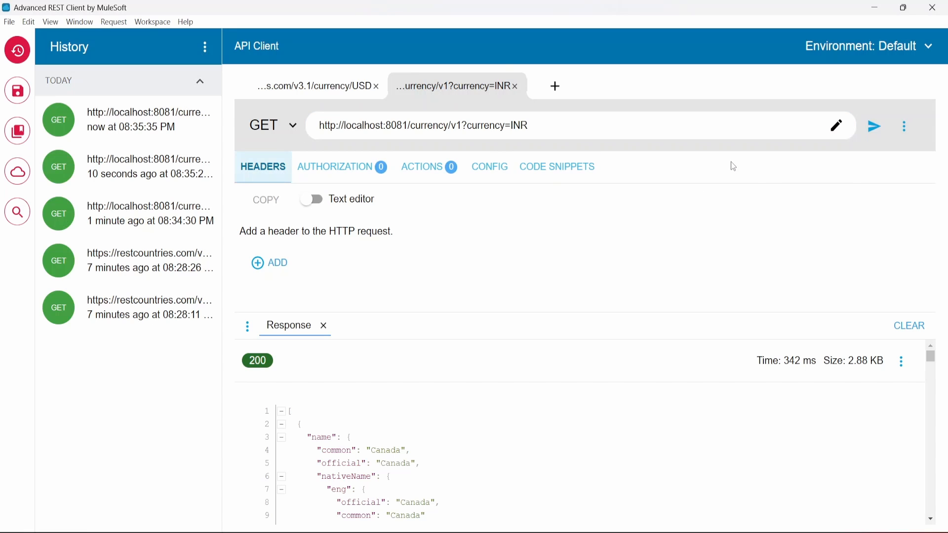
pyautogui.moveTo(616, 435)
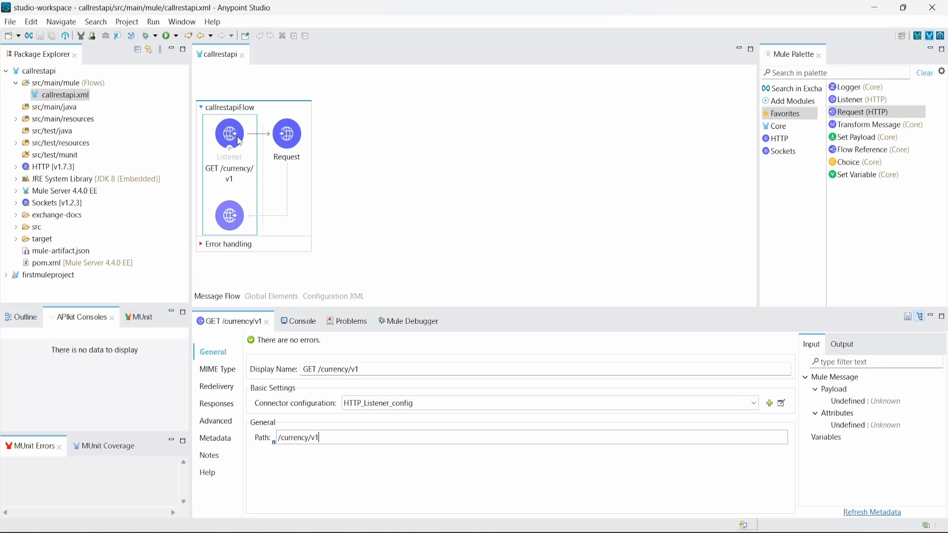
# - Select the Request component, enlarge its properties and show its URI Parameters
pyautogui.click(287, 135)
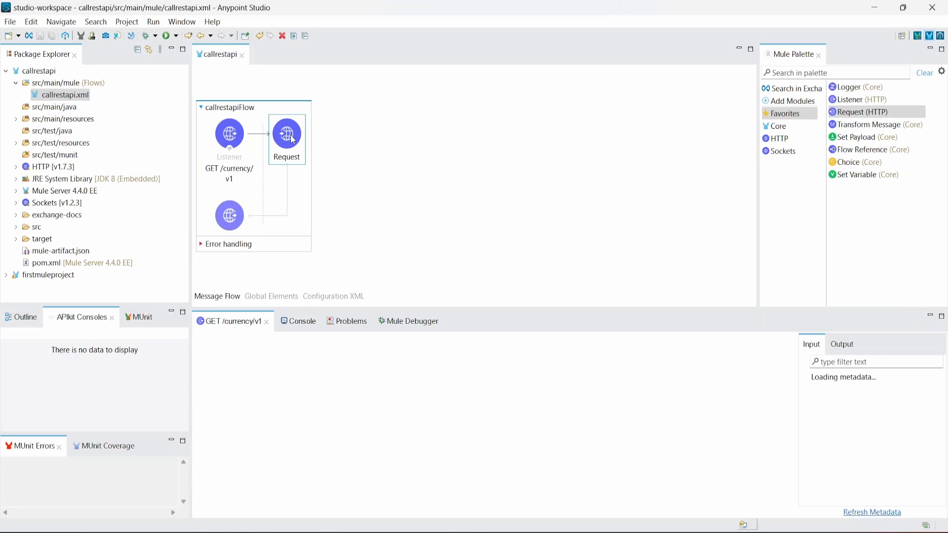
pyautogui.doubleClick(286, 134)
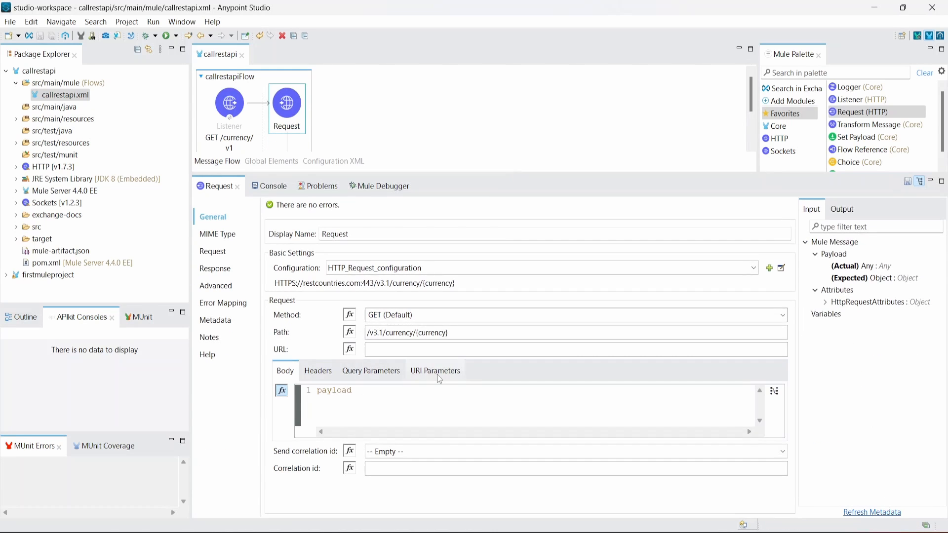
pyautogui.click(435, 370)
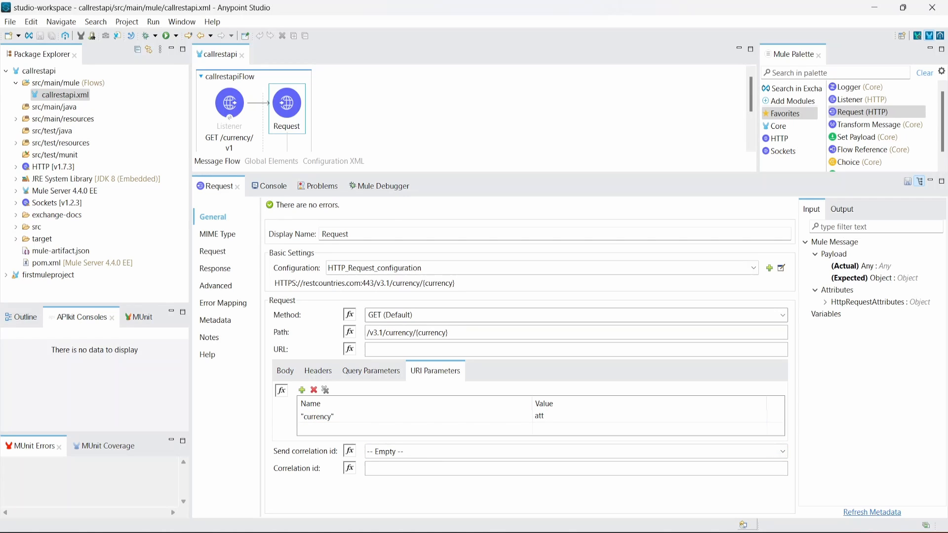
# - Start the currency value with 'attributes', checking queryParams under HttpRequestAttributes in Input metadata
pyautogui.write('attribut')
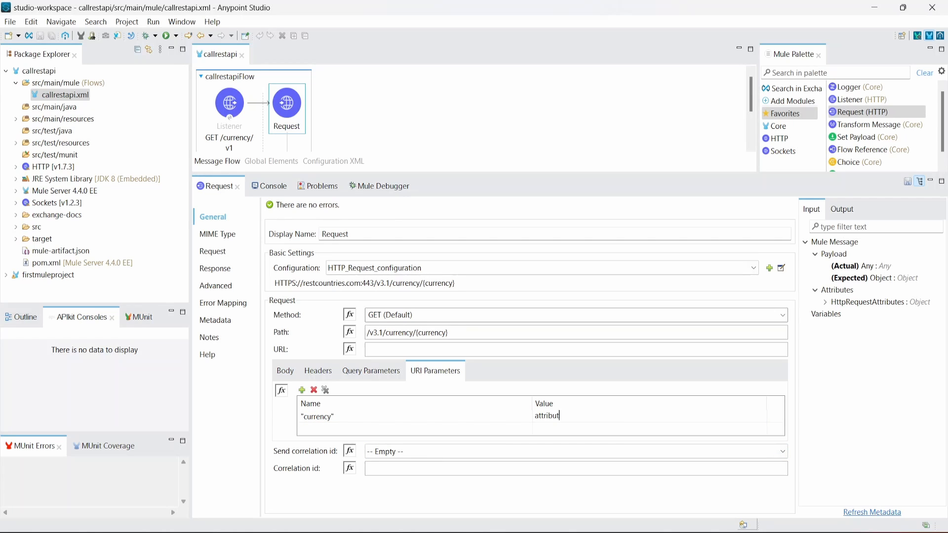
pyautogui.write('es')
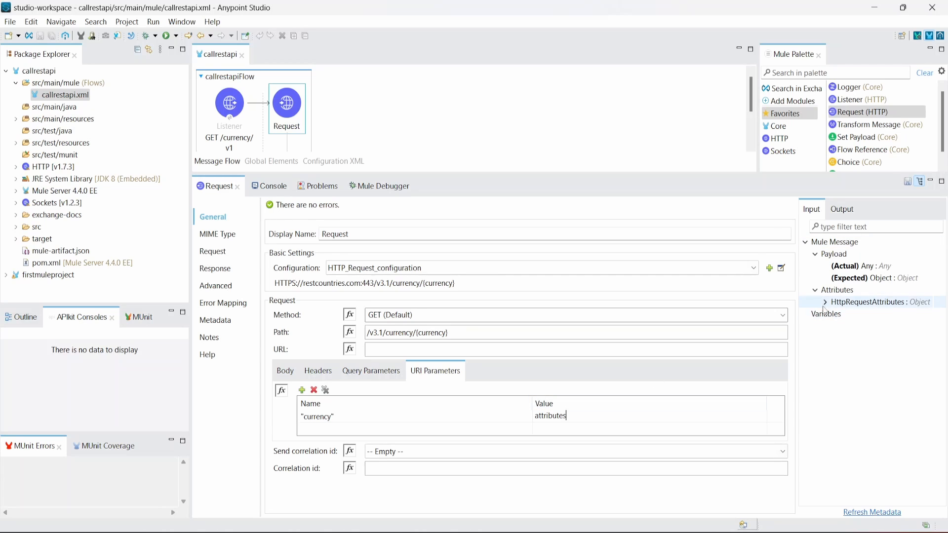
pyautogui.click(824, 302)
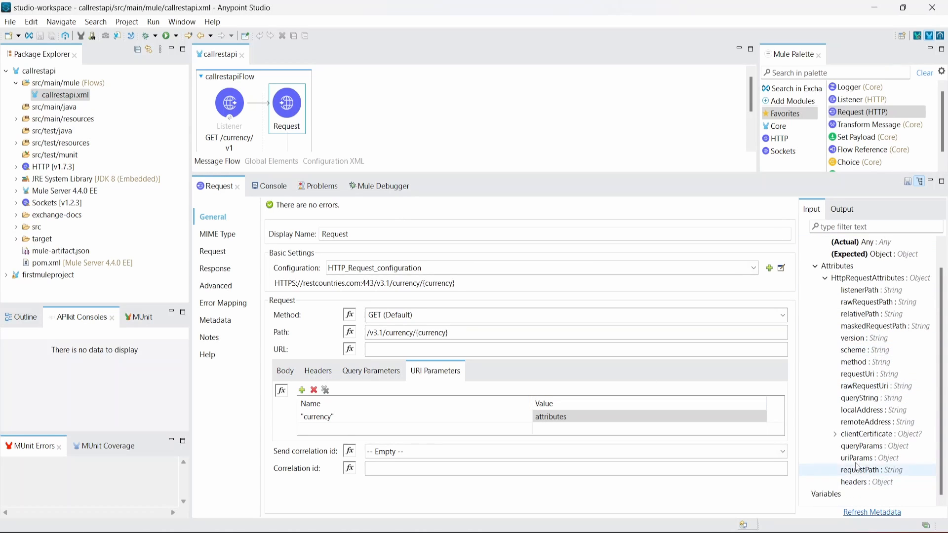
pyautogui.click(861, 445)
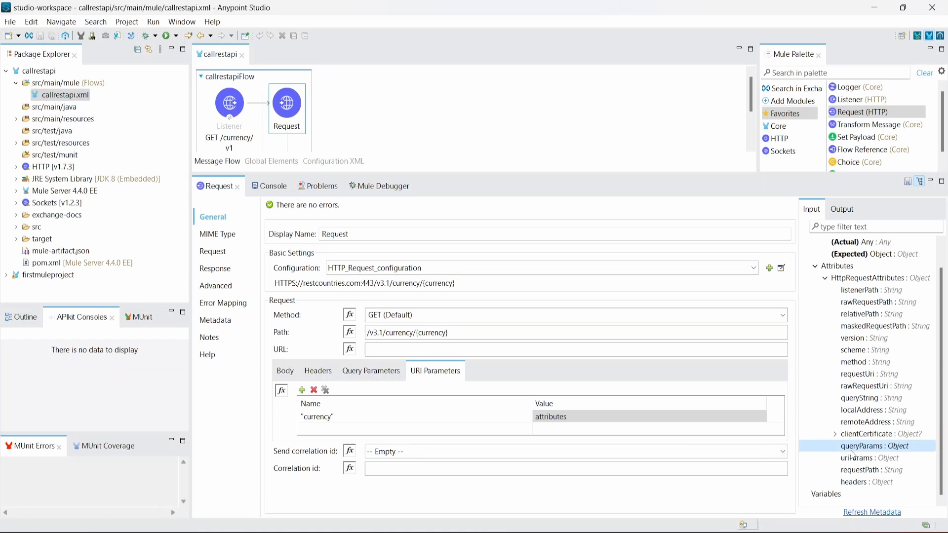
pyautogui.doubleClick(550, 416)
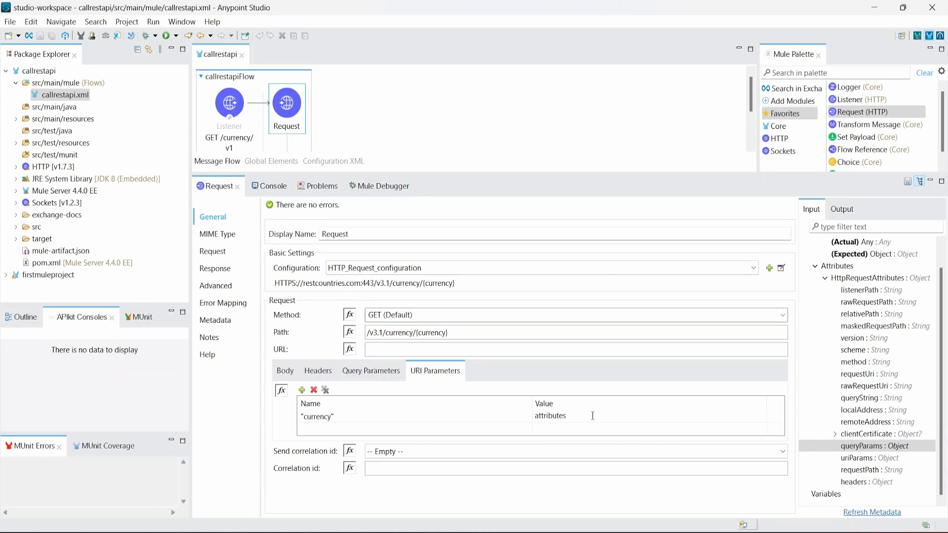
# - Complete the currency URI parameter value as attributes.queryParams.currency
pyautogui.write('.')
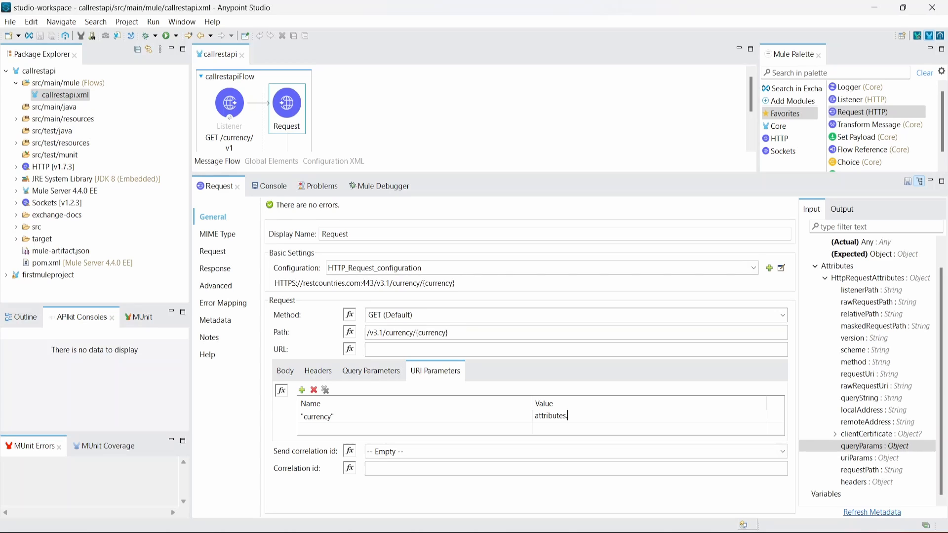
pyautogui.write('queryPa')
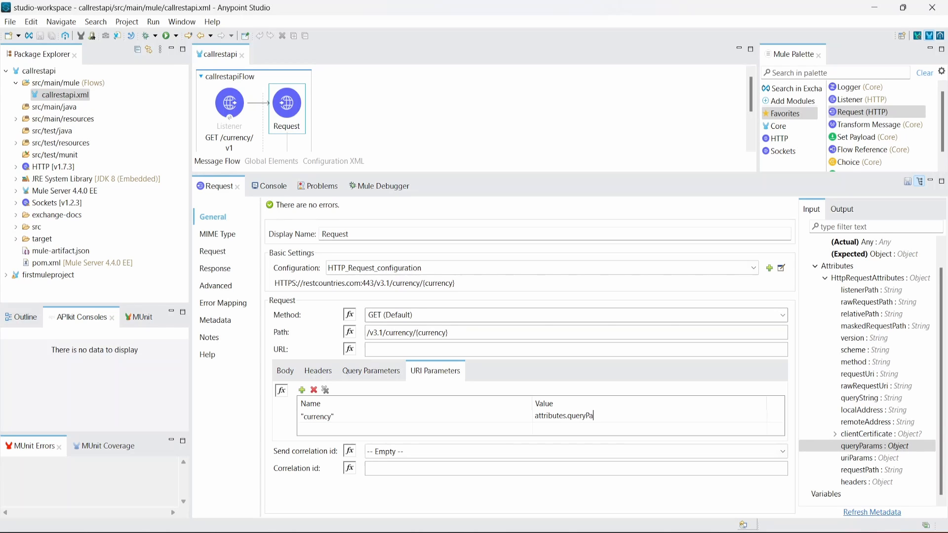
pyautogui.write('ram')
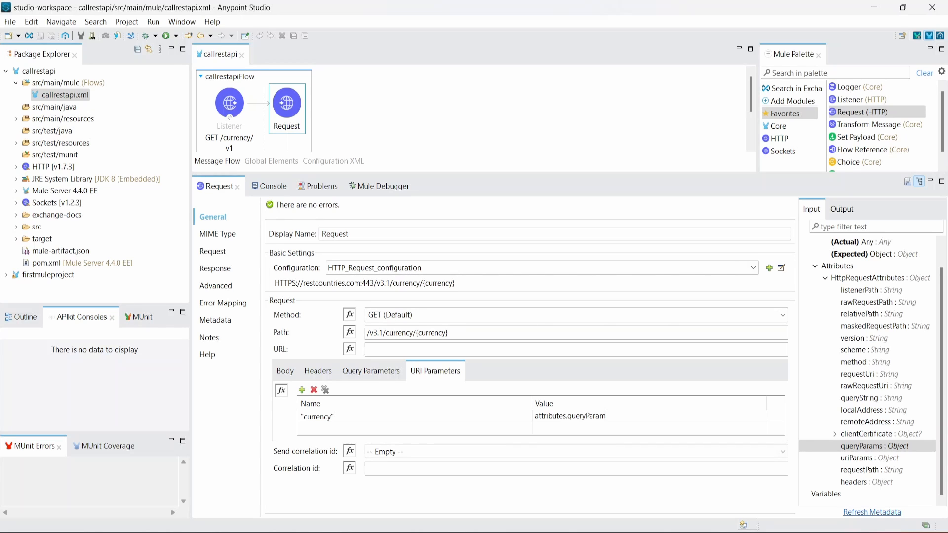
pyautogui.write('s.')
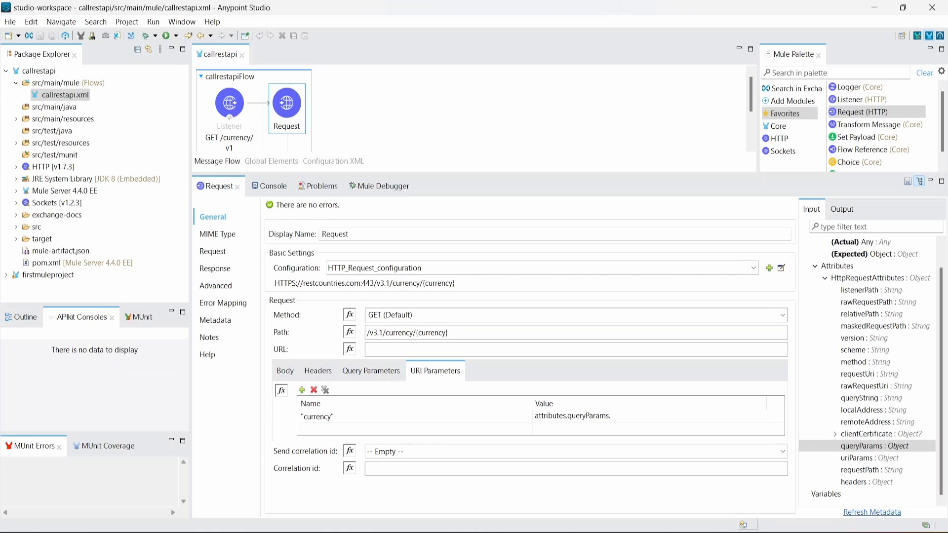
pyautogui.write('currency')
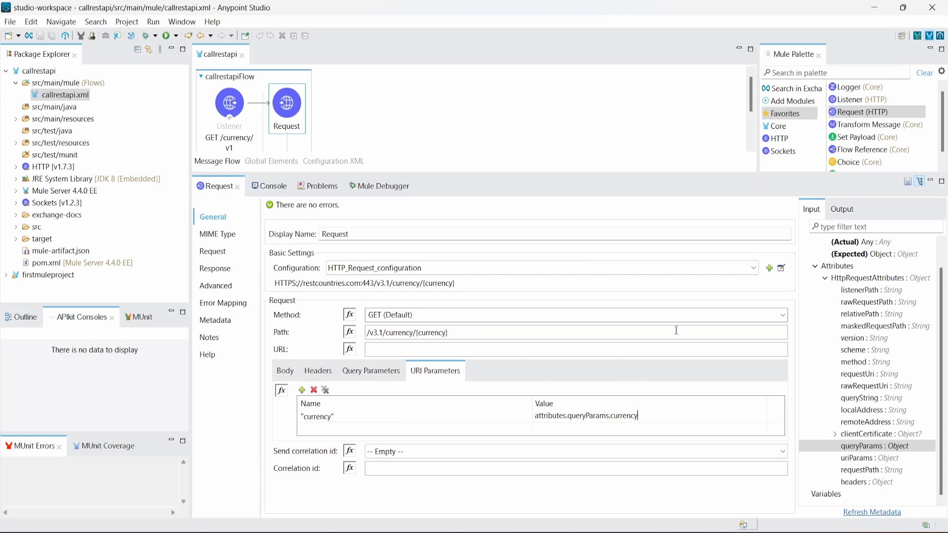
pyautogui.click(282, 390)
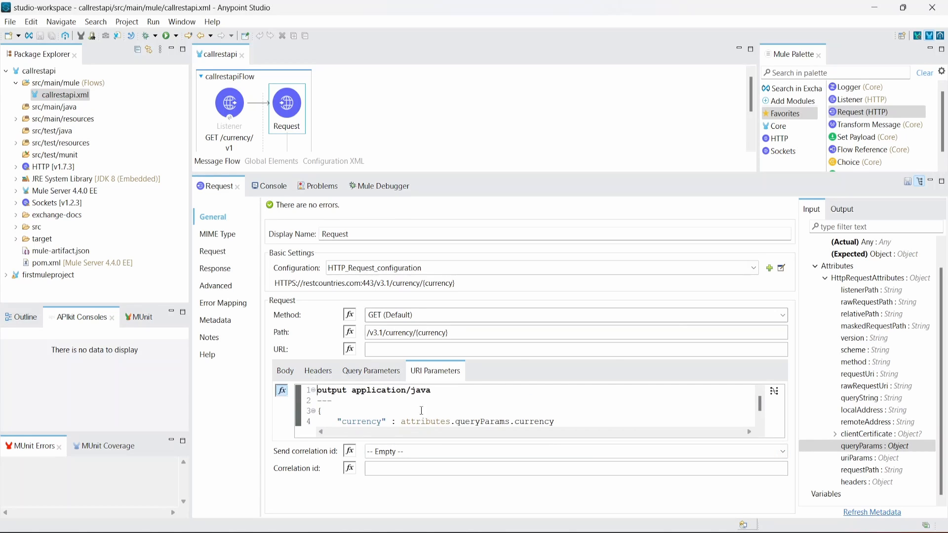
pyautogui.moveTo(413, 404)
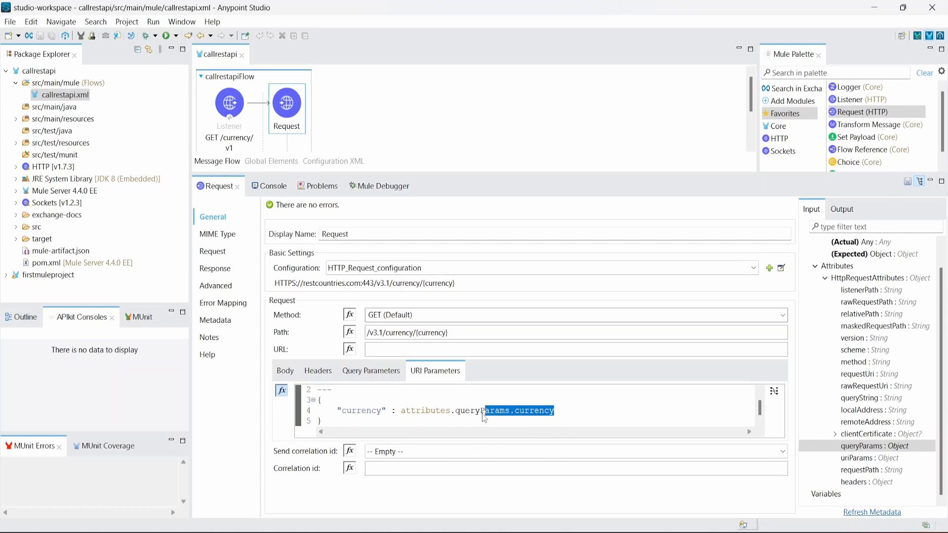
# - Retype queryParams via autocomplete and delete the duplicated attributes.queryParams text from the expression
pyautogui.press('Delete')
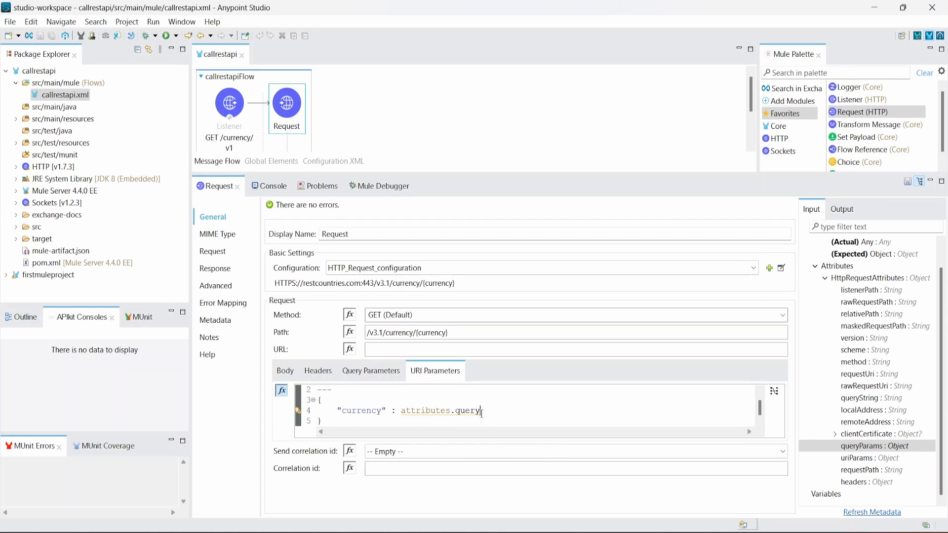
pyautogui.write('query')
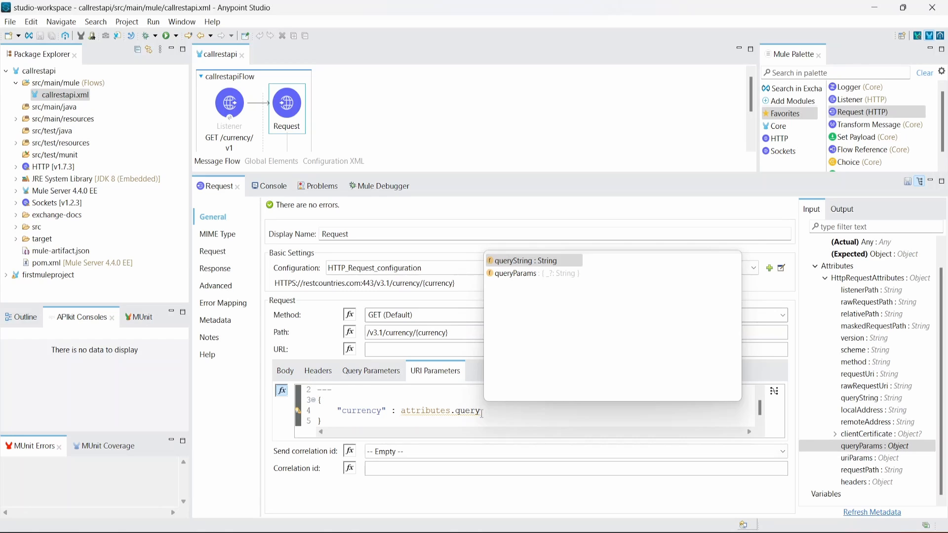
pyautogui.click(516, 272)
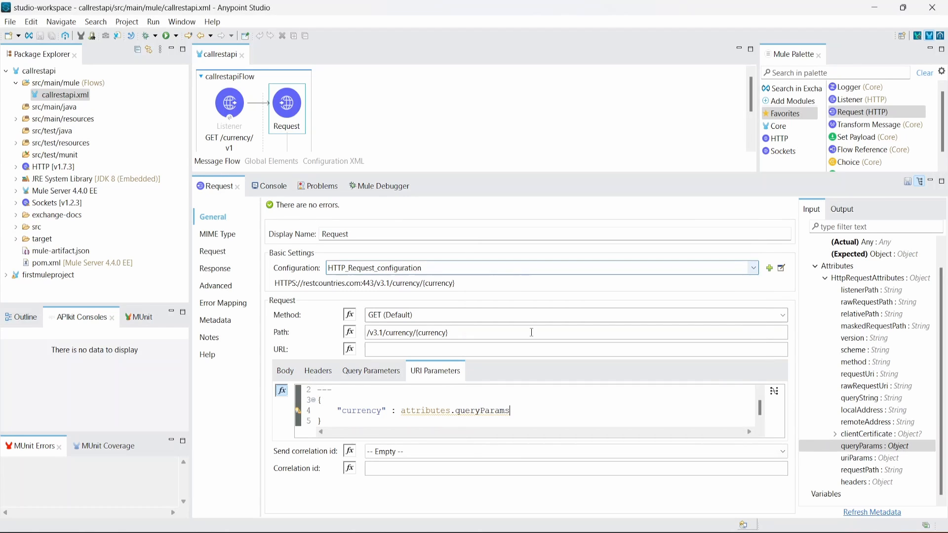
pyautogui.write('.attributes.queryParams.currency')
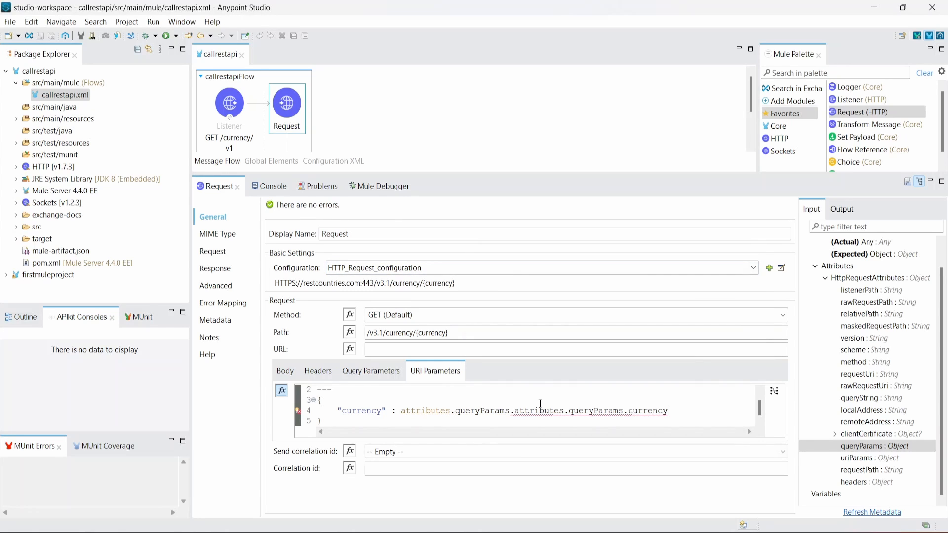
pyautogui.moveTo(514, 411); pyautogui.dragTo(621, 410)
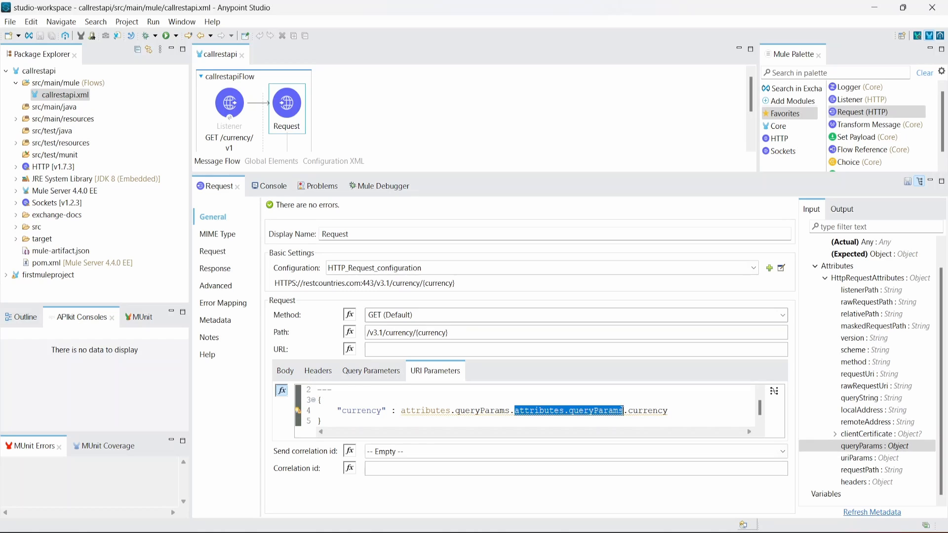
pyautogui.press('Delete')
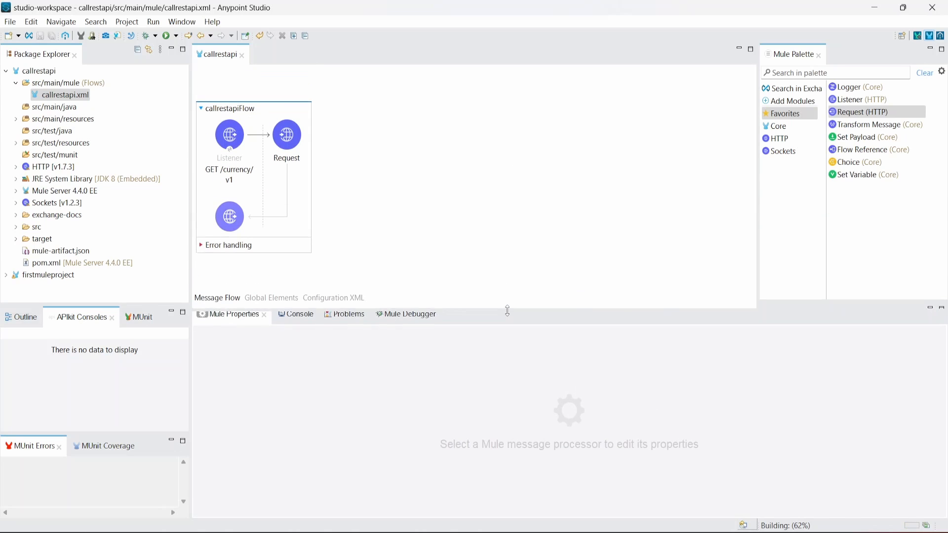
# - Check the Listener path, then confirm the Request's currency URI parameter reads attributes.queryParams.currency
pyautogui.click(229, 134)
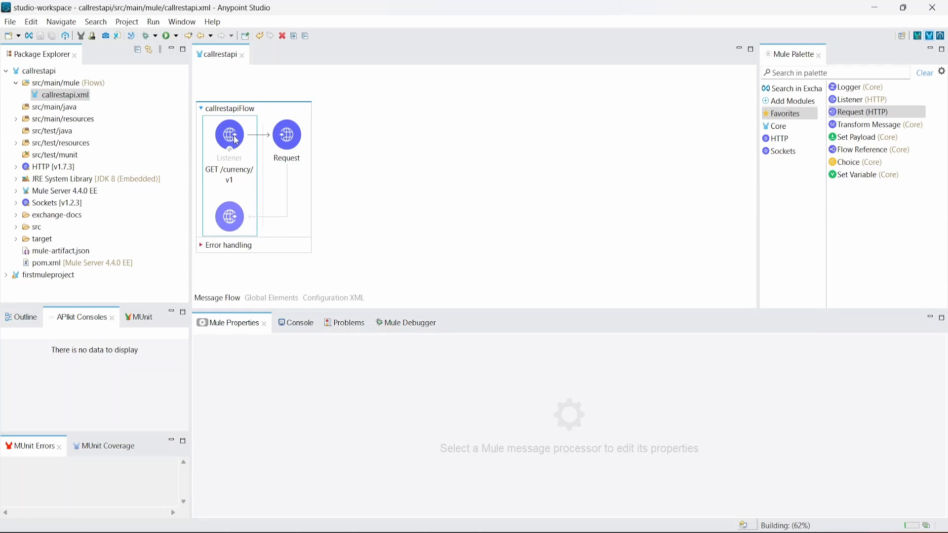
pyautogui.click(229, 134)
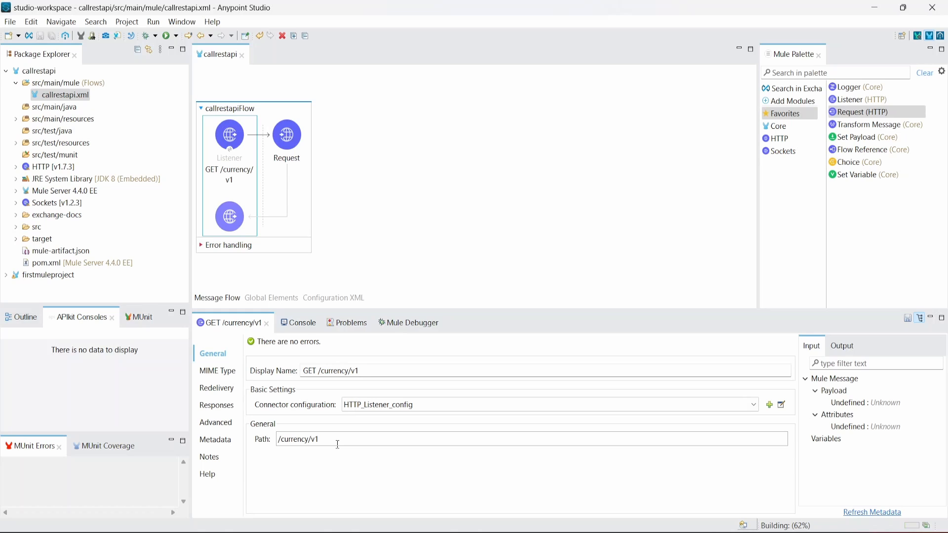
pyautogui.click(286, 135)
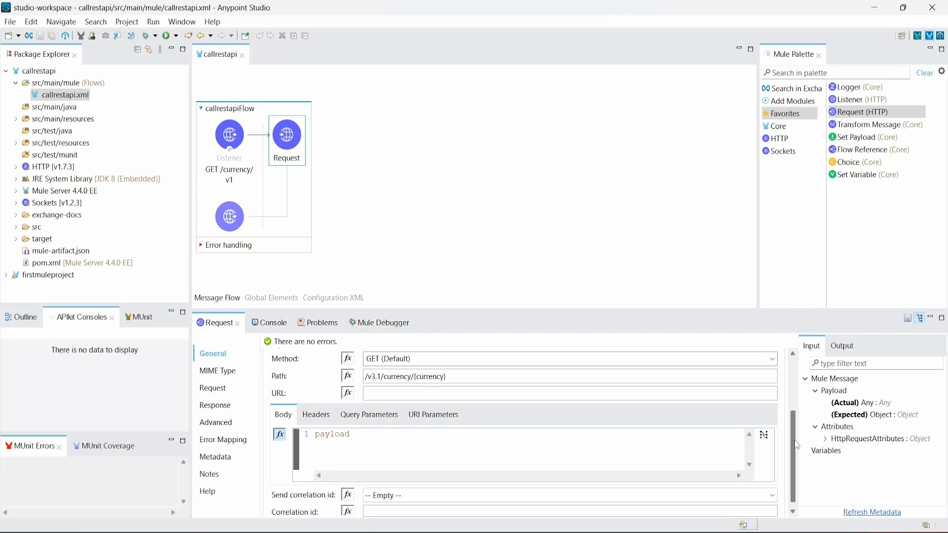
pyautogui.click(433, 413)
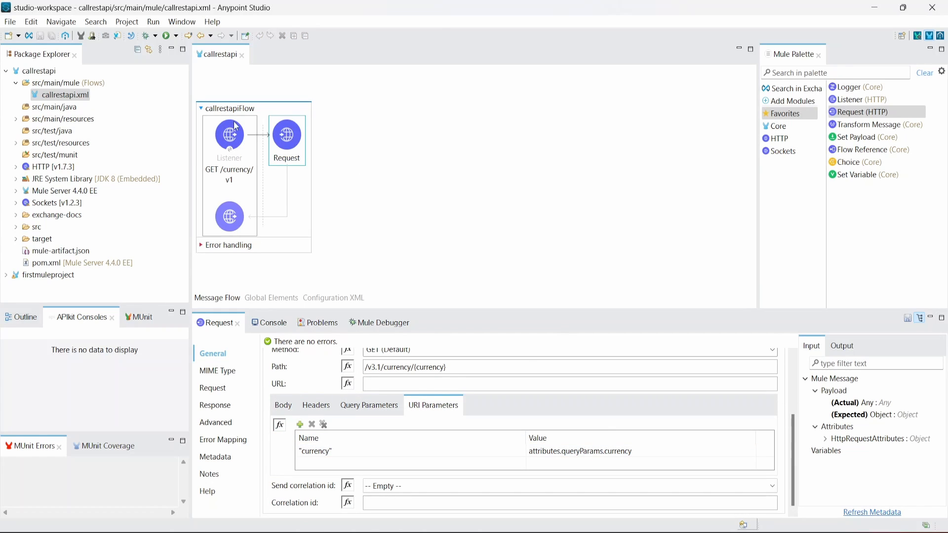
pyautogui.click(315, 452)
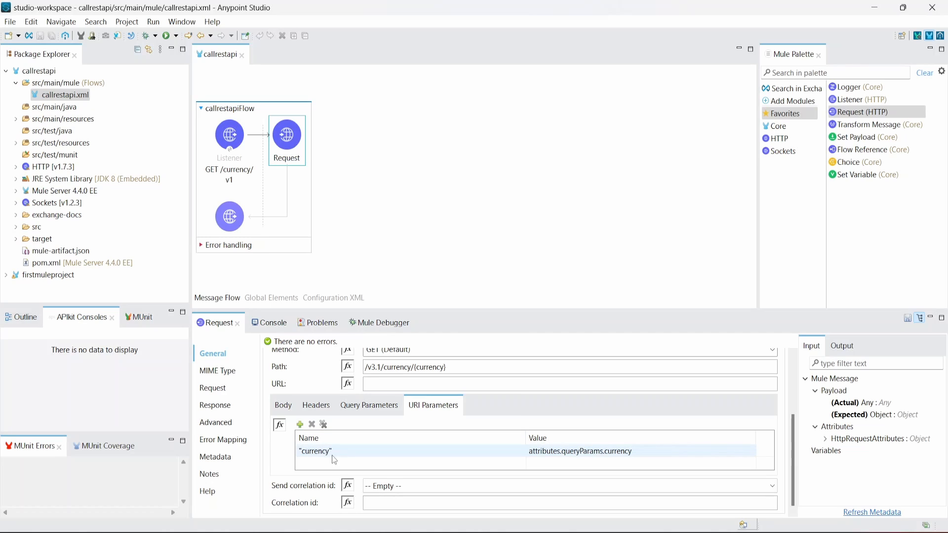
pyautogui.moveTo(324, 471)
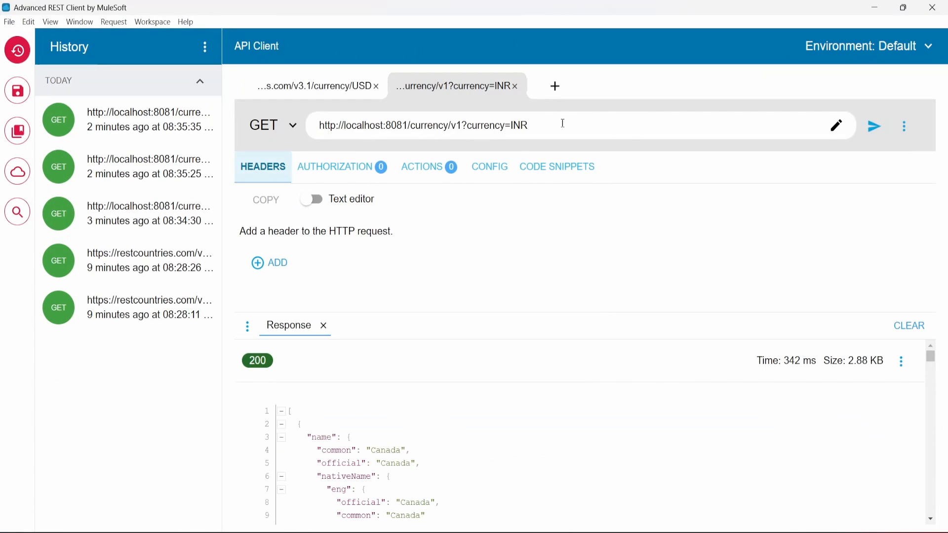
# - Send currency=INR to the local flow and get Bhutan, collapsing the JSON
pyautogui.click(874, 126)
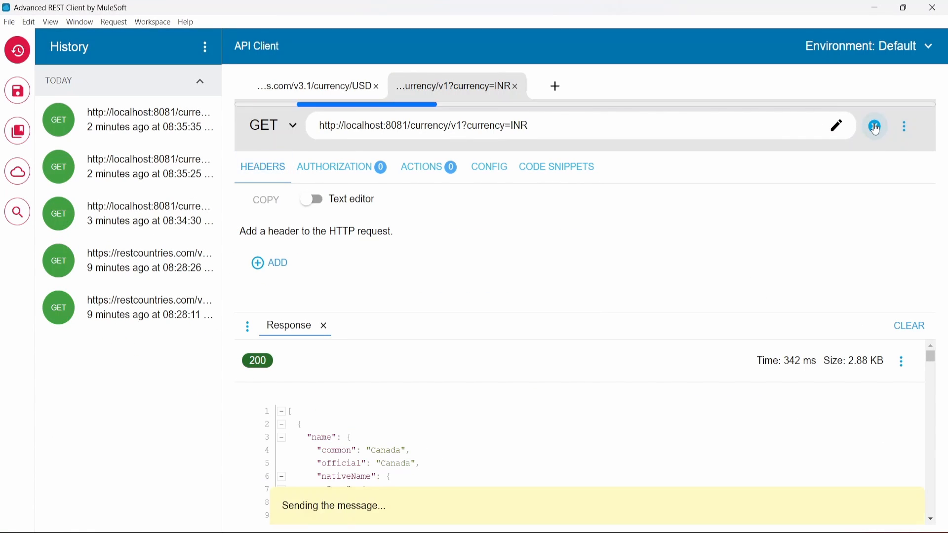
pyautogui.click(875, 127)
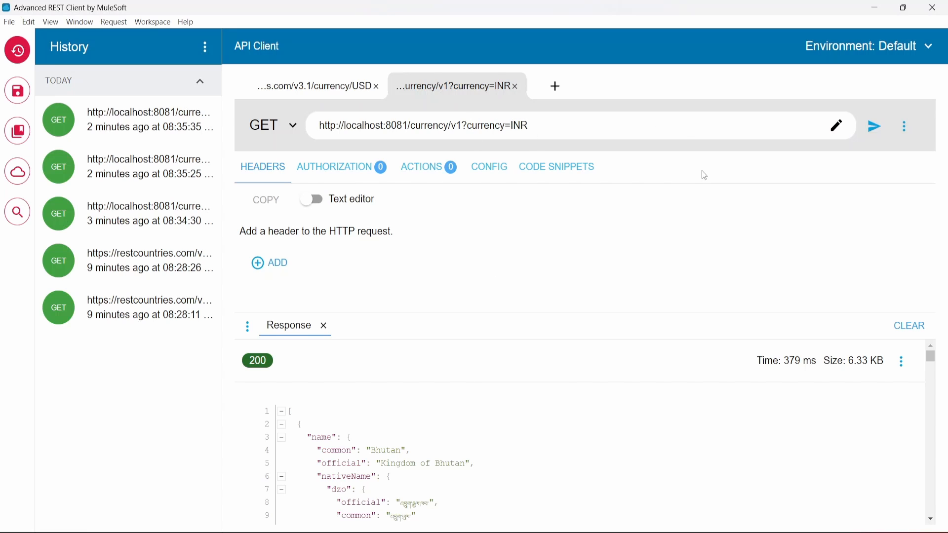
pyautogui.moveTo(525, 379)
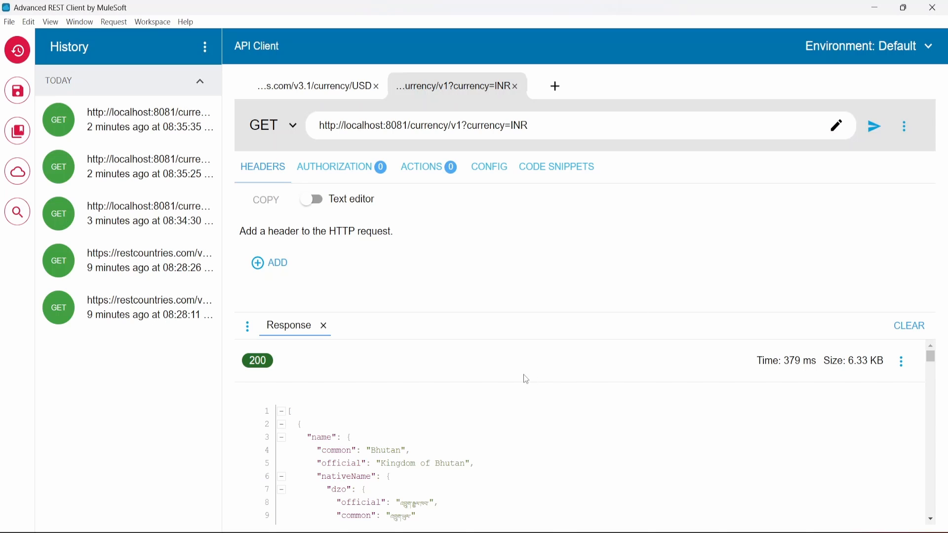
pyautogui.moveTo(381, 457)
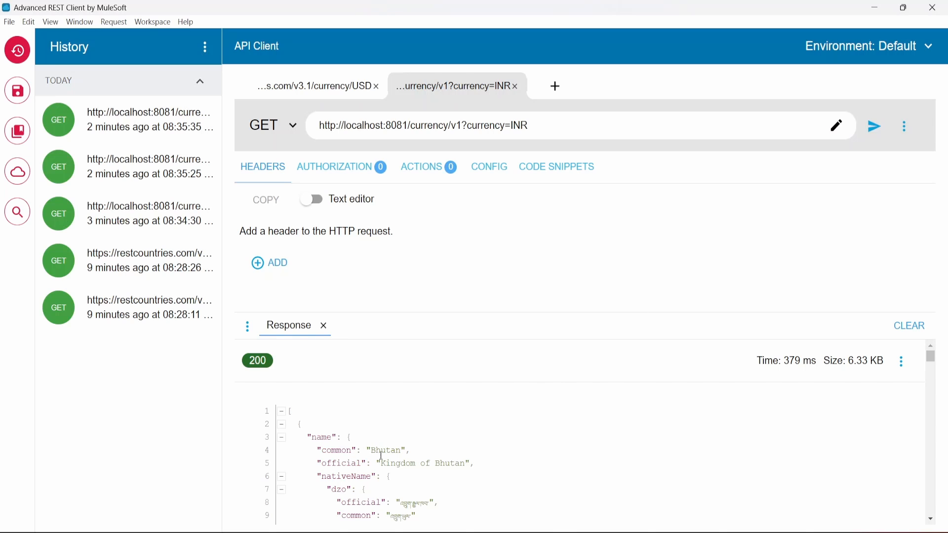
pyautogui.doubleClick(385, 451)
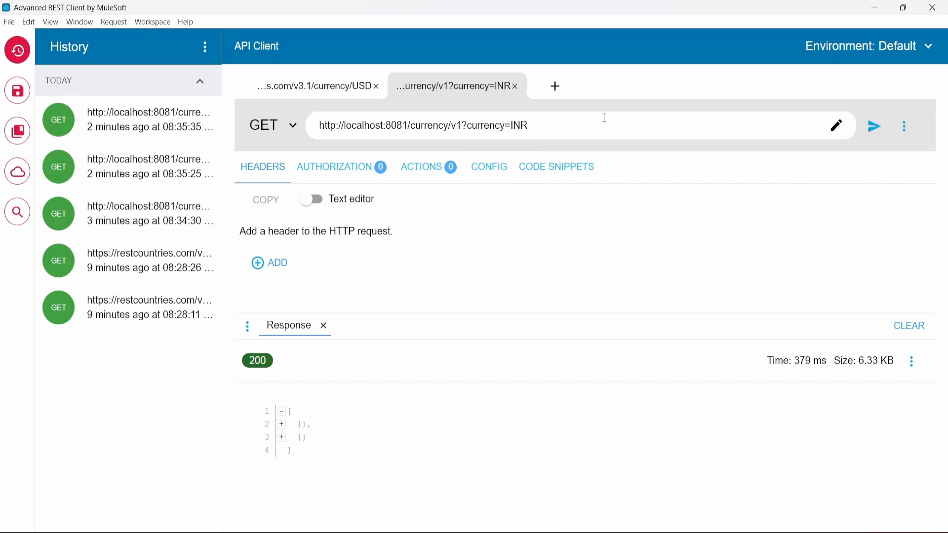
# - Resend with currency=CAD for Canada, then currency=USD for United States territories
pyautogui.doubleClick(520, 126)
pyautogui.write('CAD')
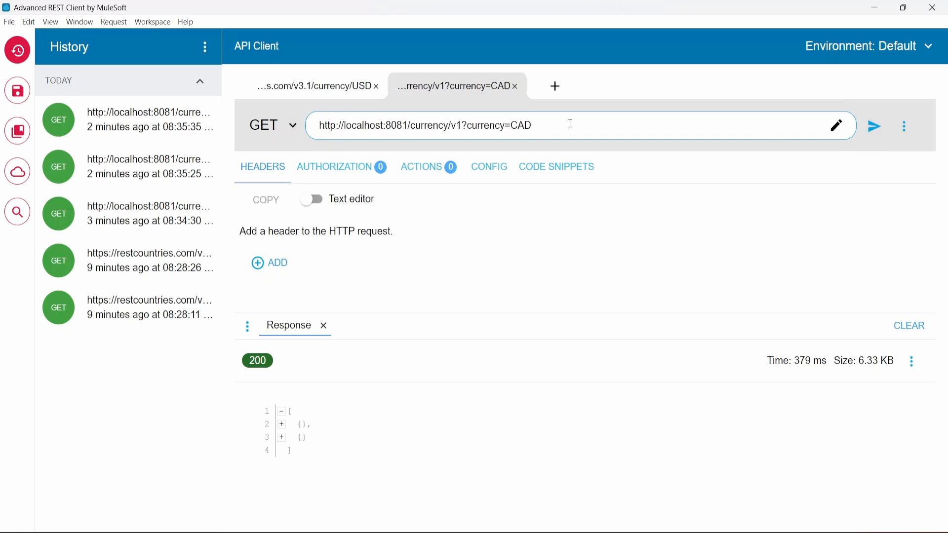
pyautogui.click(874, 126)
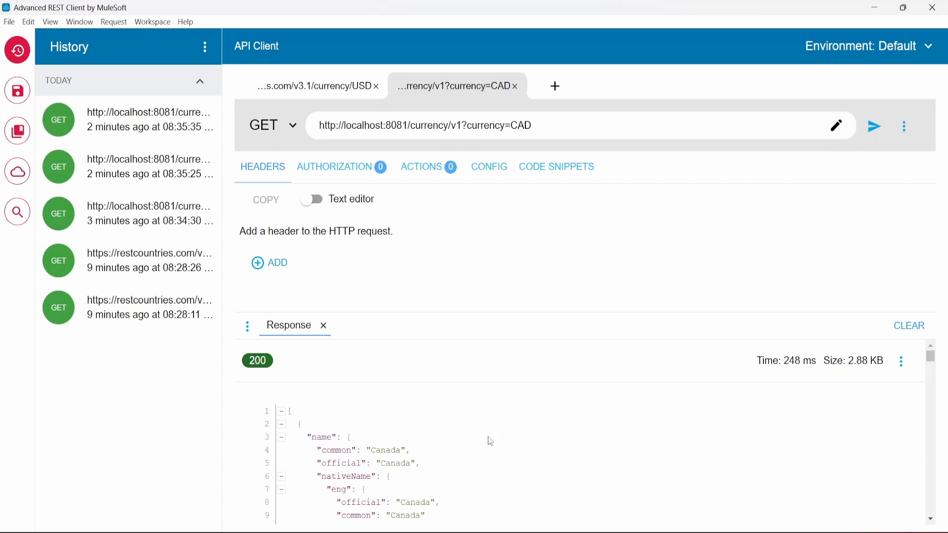
pyautogui.doubleClick(386, 450)
pyautogui.write('US')
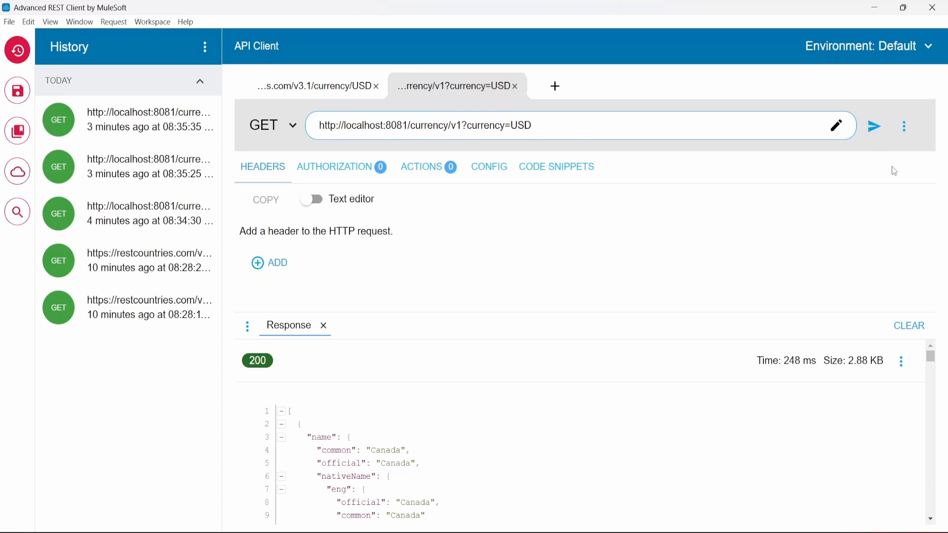
pyautogui.click(874, 126)
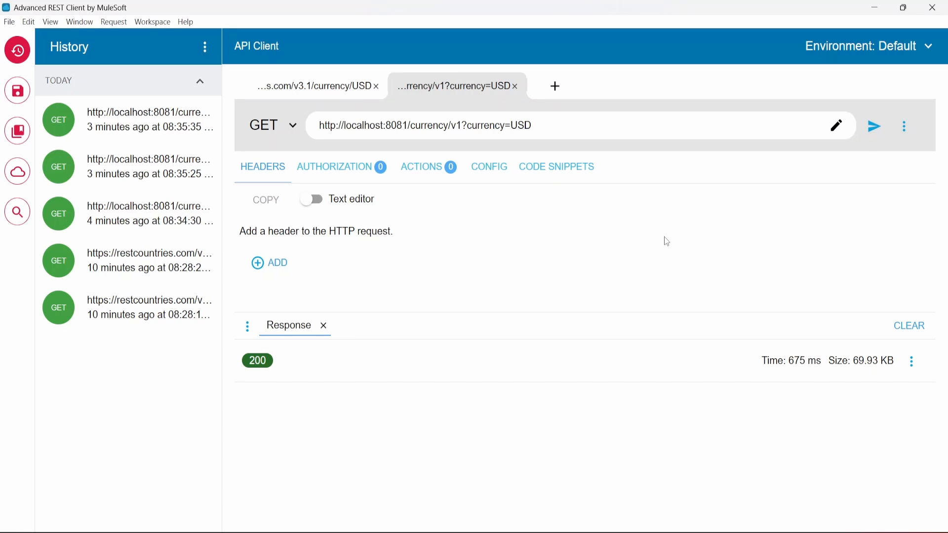
pyautogui.click(874, 126)
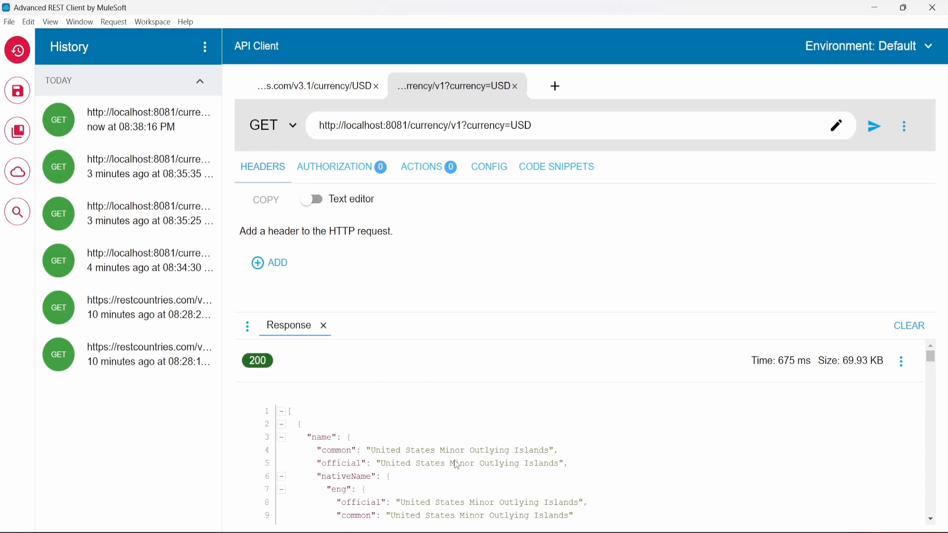
pyautogui.moveTo(864, 19)
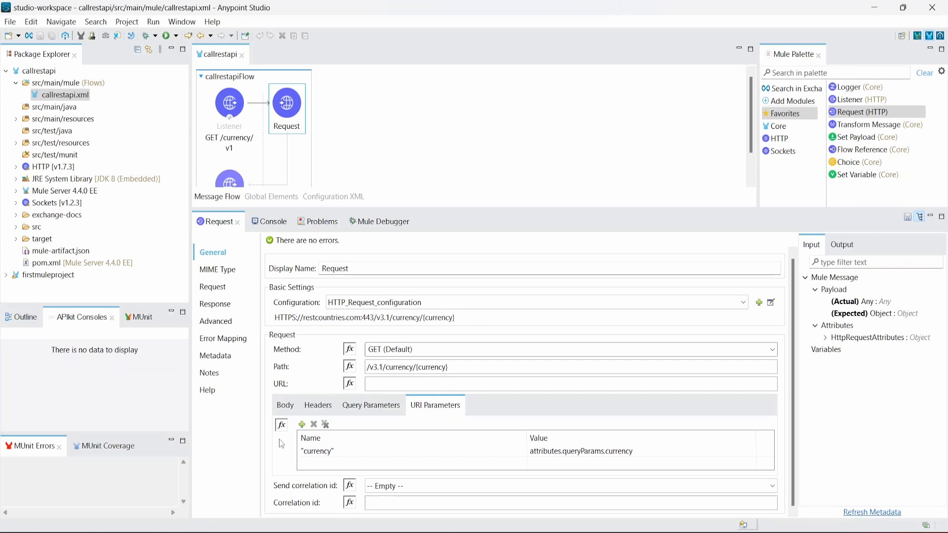
pyautogui.moveTo(421, 397)
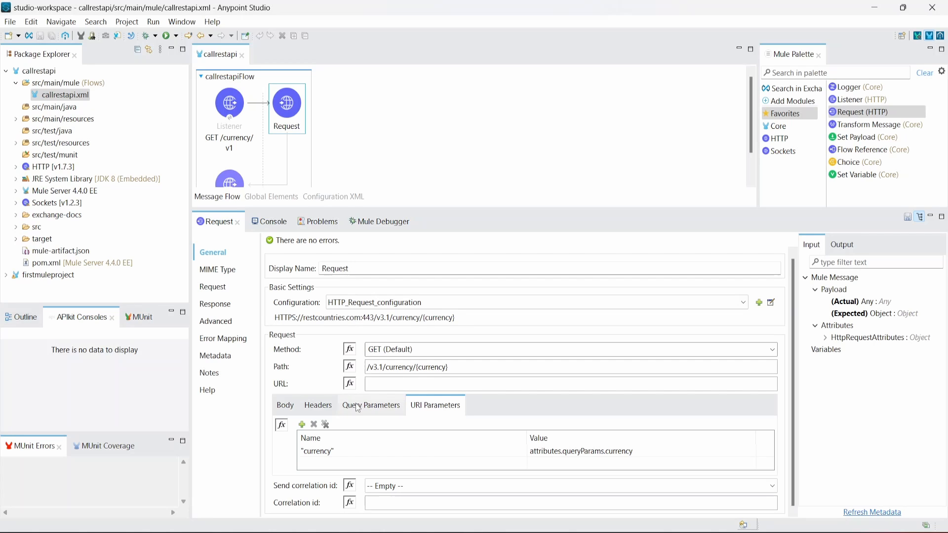
# - Add a placeholder Key/Value row in Query Parameters, glancing at URI Parameters in between
pyautogui.click(371, 405)
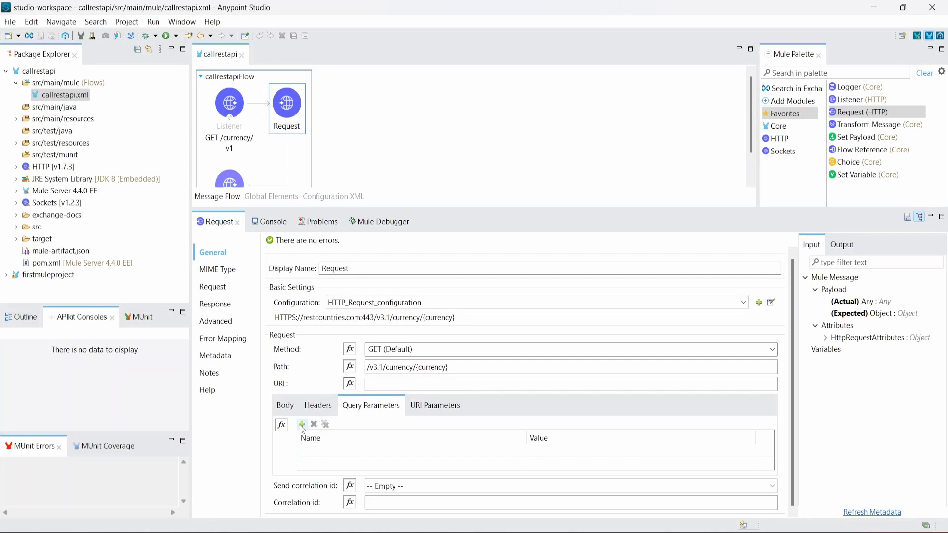
pyautogui.click(302, 425)
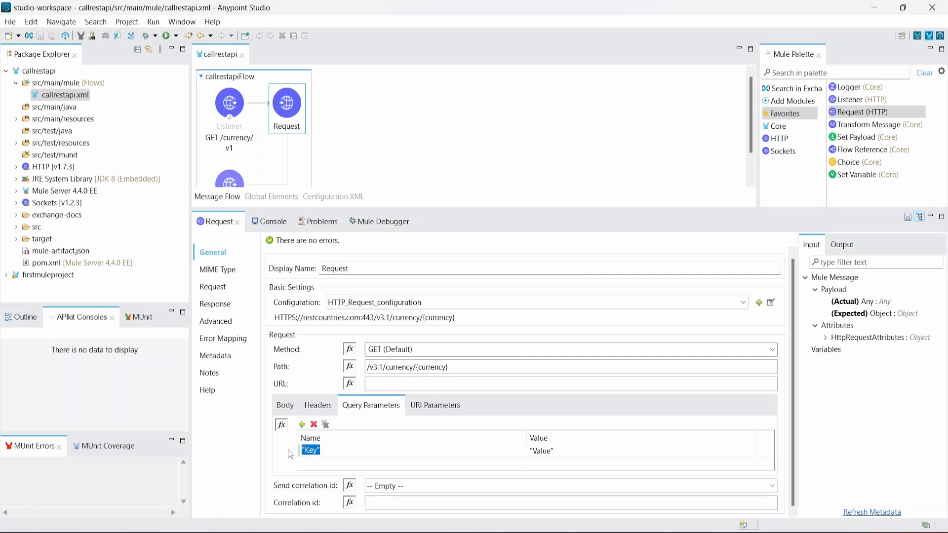
pyautogui.click(541, 451)
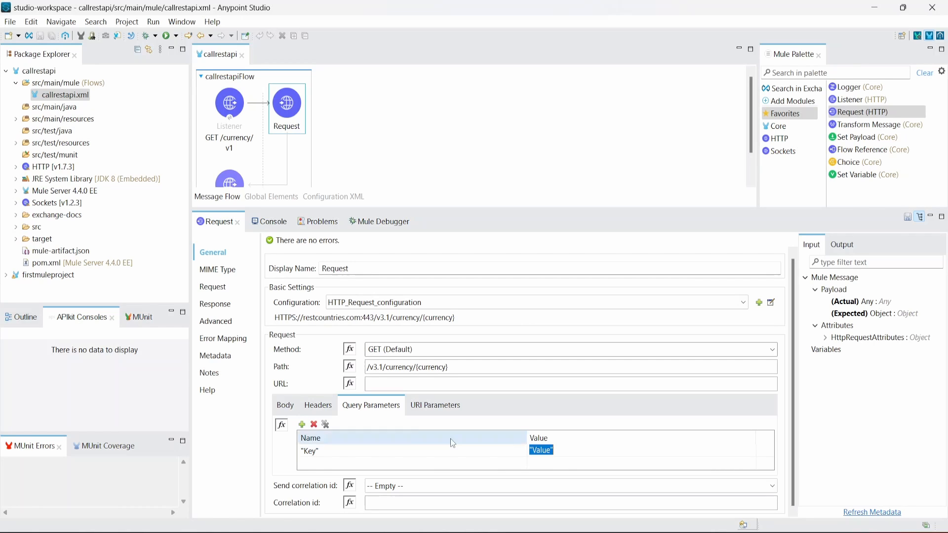
pyautogui.click(435, 405)
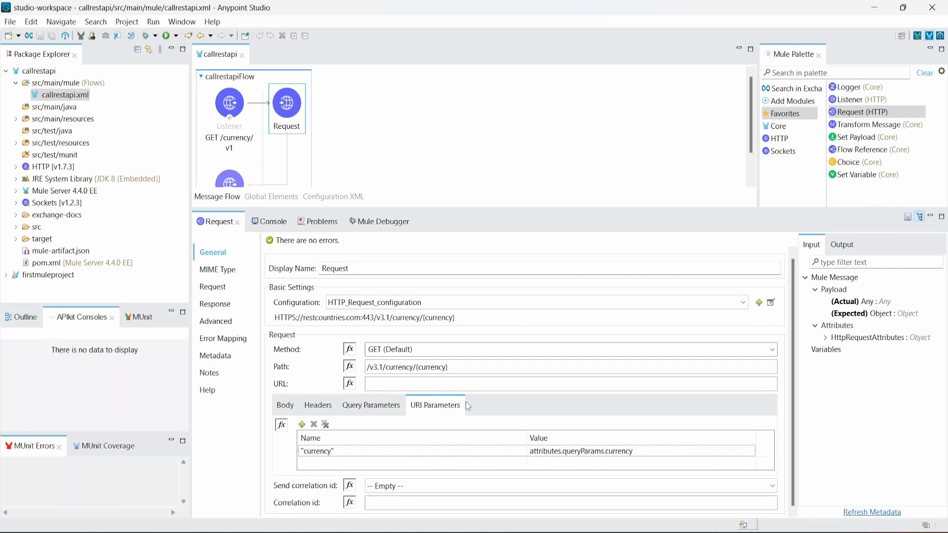
pyautogui.moveTo(458, 125)
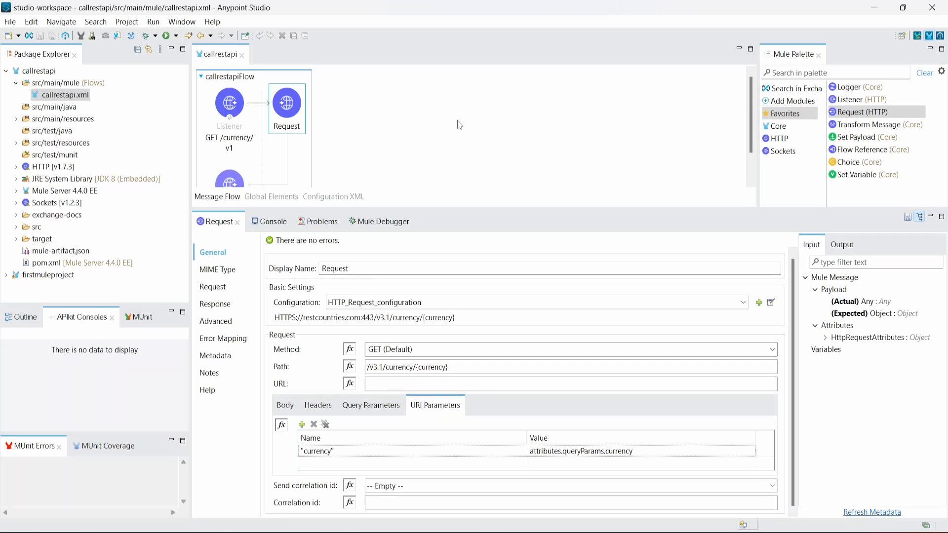
pyautogui.moveTo(363, 406)
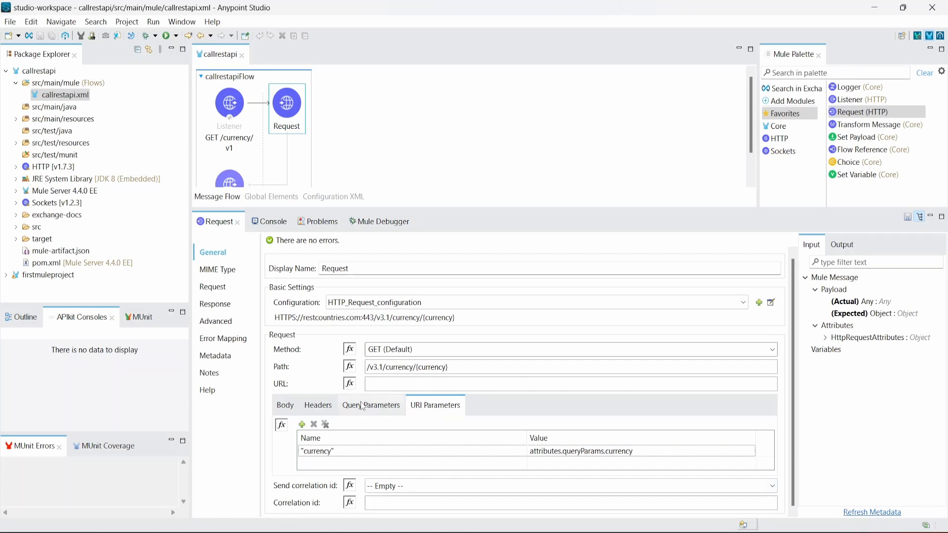
pyautogui.moveTo(446, 414)
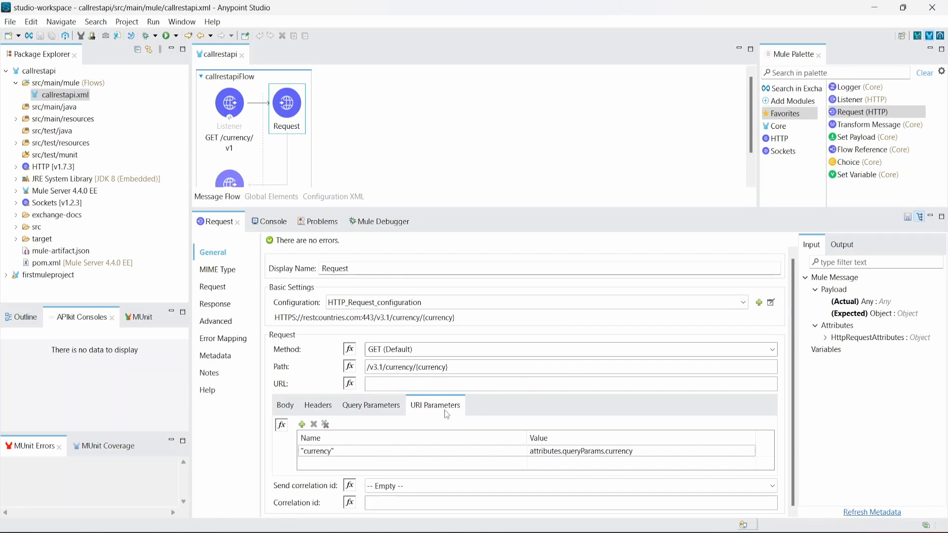
pyautogui.click(371, 405)
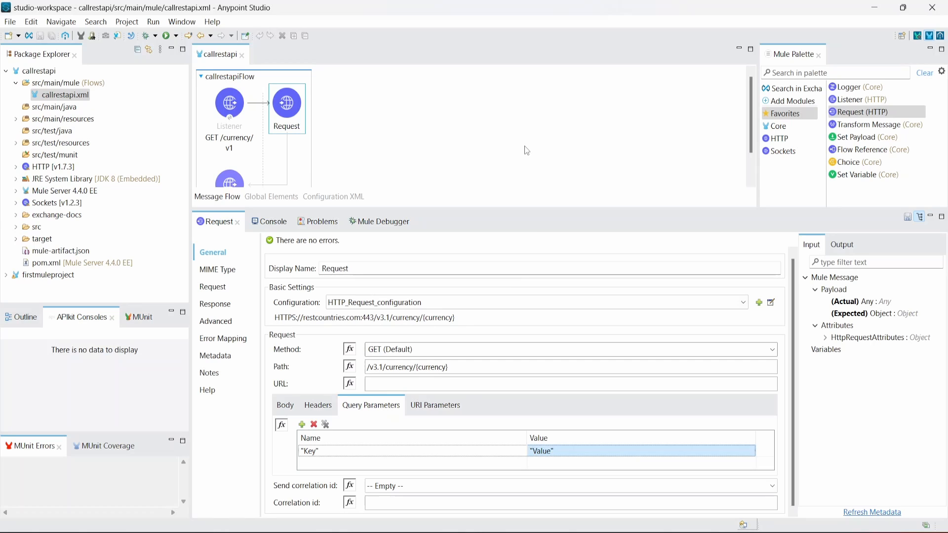